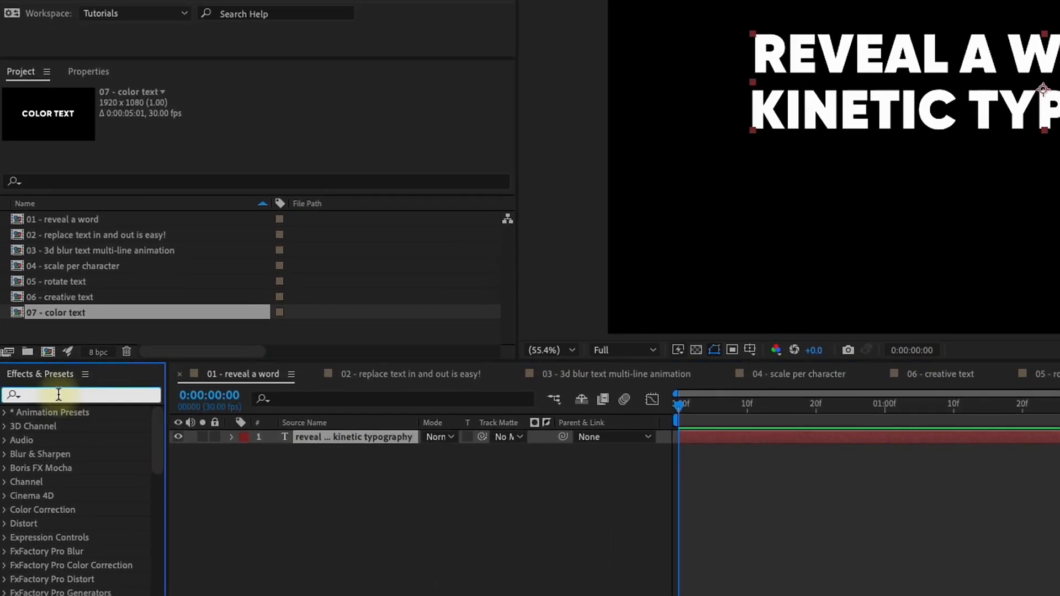
# Step: Find and apply the Typewriter preset so the word types on from an empty Start
pyautogui.write('typewriter')
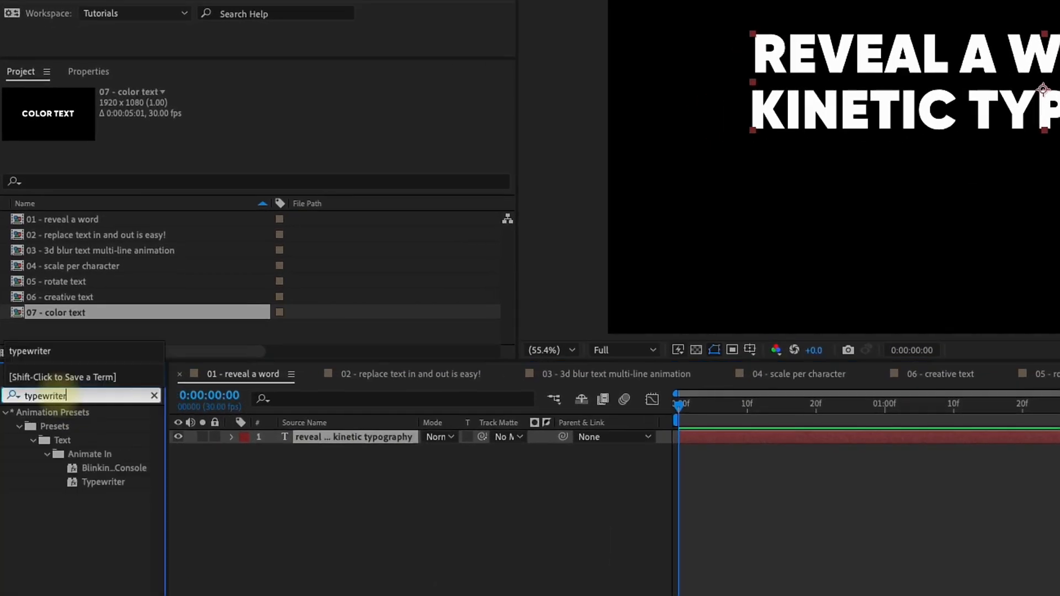
pyautogui.moveTo(151, 508)
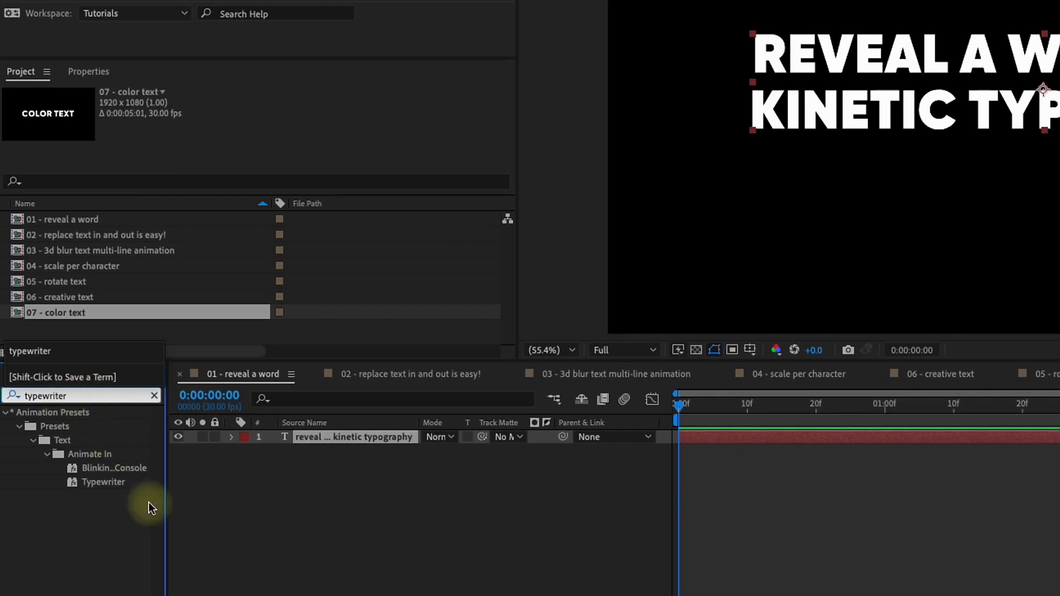
pyautogui.click(104, 482)
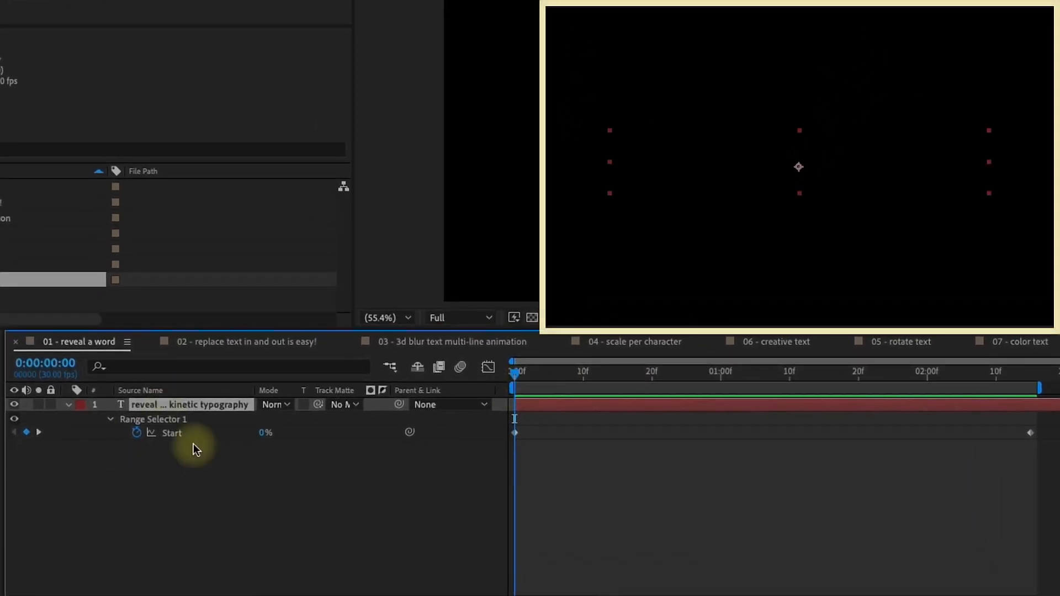
# Step: Set Range Selector 1's Advanced Based On option to Words
pyautogui.click(111, 420)
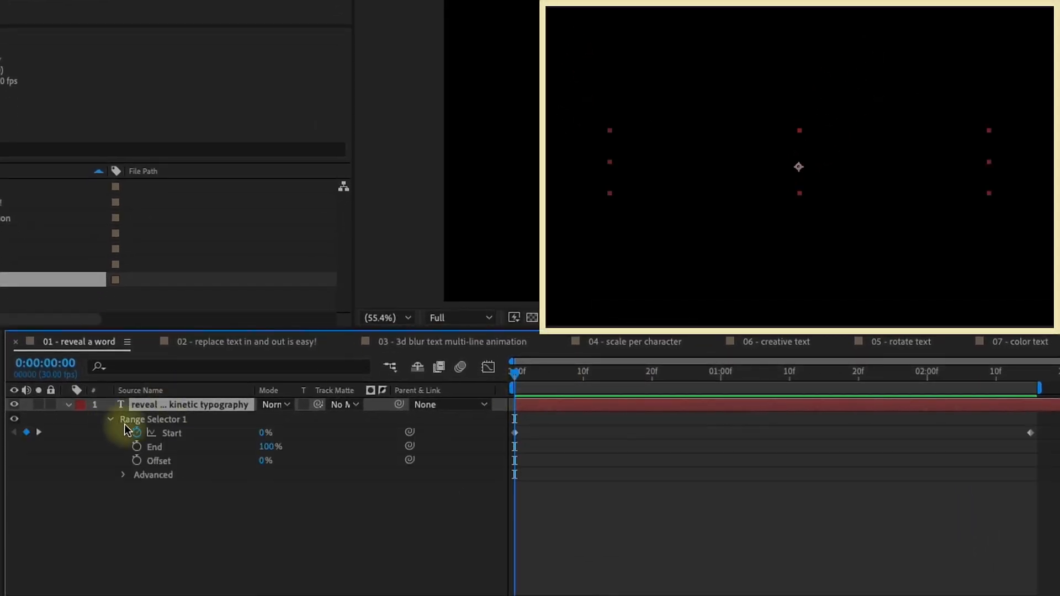
pyautogui.click(123, 475)
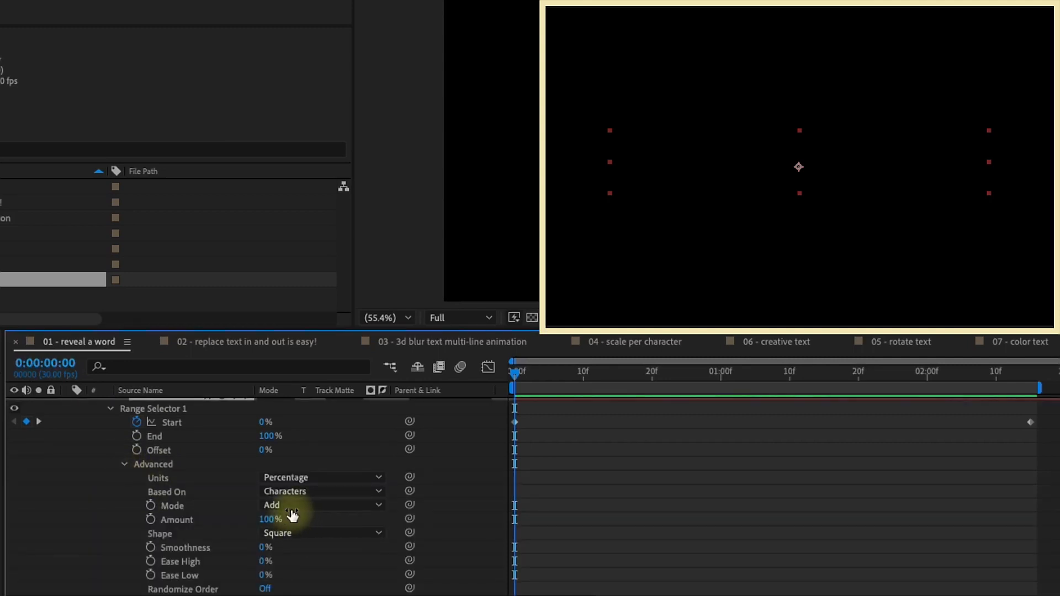
pyautogui.click(317, 491)
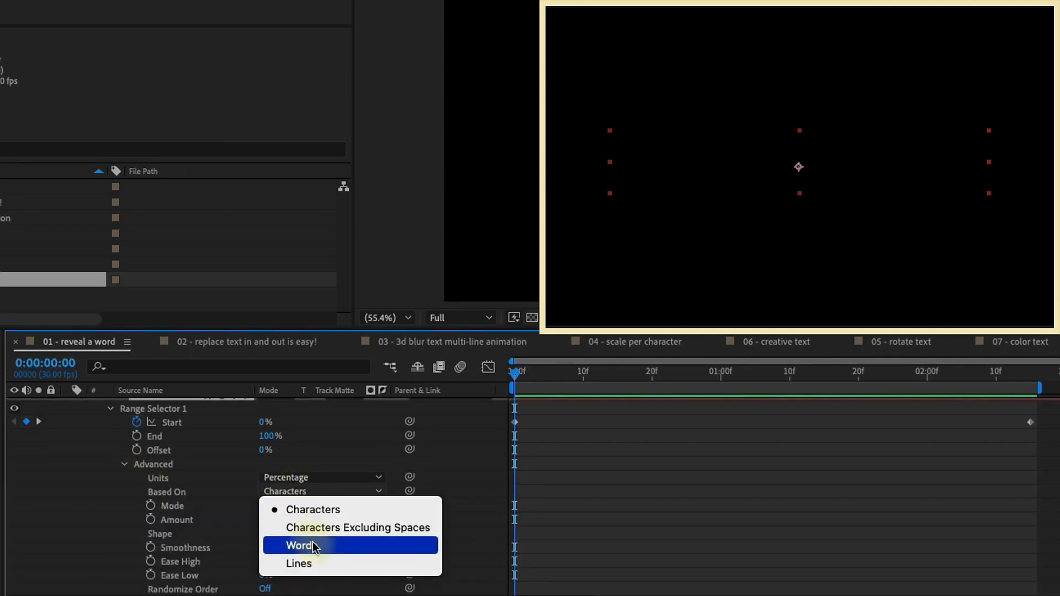
pyautogui.click(294, 546)
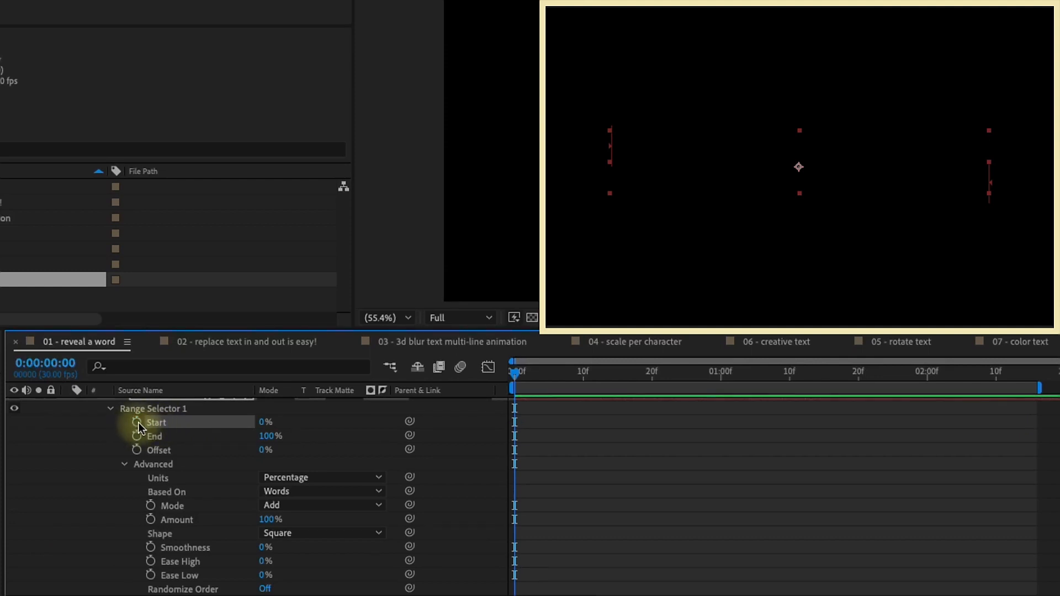
# Step: Keyframe Start with hold keyframes, stepping later so REVEAL then A pop on
pyautogui.click(136, 422)
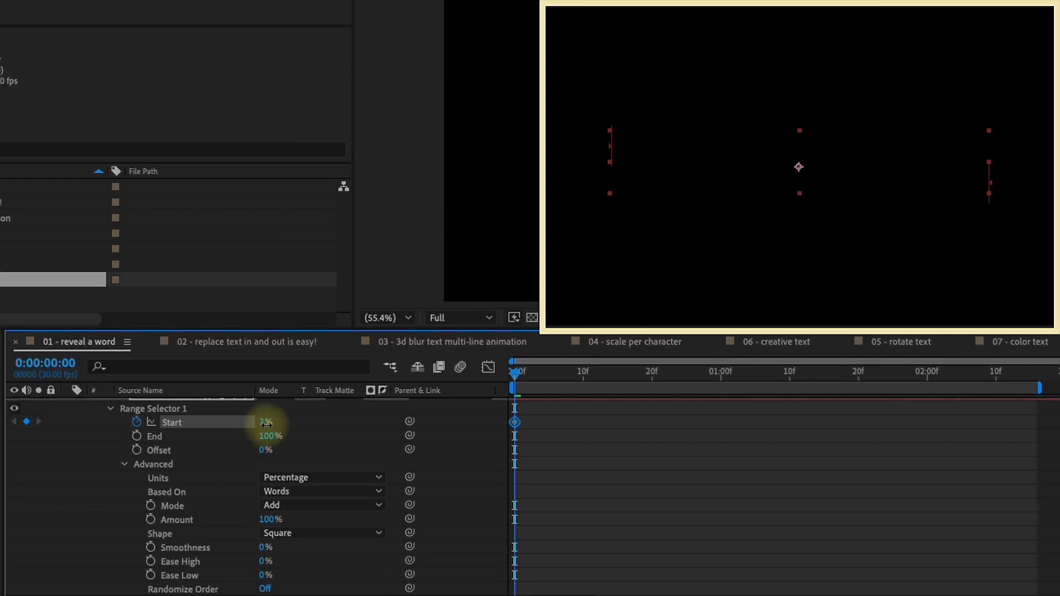
pyautogui.rightClick(514, 421)
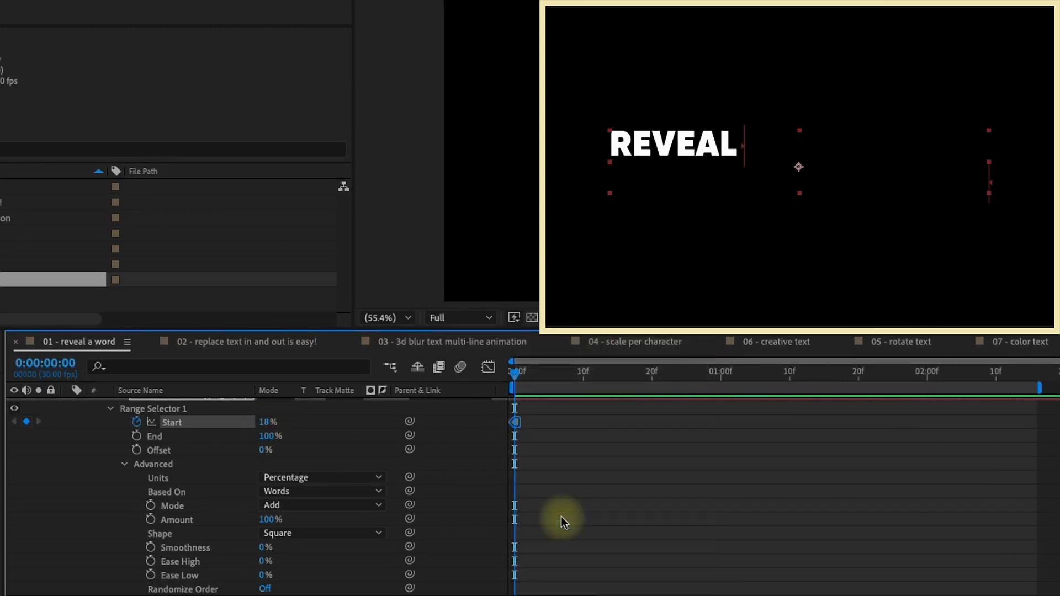
pyautogui.press('shift+pagedown')
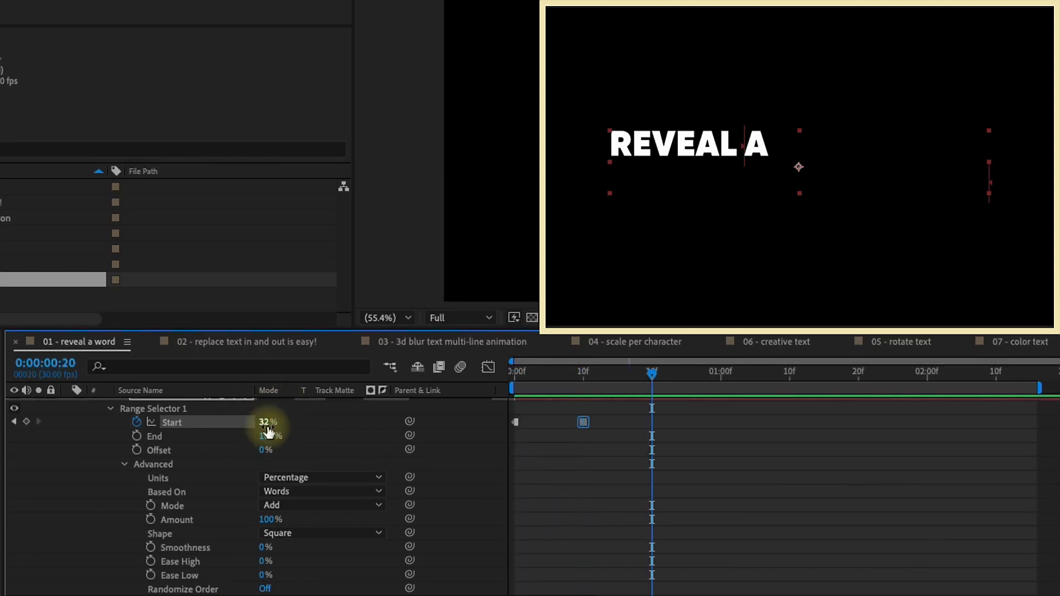
pyautogui.moveTo(267, 422); pyautogui.dragTo(284, 422)
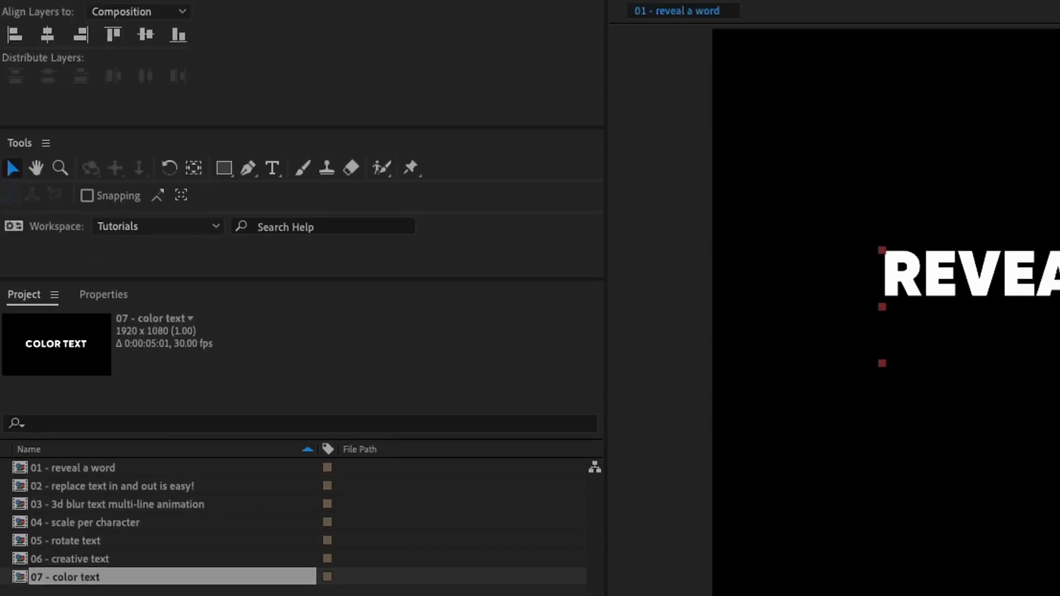
# Step: Switch to the '02 - replace text in and out is easy!' composition
pyautogui.click(455, 9)
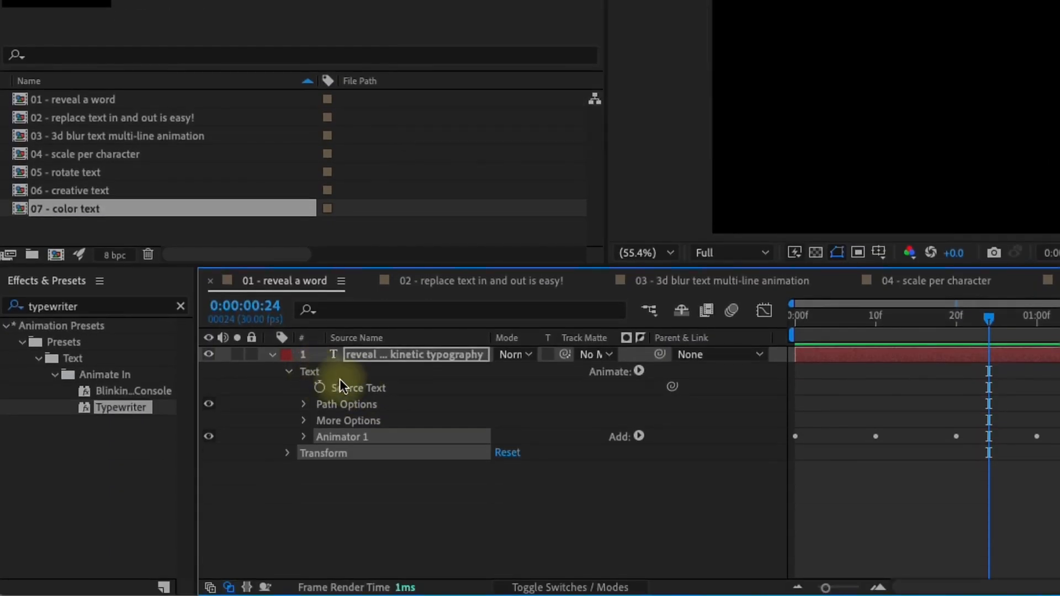
pyautogui.click(358, 388)
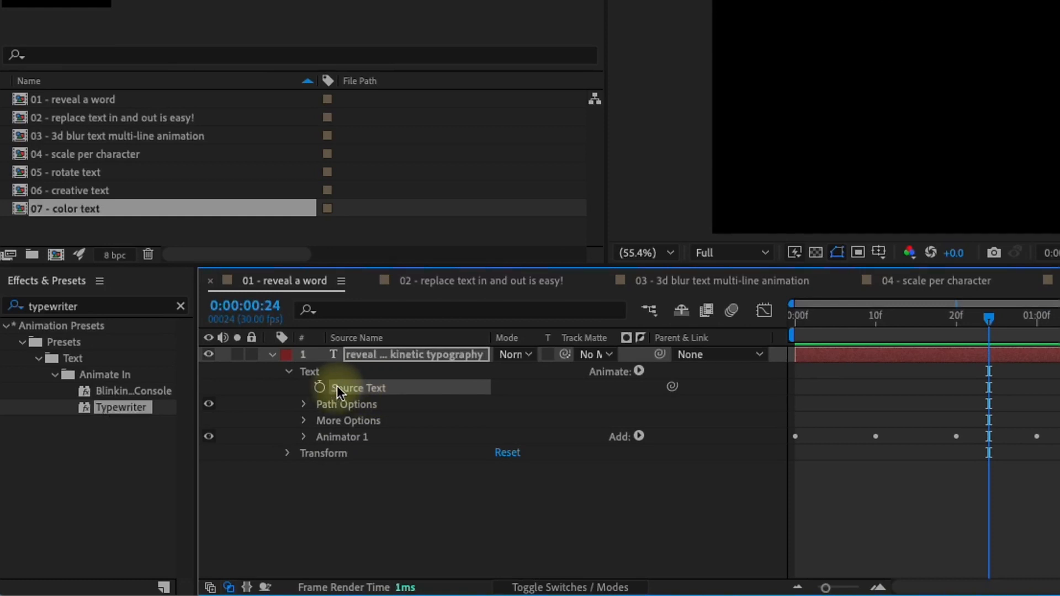
pyautogui.moveTo(1013, 321)
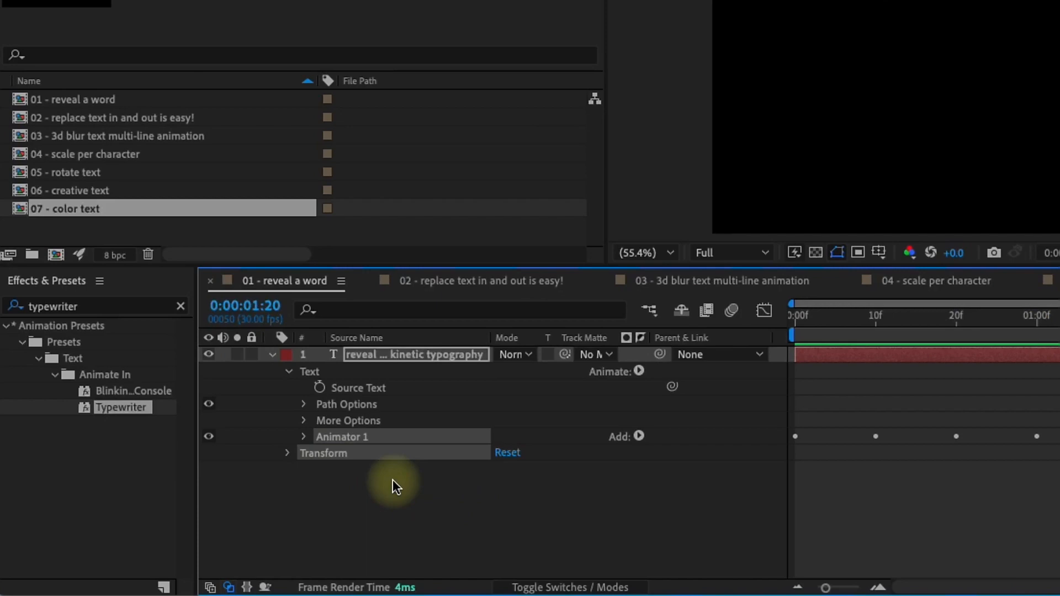
pyautogui.click(481, 281)
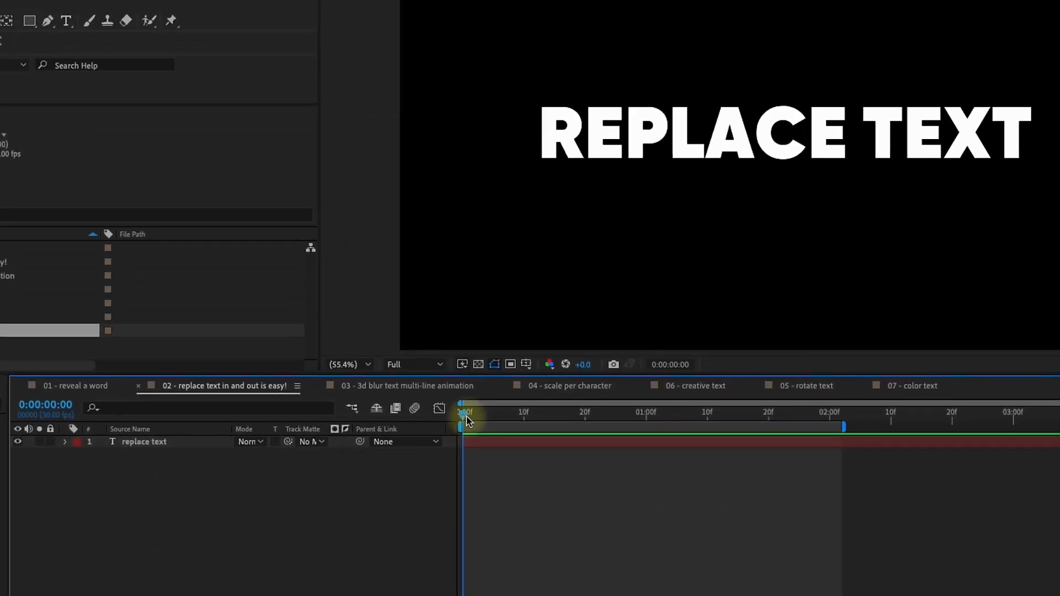
# Step: Add a Position animator set to 0,108 and reveal its Range Selector Advanced settings
pyautogui.click(64, 441)
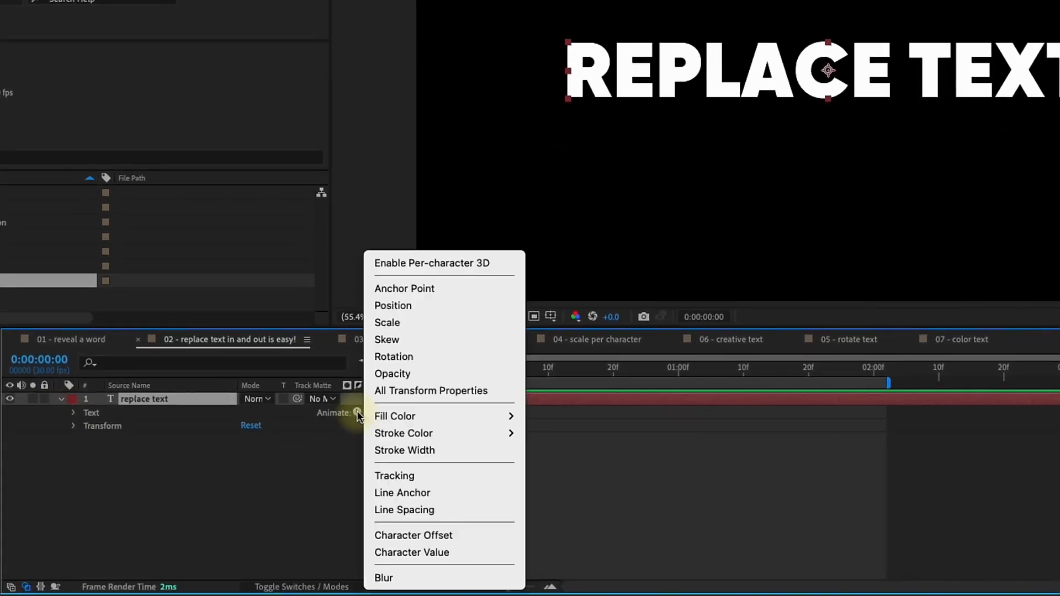
pyautogui.click(393, 306)
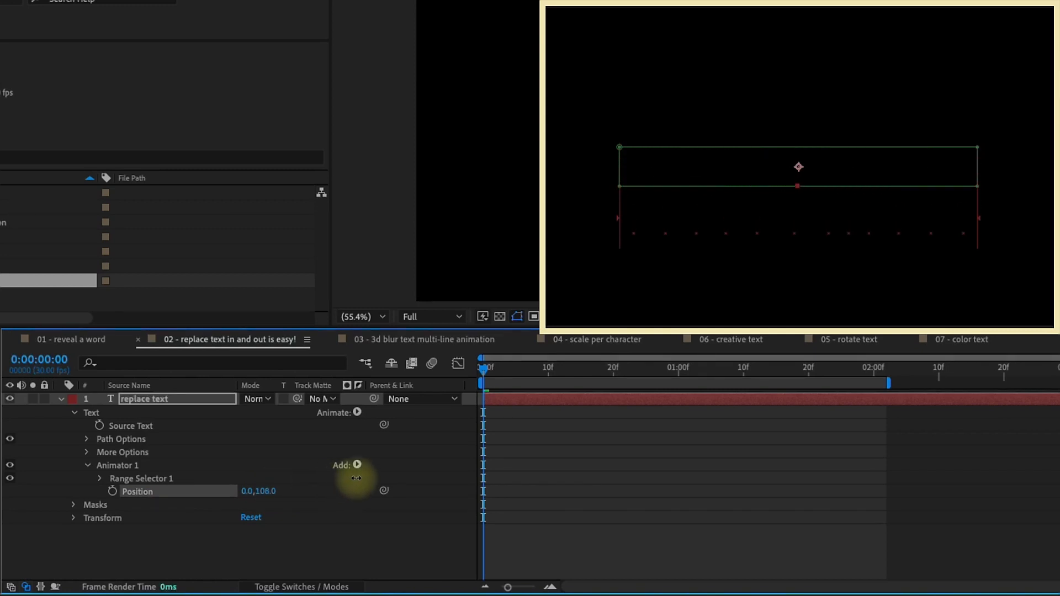
pyautogui.click(99, 478)
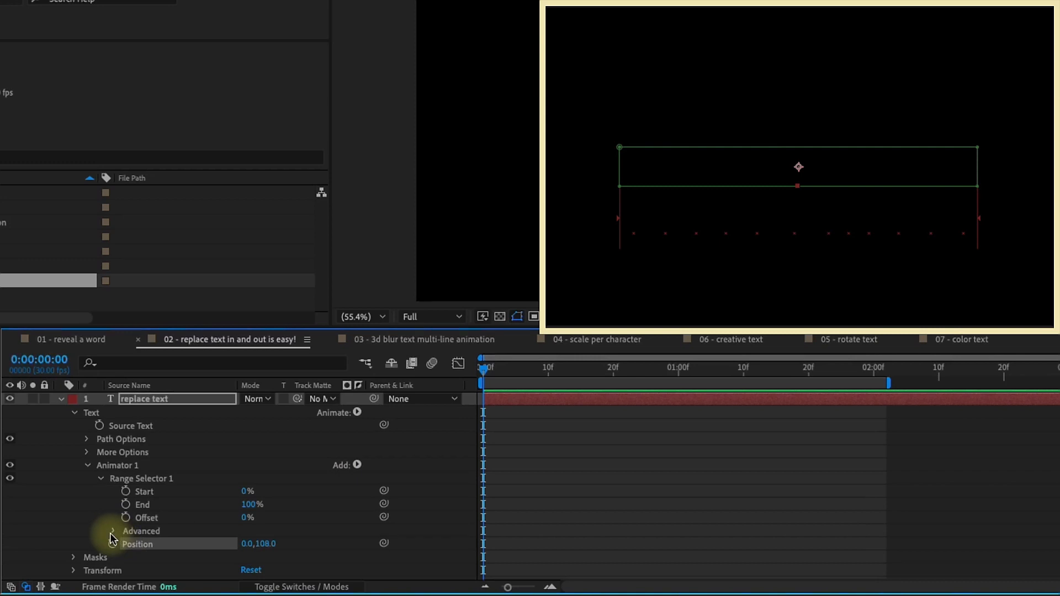
pyautogui.click(88, 531)
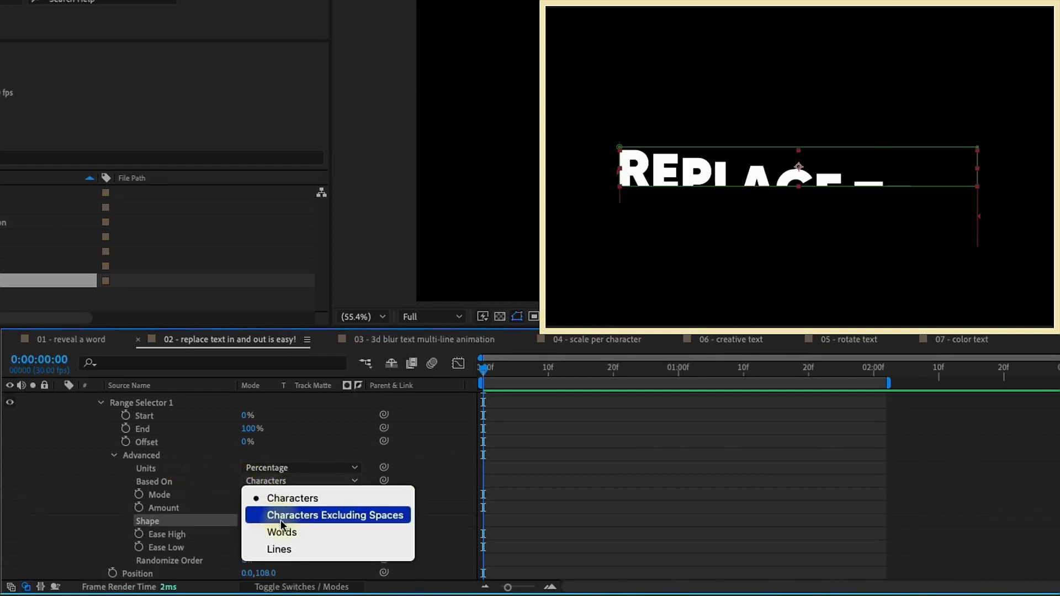
# Step: Set Based On to Words, Shape to Square, and test Offset values hiding the words
pyautogui.click(282, 532)
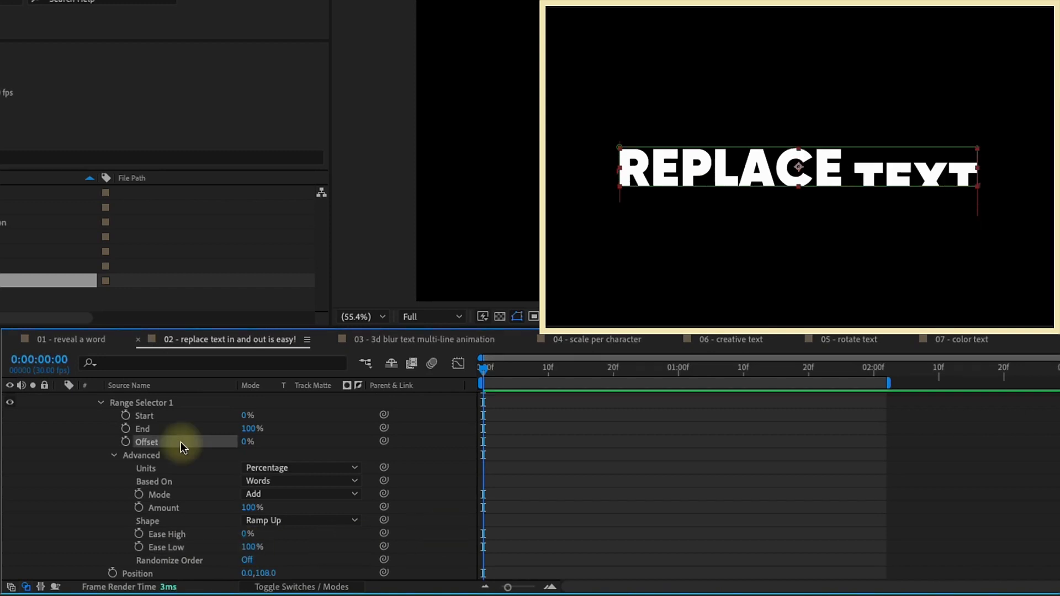
pyautogui.click(299, 521)
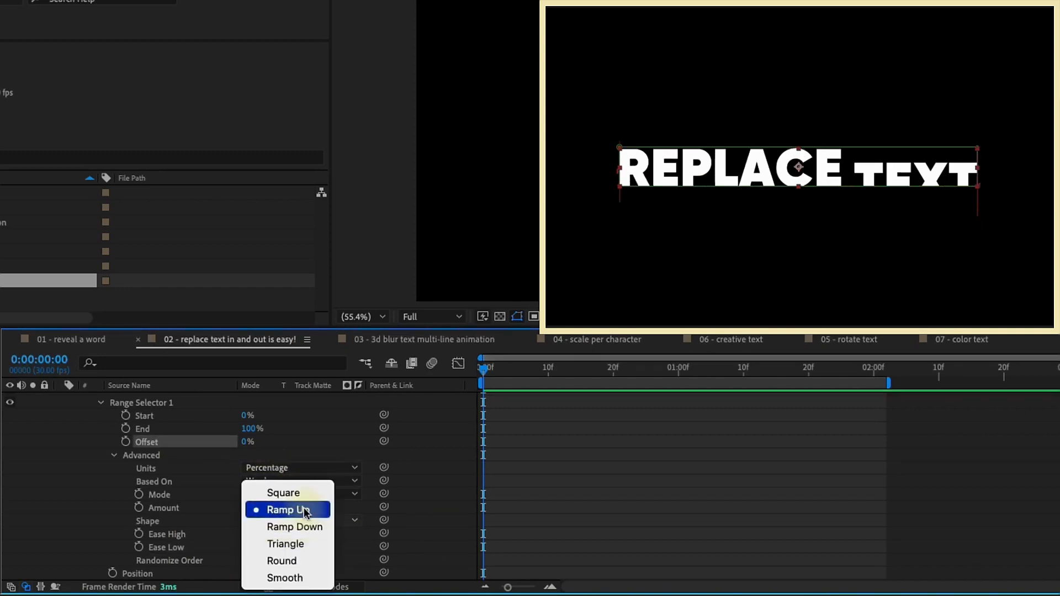
pyautogui.click(283, 492)
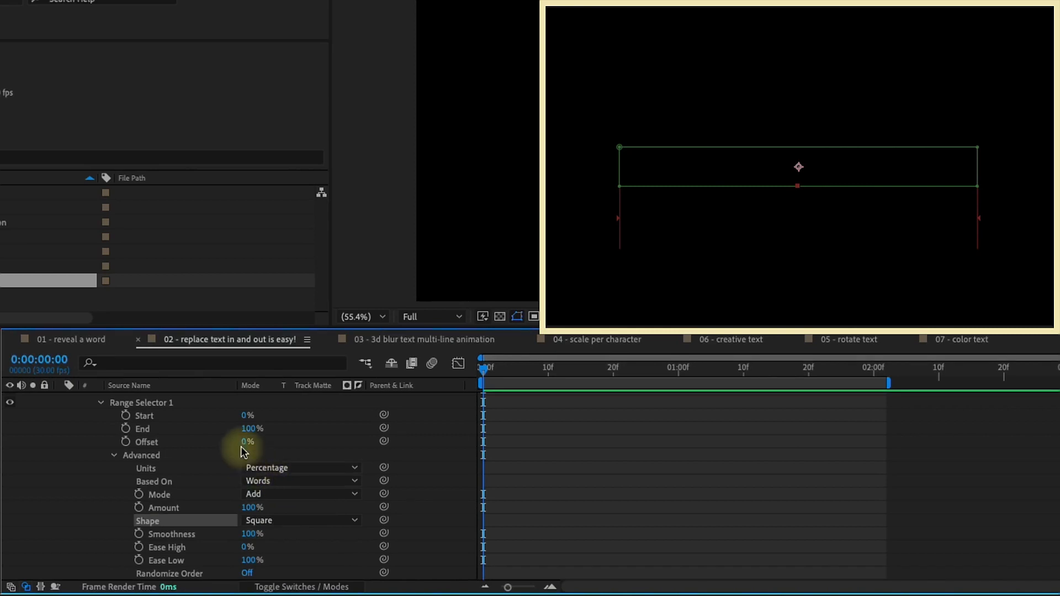
pyautogui.moveTo(246, 442); pyautogui.dragTo(344, 442)
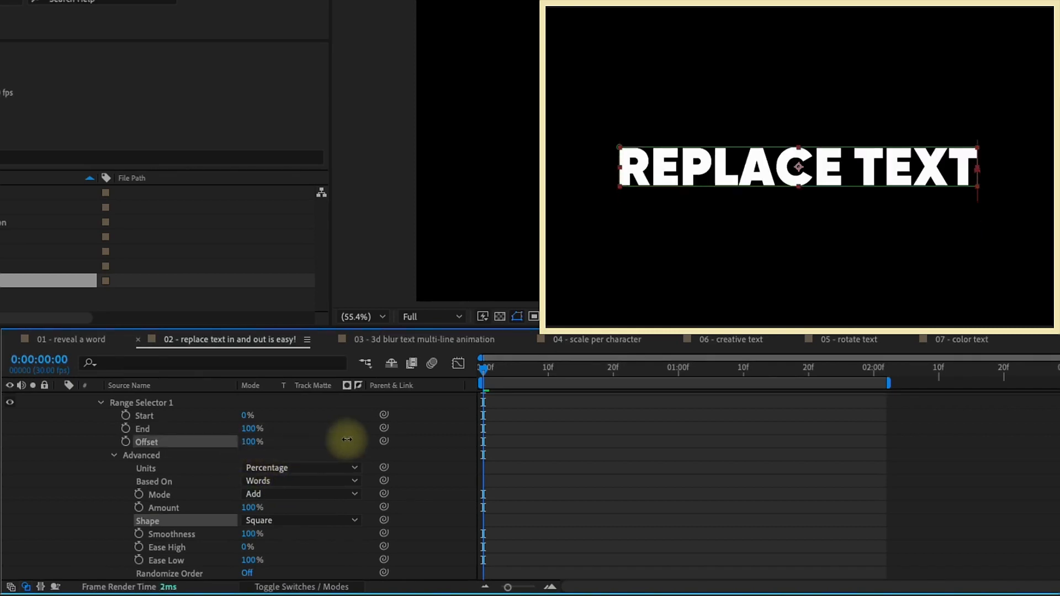
pyautogui.moveTo(347, 439); pyautogui.dragTo(251, 446)
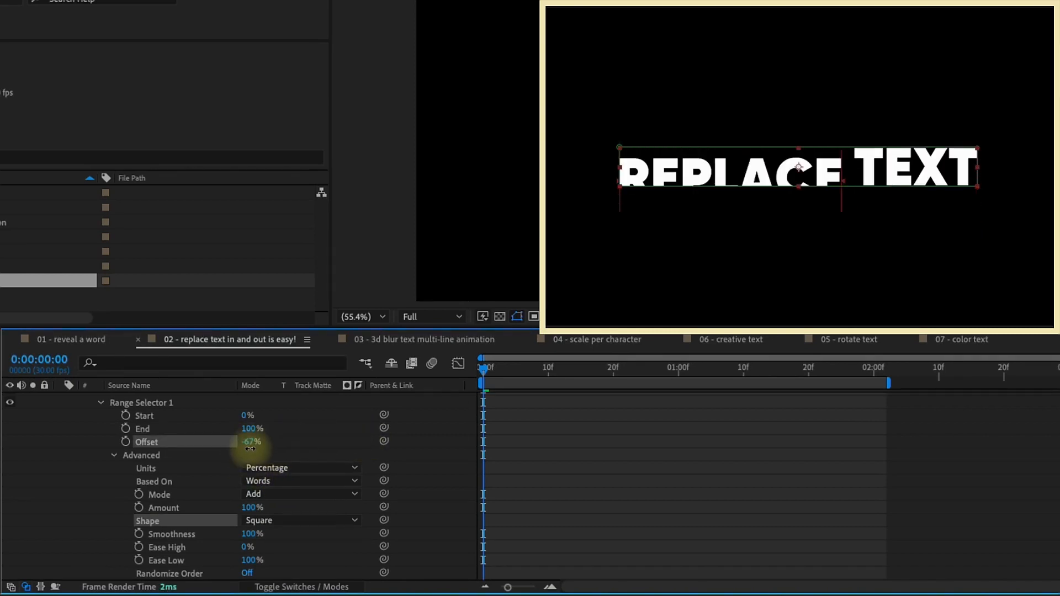
pyautogui.moveTo(250, 442); pyautogui.dragTo(312, 442)
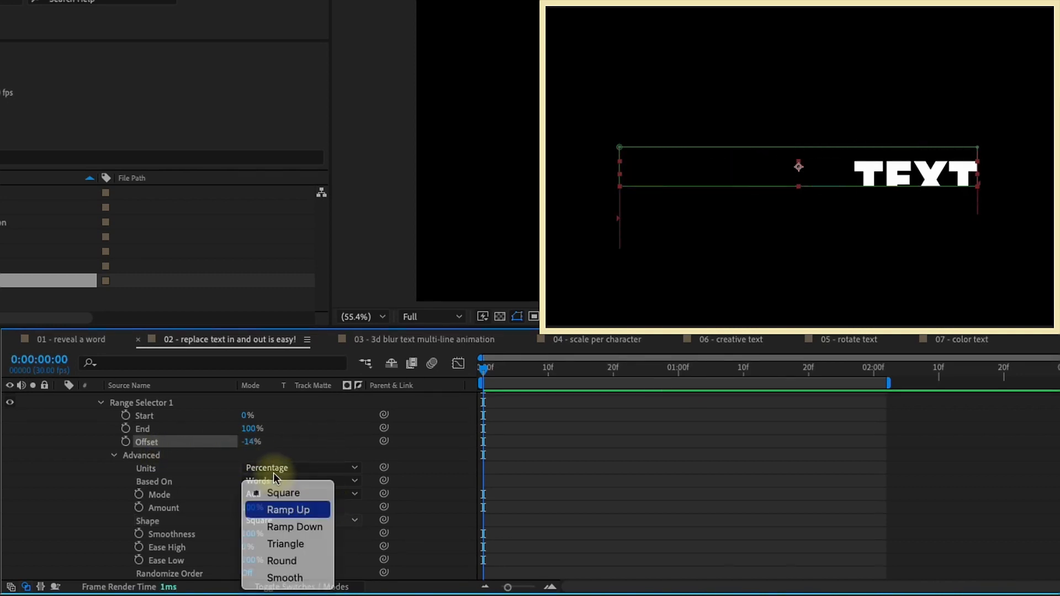
# Step: Change Shape to Ramp Up and keyframe Offset from about -100% to 100%
pyautogui.click(289, 510)
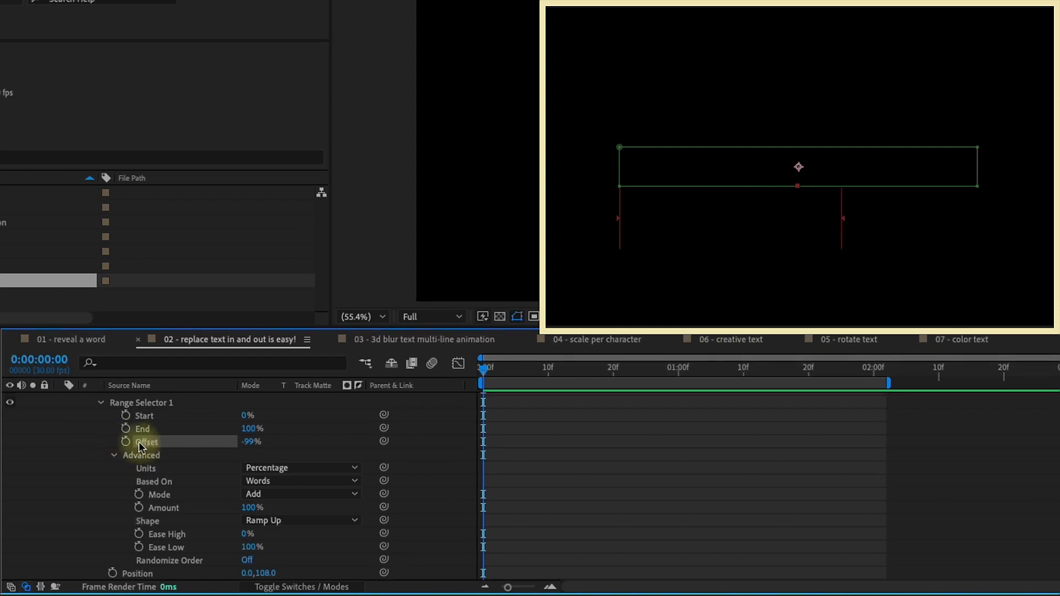
pyautogui.click(126, 442)
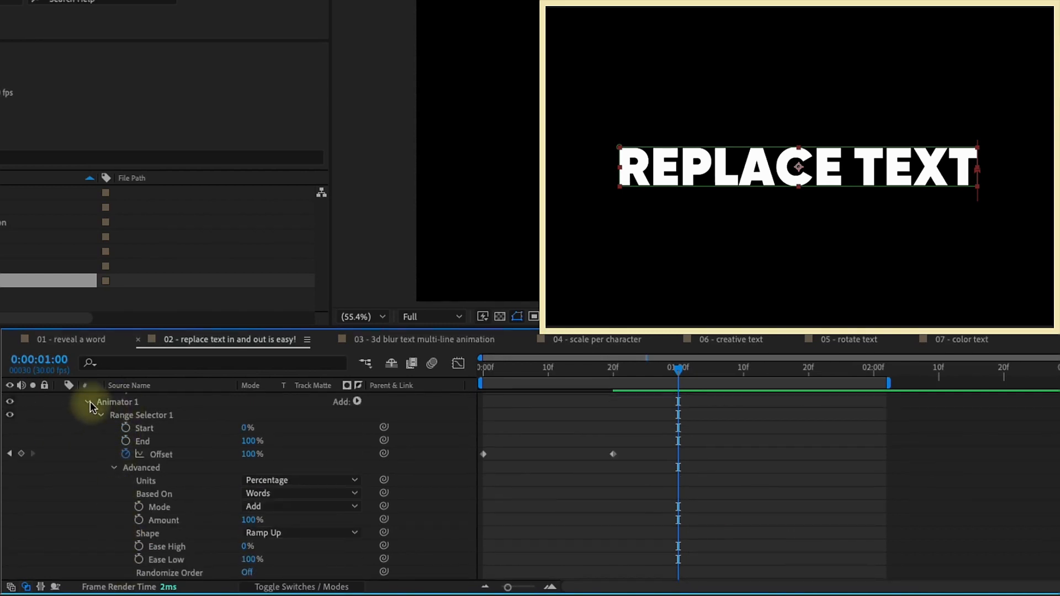
# Step: Set Animator 1's Position to 0,-108 and its selector Shape to Ramp Down
pyautogui.click(88, 401)
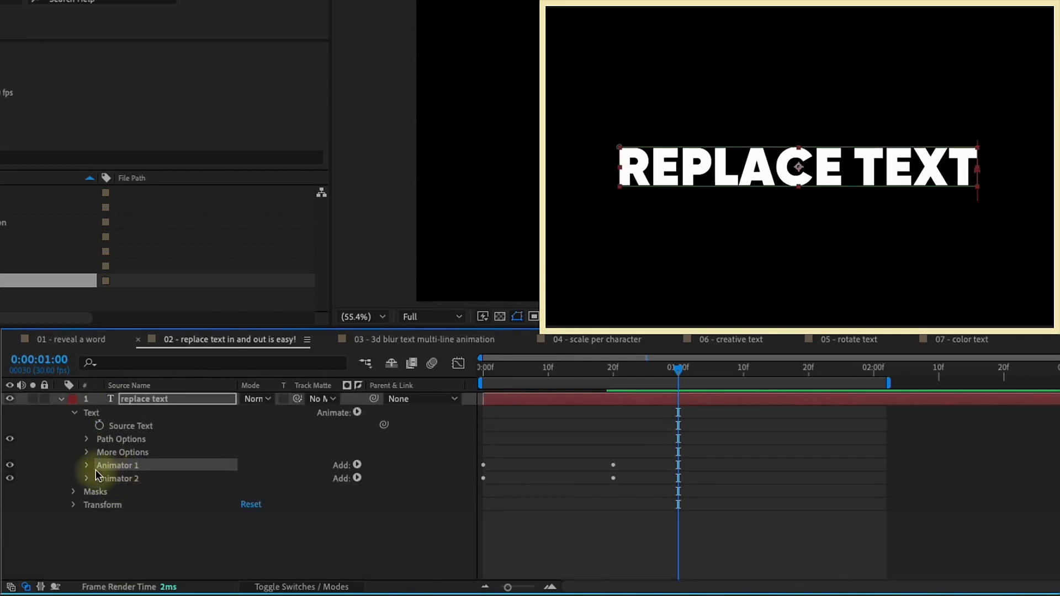
pyautogui.click(85, 465)
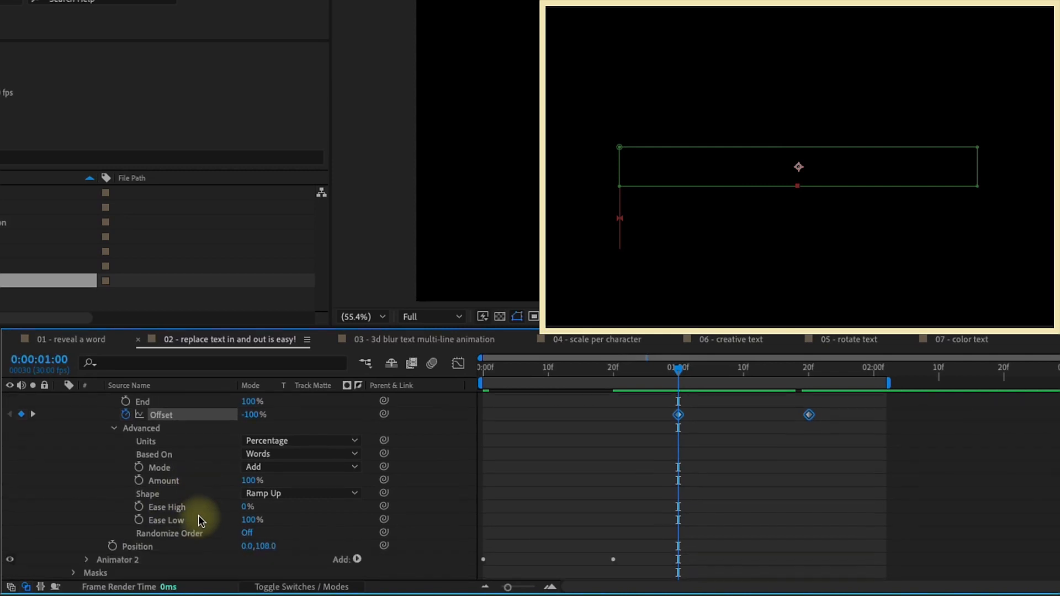
pyautogui.doubleClick(266, 546)
pyautogui.write('-108')
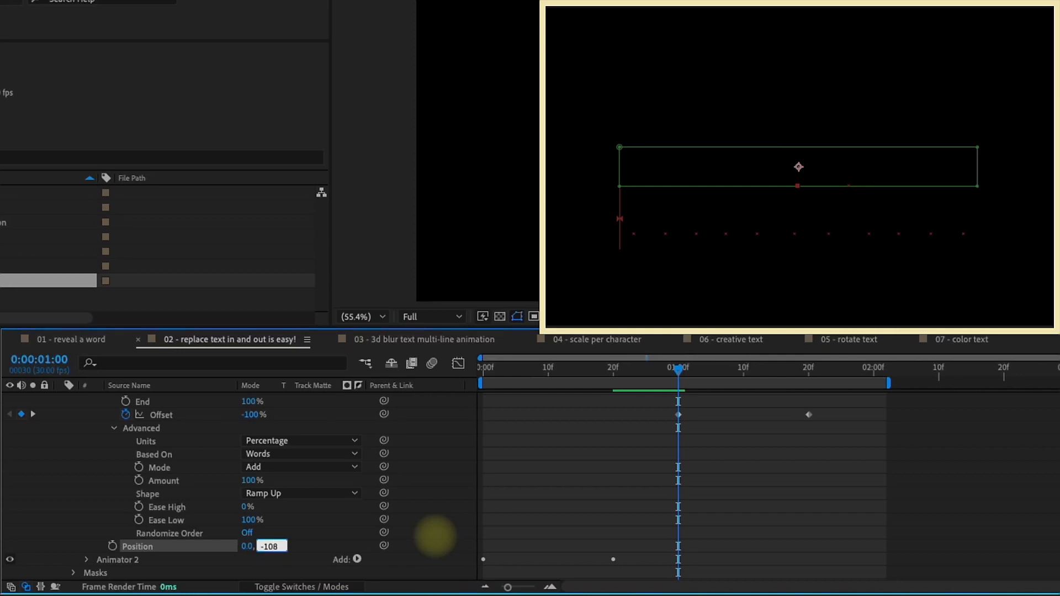
pyautogui.click(300, 494)
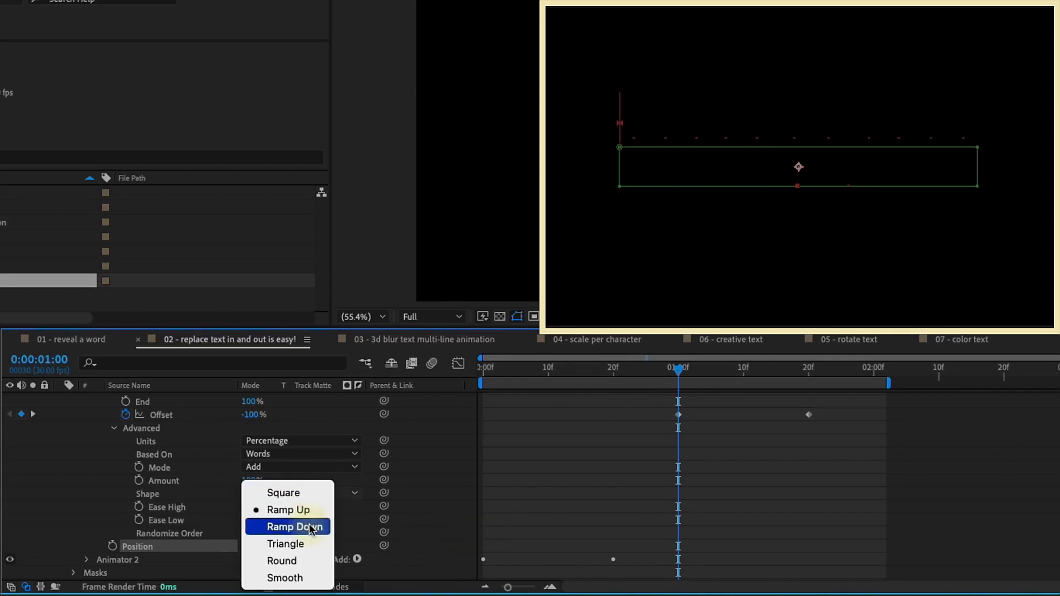
pyautogui.click(289, 526)
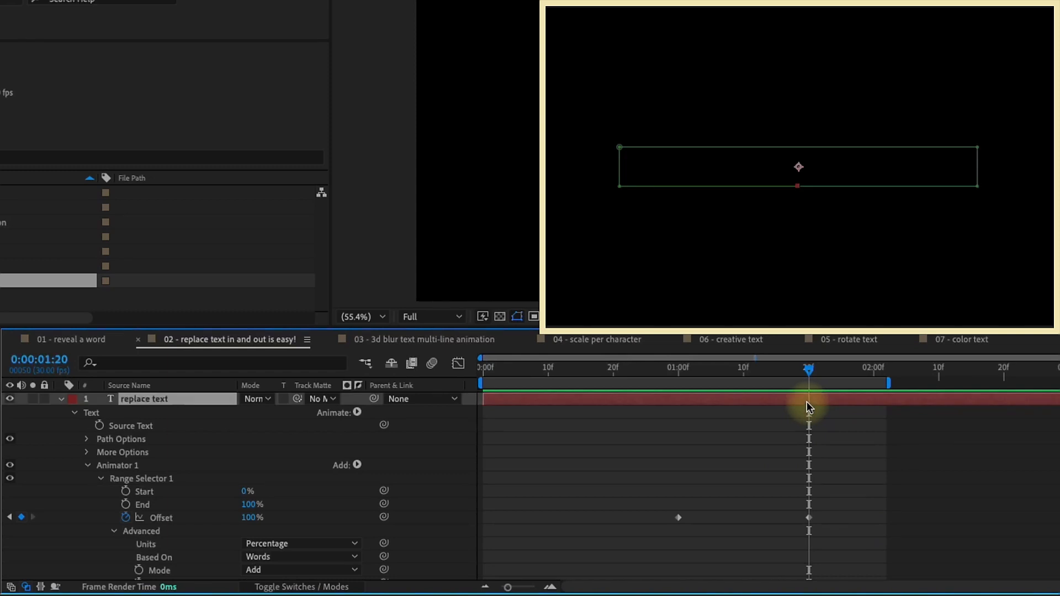
# Step: Trim REPLACE TEXT at the playhead and stagger duplicates reading ANIMATE IN and IT'S SUPER EASY
pyautogui.press('Alt+]')
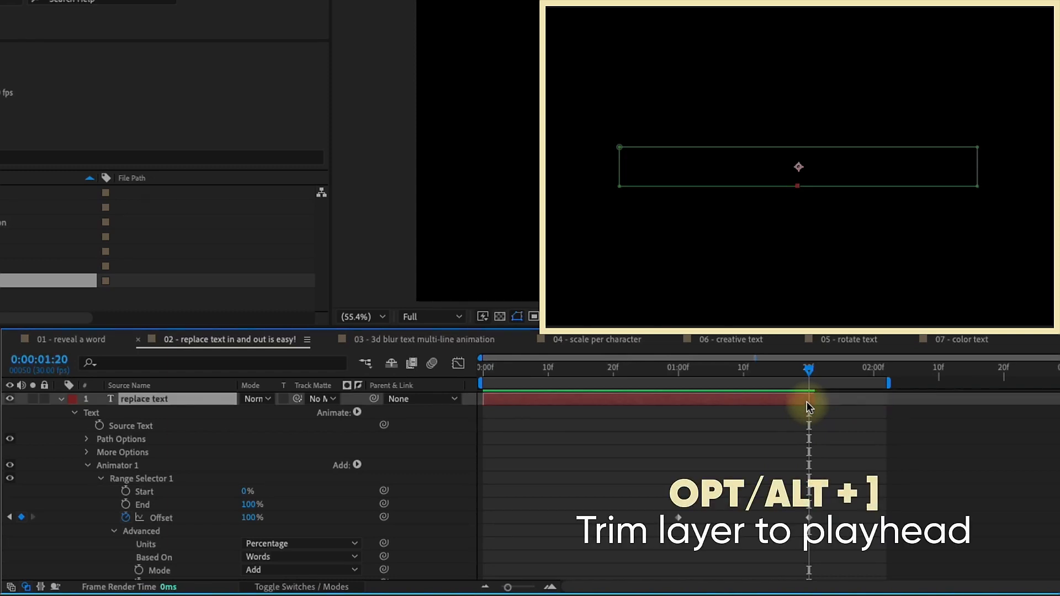
pyautogui.click(743, 367)
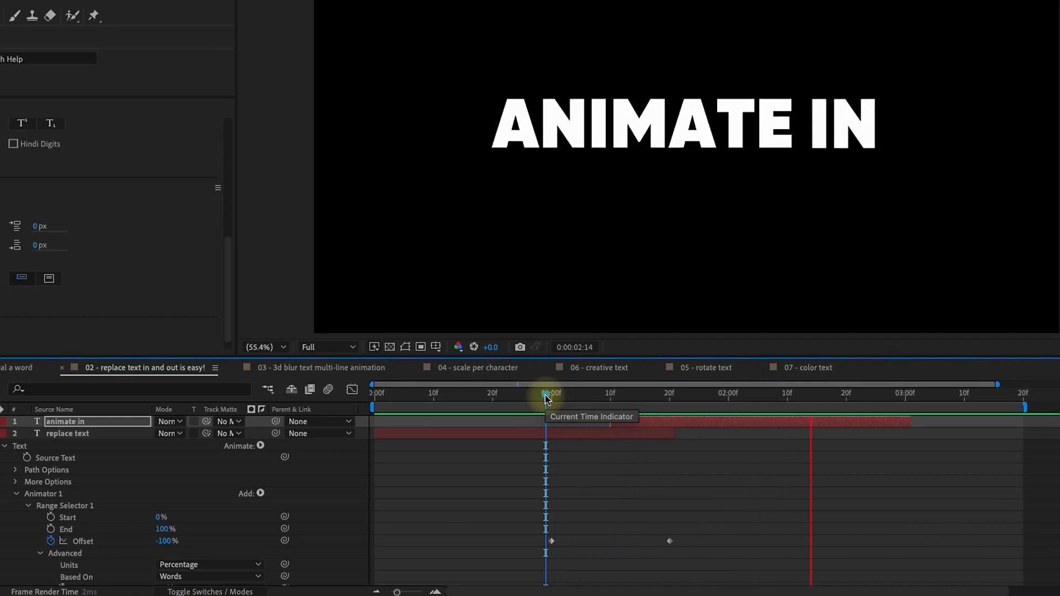
pyautogui.moveTo(547, 393); pyautogui.dragTo(669, 393)
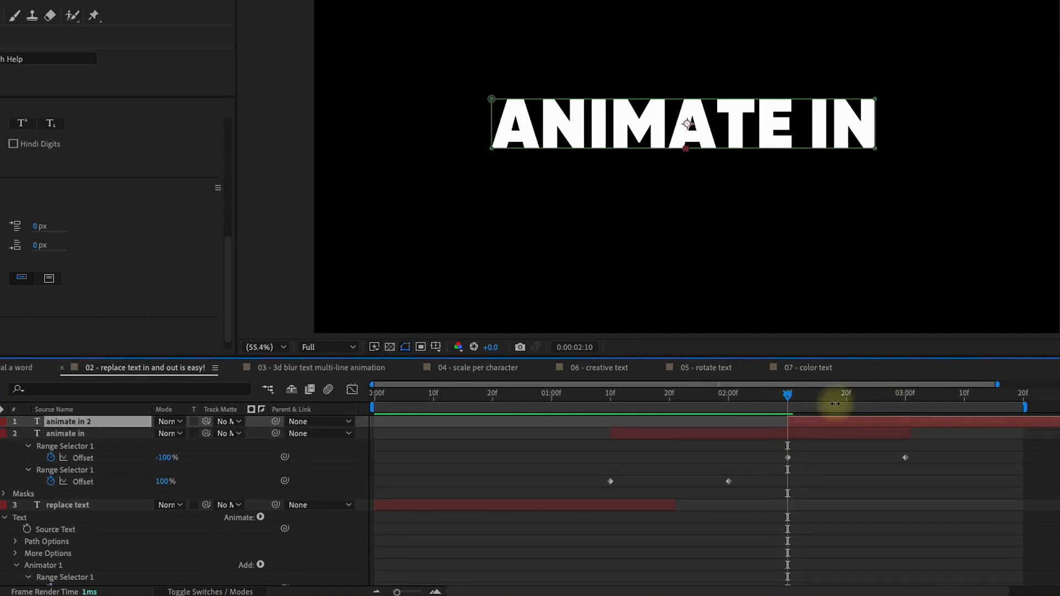
pyautogui.moveTo(786, 394); pyautogui.dragTo(845, 394)
pyautogui.write("it's super easy")
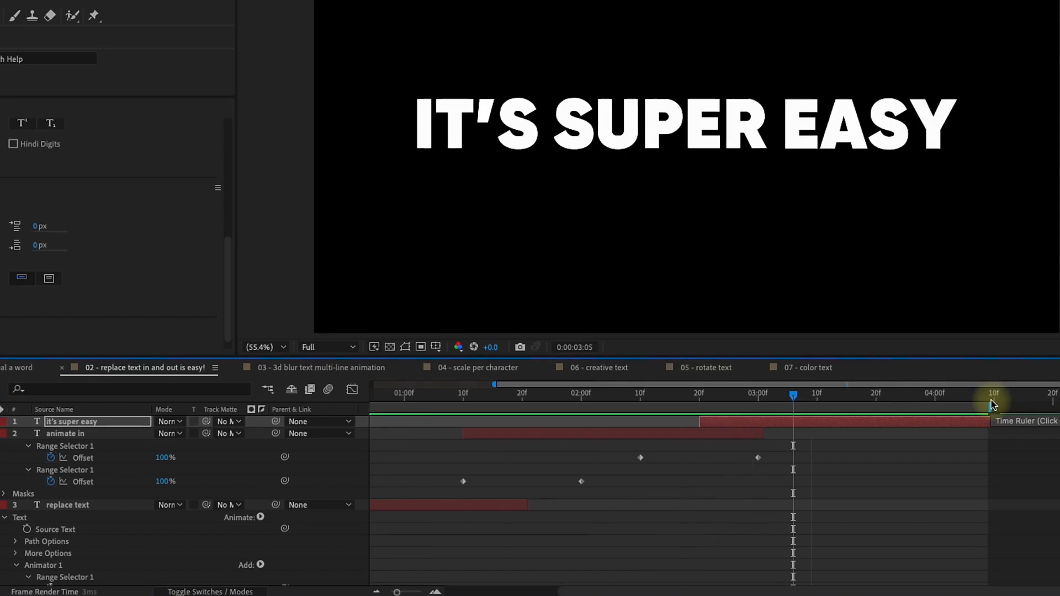
# Step: In the 03 comp, enable Per-character 3D and add a Position animator
pyautogui.click(320, 368)
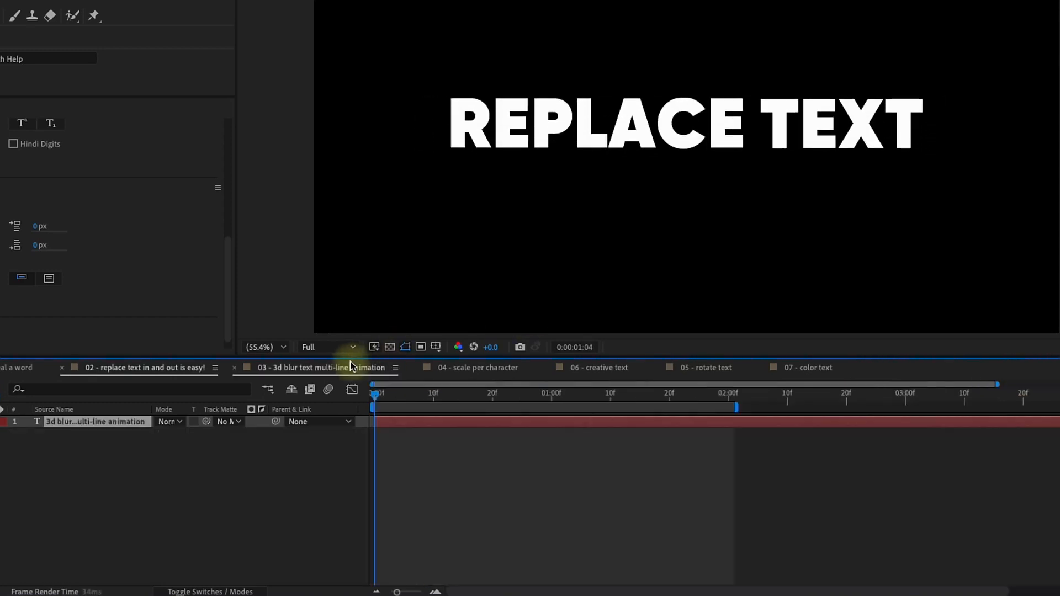
pyautogui.click(316, 367)
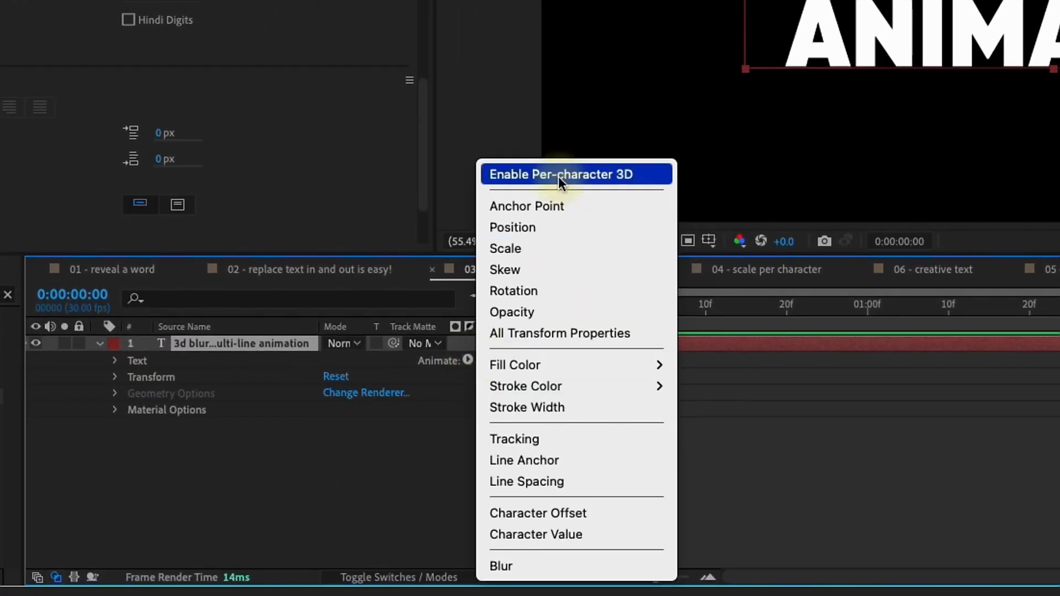
pyautogui.click(560, 175)
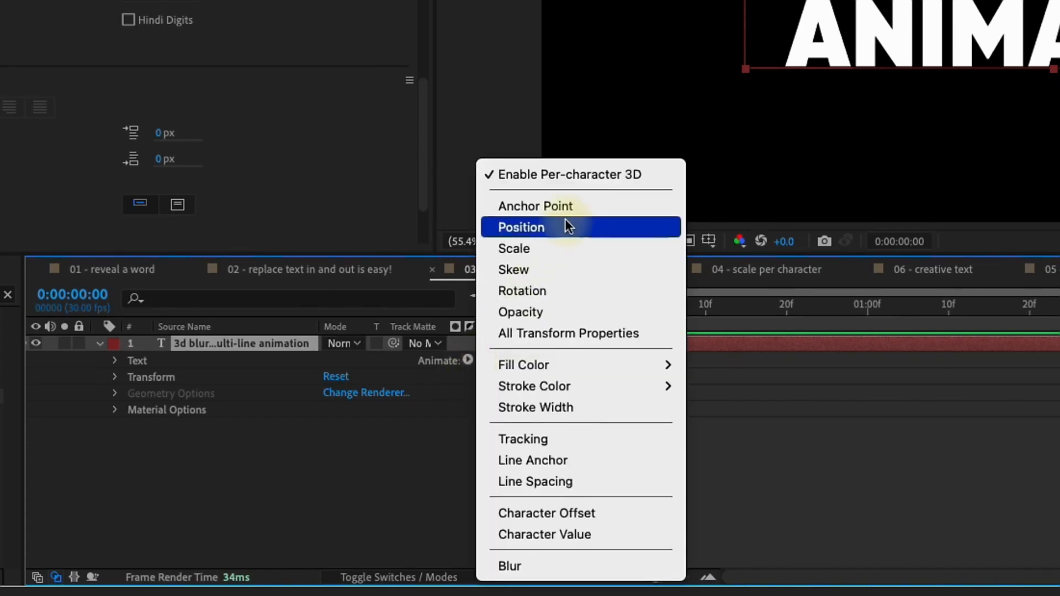
pyautogui.click(521, 228)
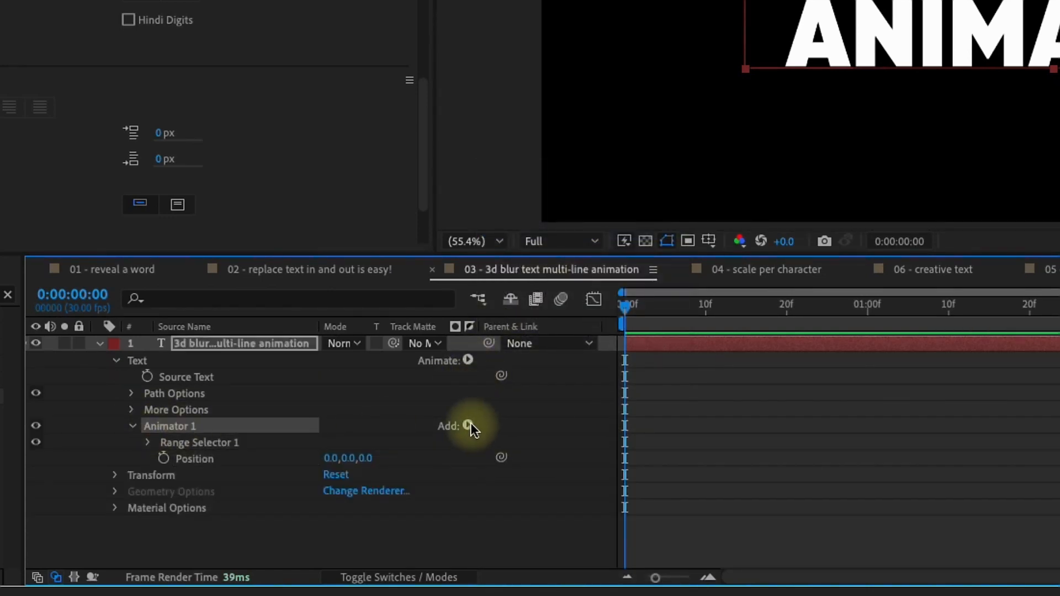
# Step: Add Opacity and Blur properties to the same animator
pyautogui.click(467, 426)
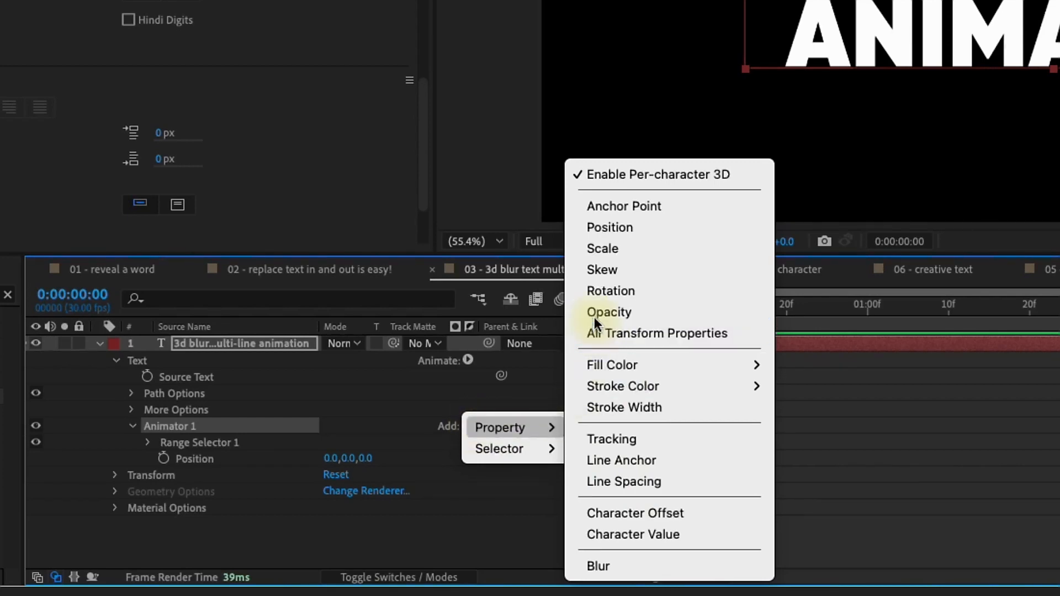
pyautogui.click(610, 311)
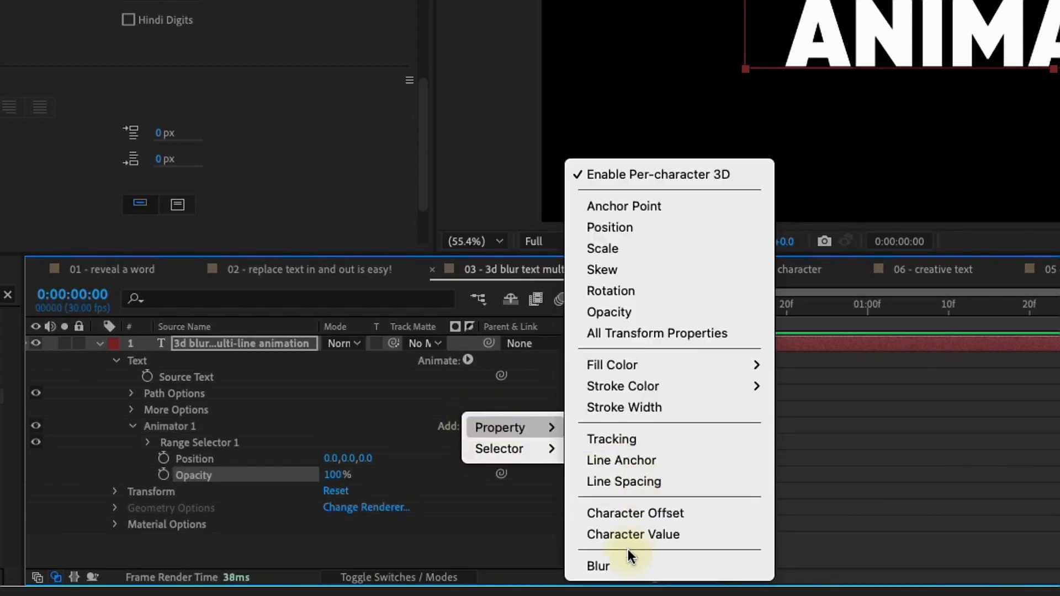
pyautogui.click(597, 565)
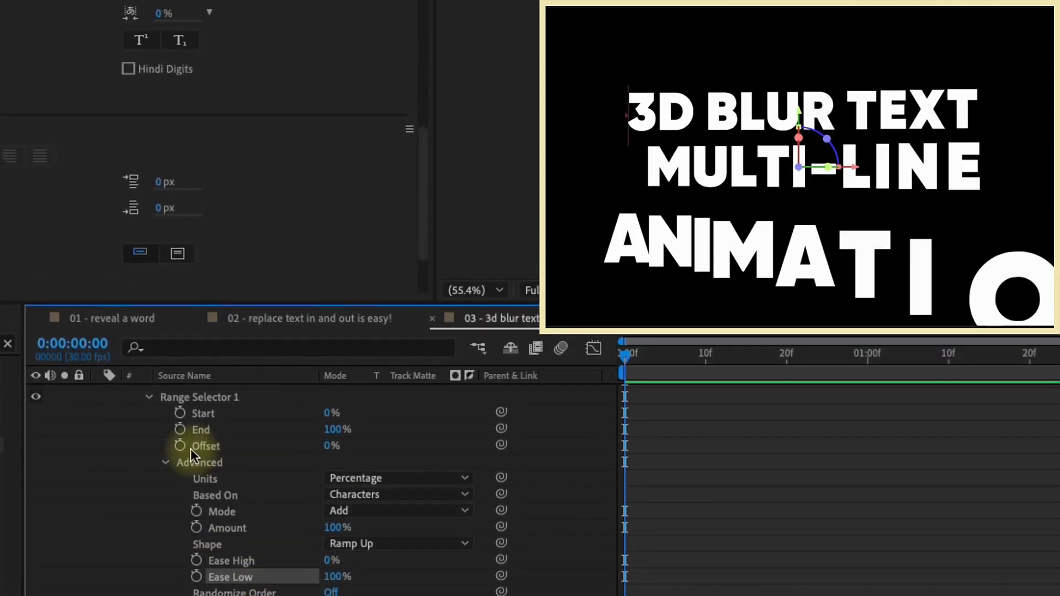
# Step: Keyframe Offset -100% to 100%, paste a later copy and Time-Reverse it
pyautogui.click(179, 446)
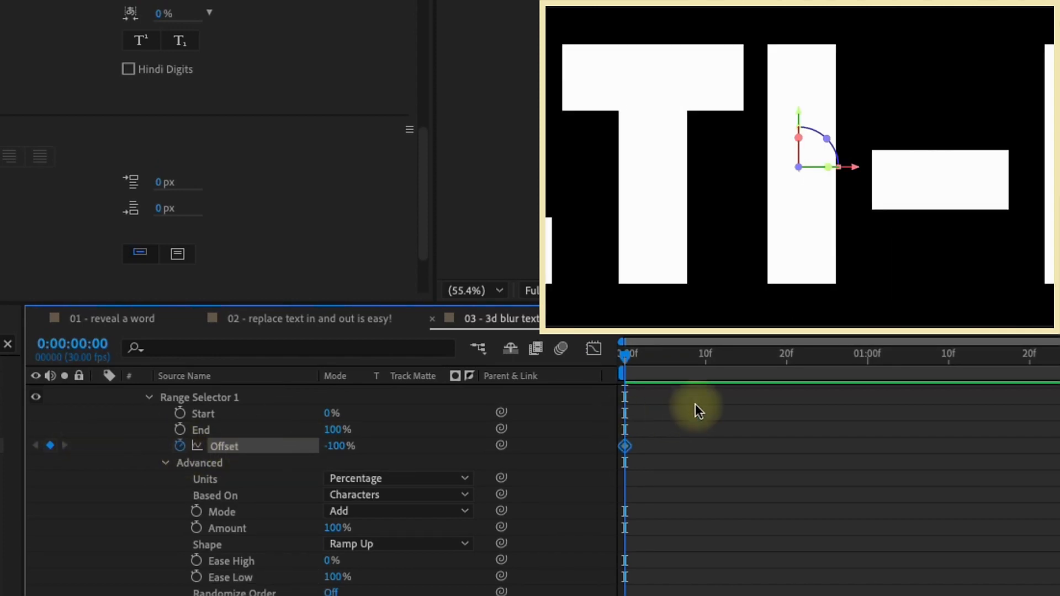
pyautogui.click(786, 353)
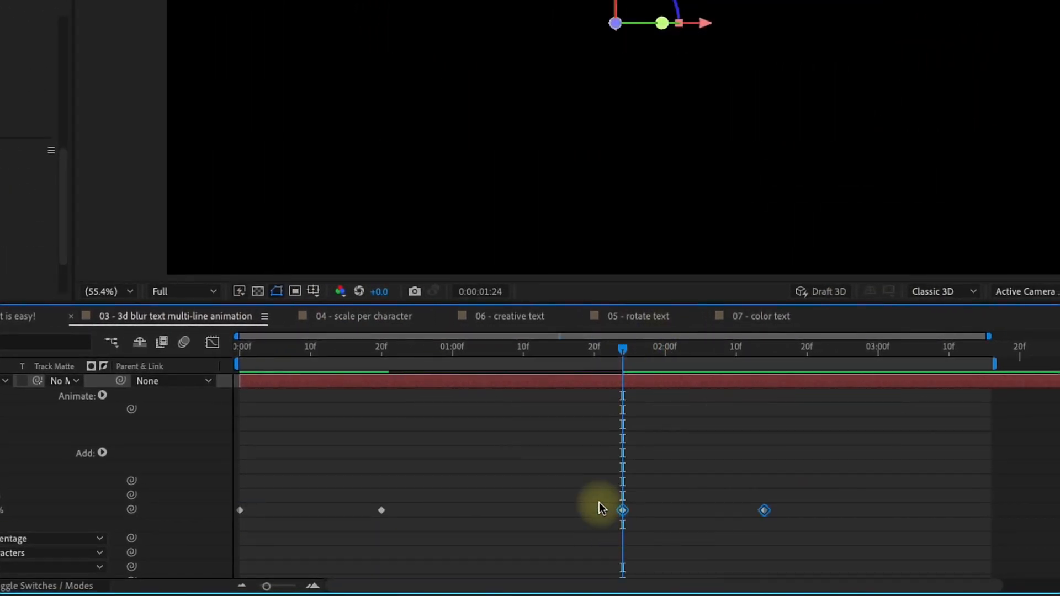
pyautogui.rightClick(622, 510)
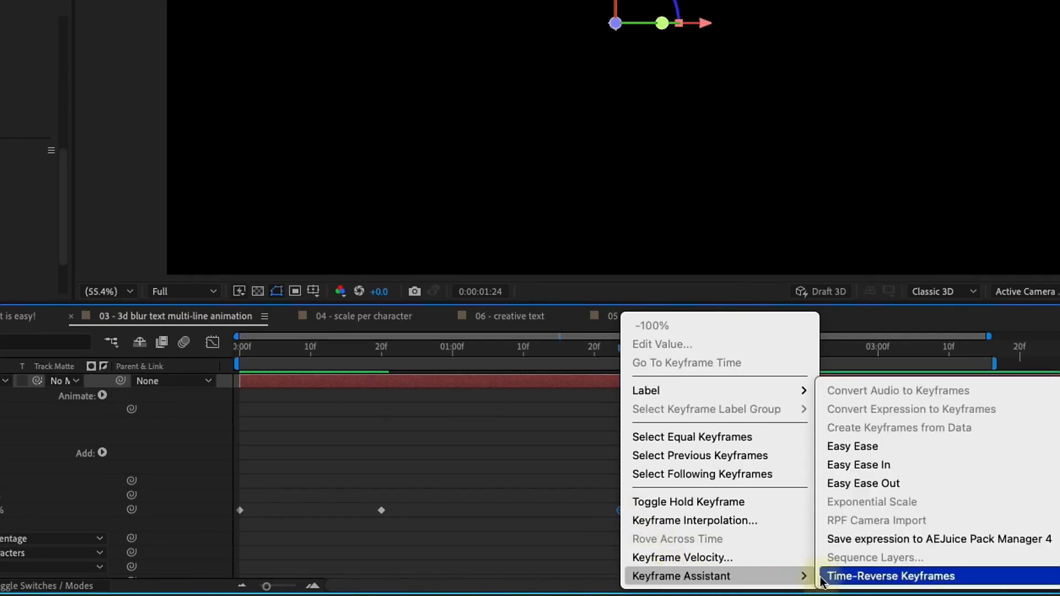
pyautogui.click(894, 576)
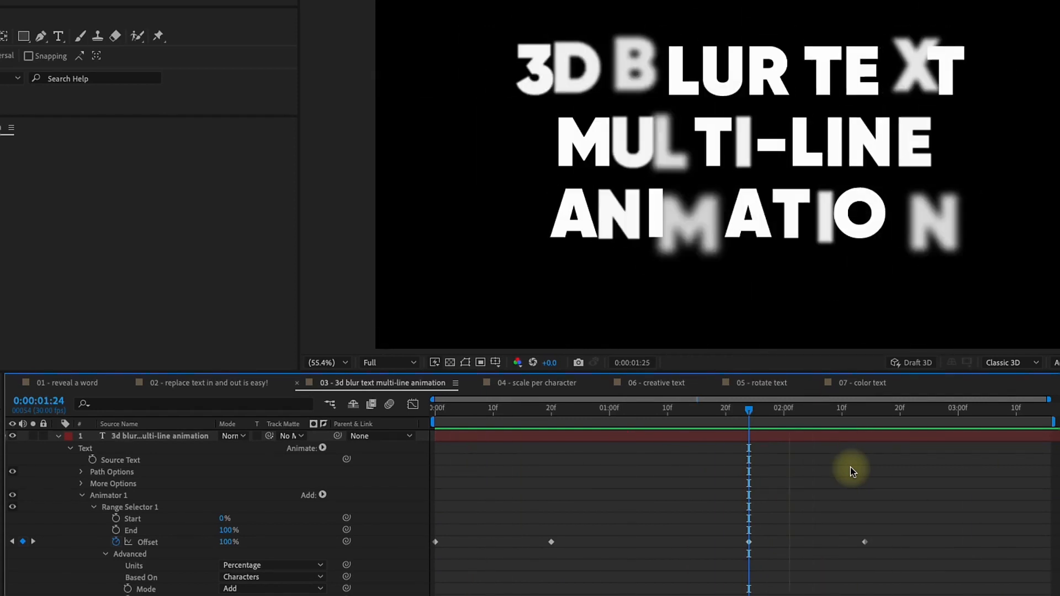
# Step: In the 04 comp, add a Scale animator with a Ramp Down selector shape
pyautogui.click(537, 382)
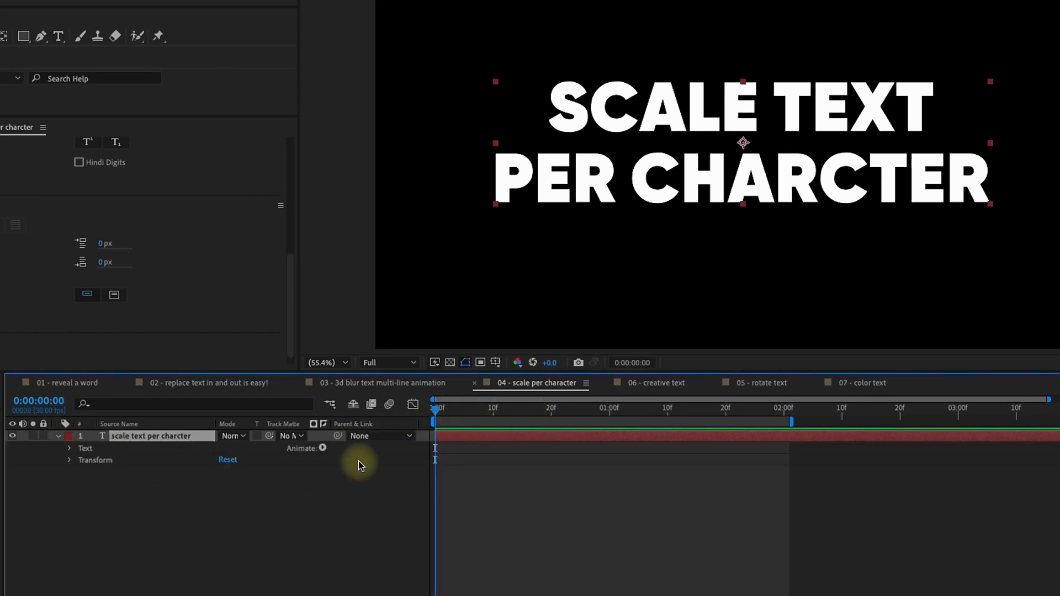
pyautogui.click(322, 448)
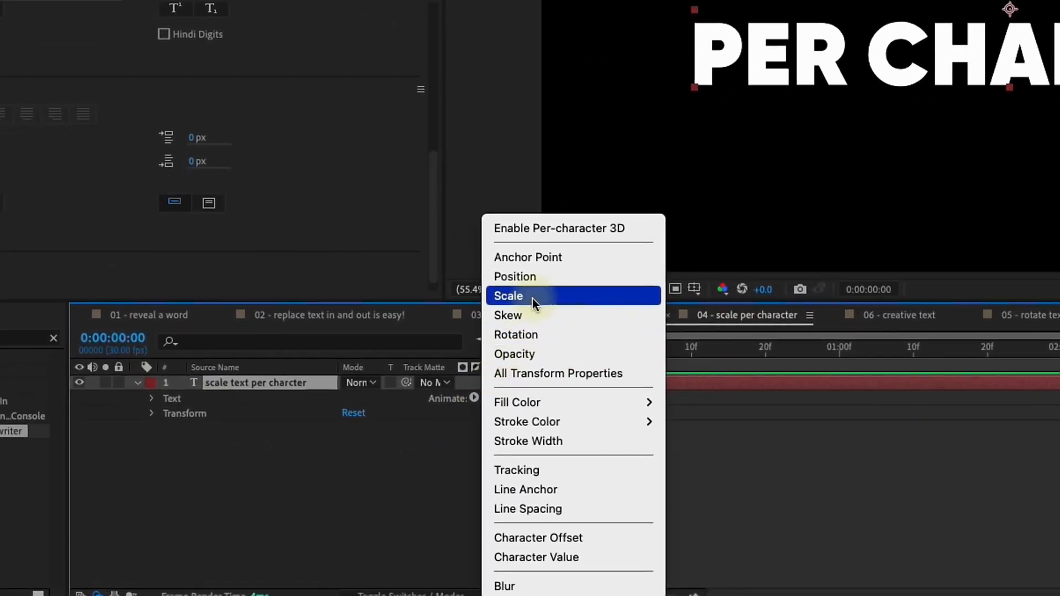
pyautogui.click(508, 296)
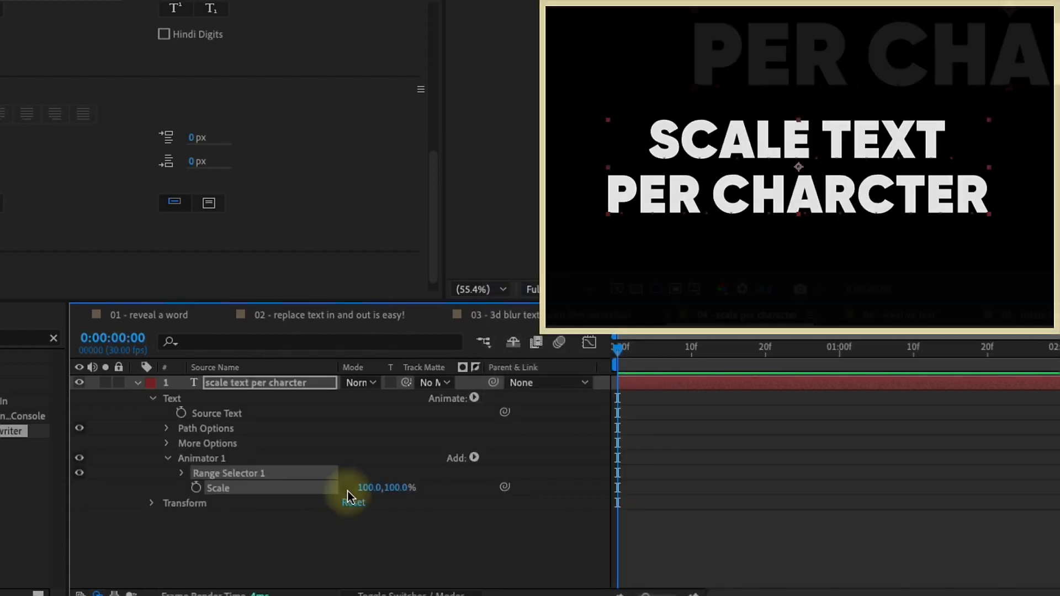
pyautogui.click(398, 488)
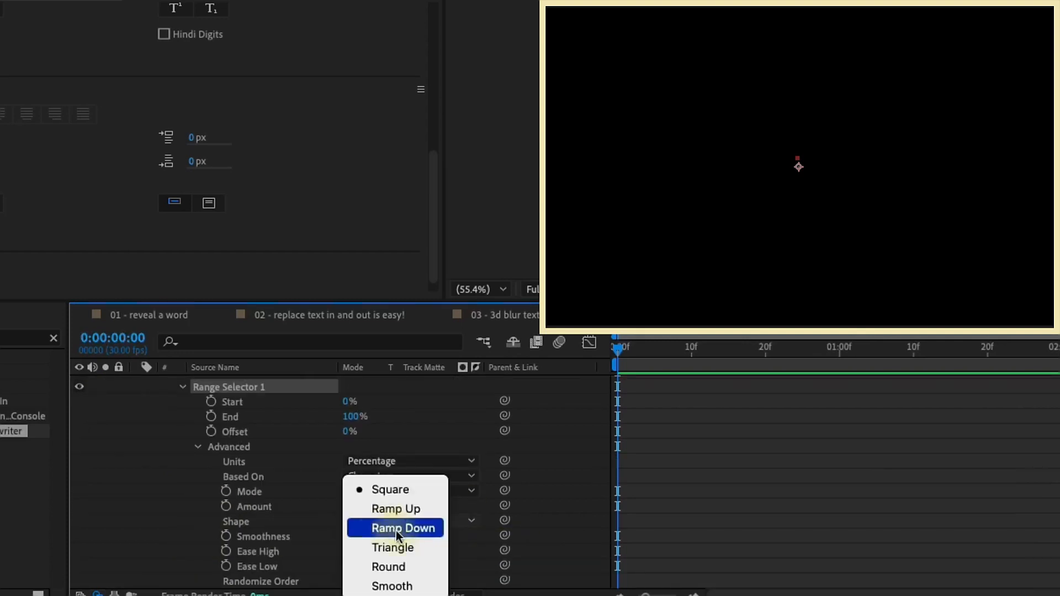
pyautogui.click(398, 509)
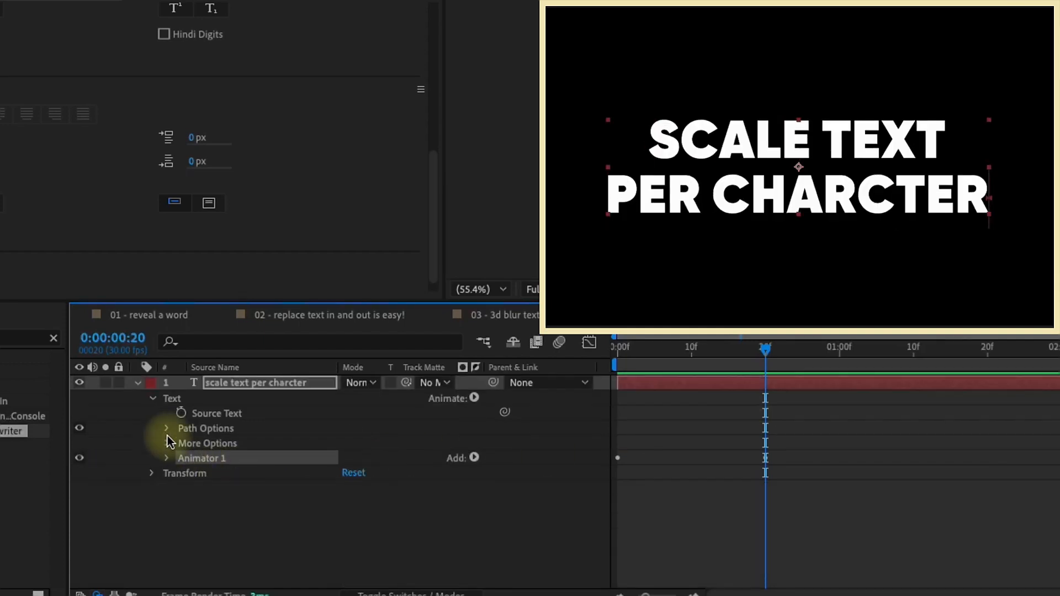
# Step: Shift the Offset keyframes later and add Animator 2 with Scale 100,115% so letters stretch in
pyautogui.click(167, 457)
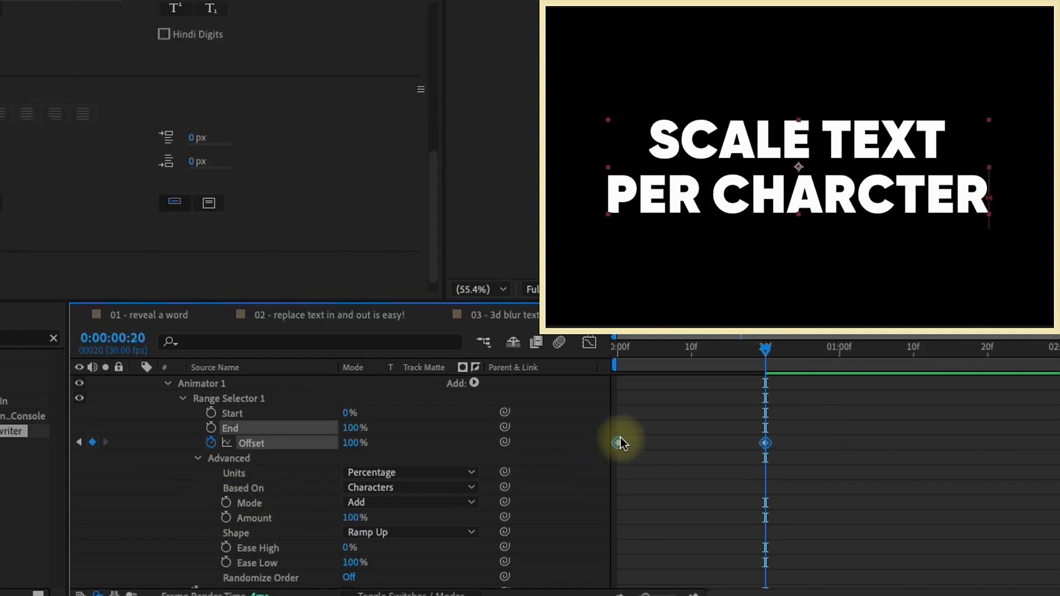
pyautogui.moveTo(765, 442); pyautogui.dragTo(689, 443)
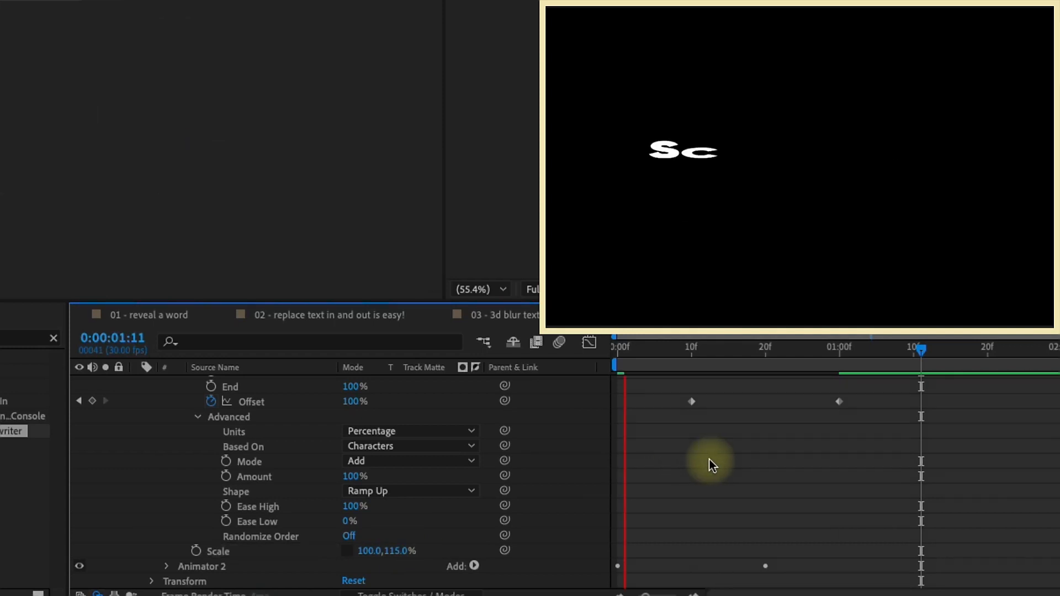
pyautogui.moveTo(625, 366); pyautogui.dragTo(722, 366)
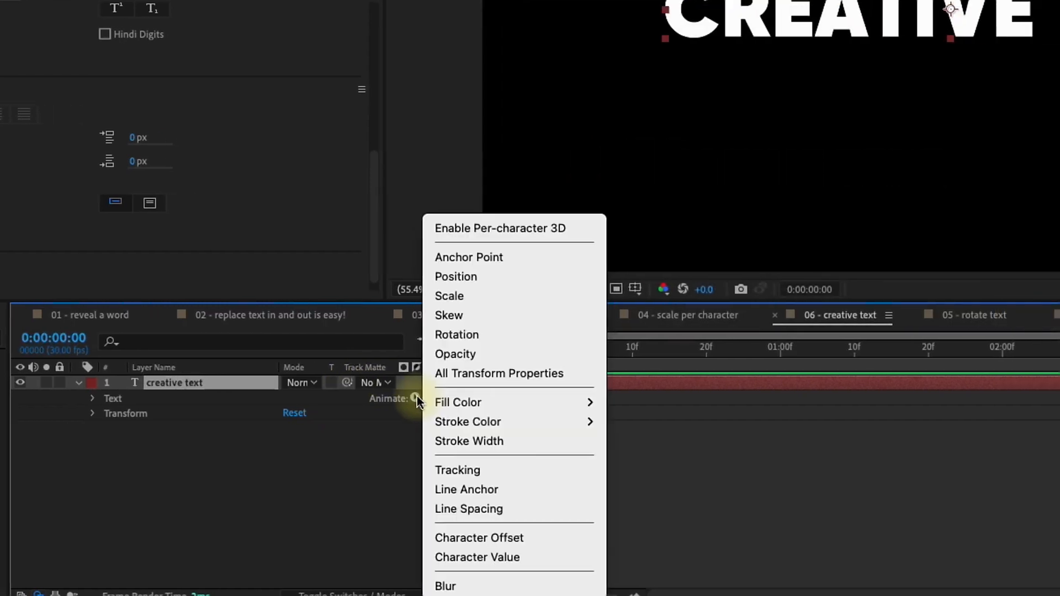
pyautogui.moveTo(481, 471)
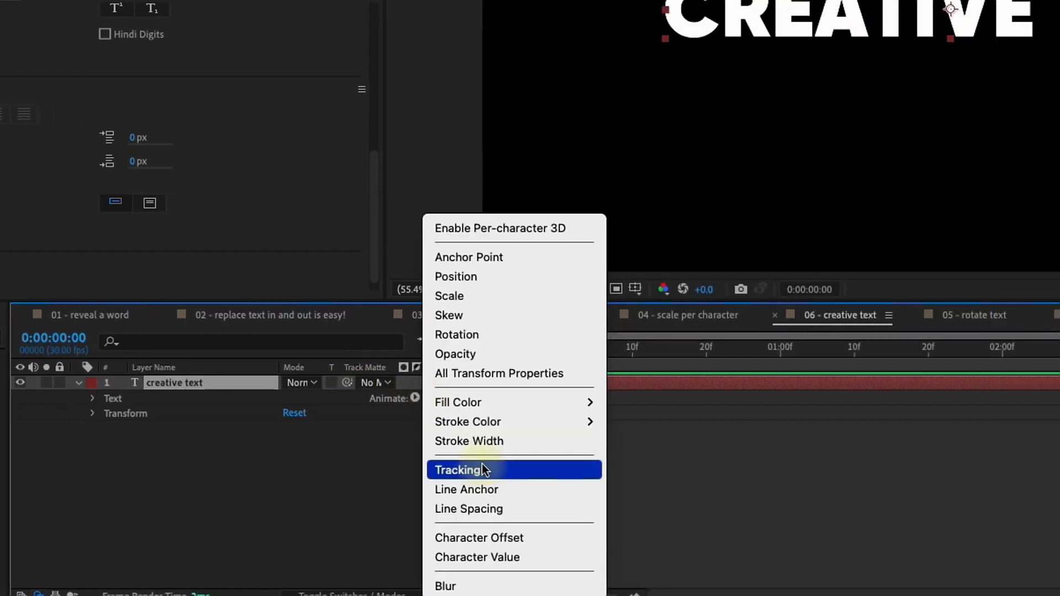
# Step: Give the creative text an animator with Tracking -65, Position 0,155 and Opacity 0%
pyautogui.click(462, 470)
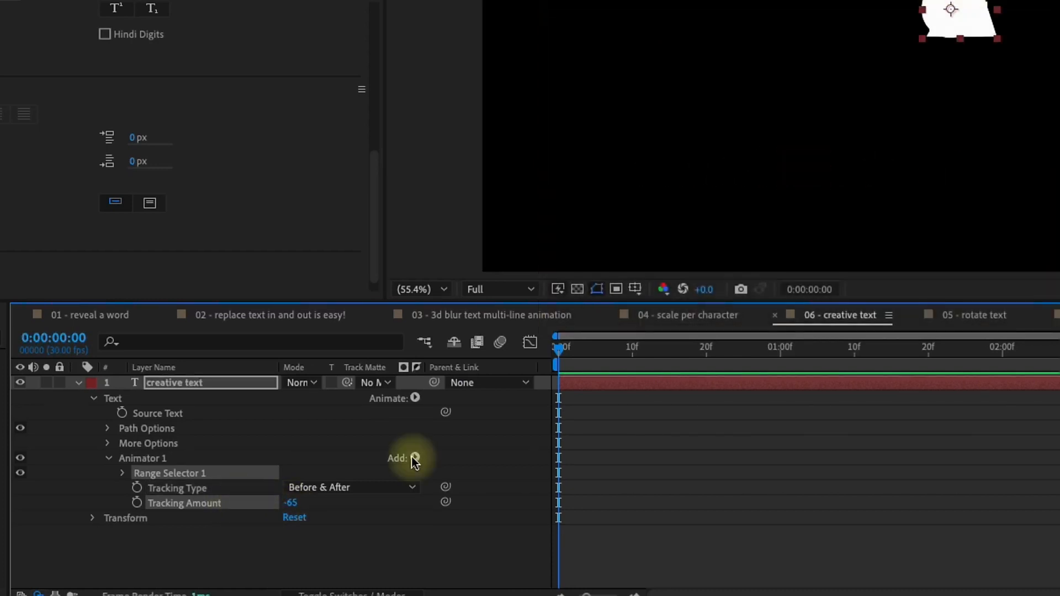
pyautogui.click(415, 457)
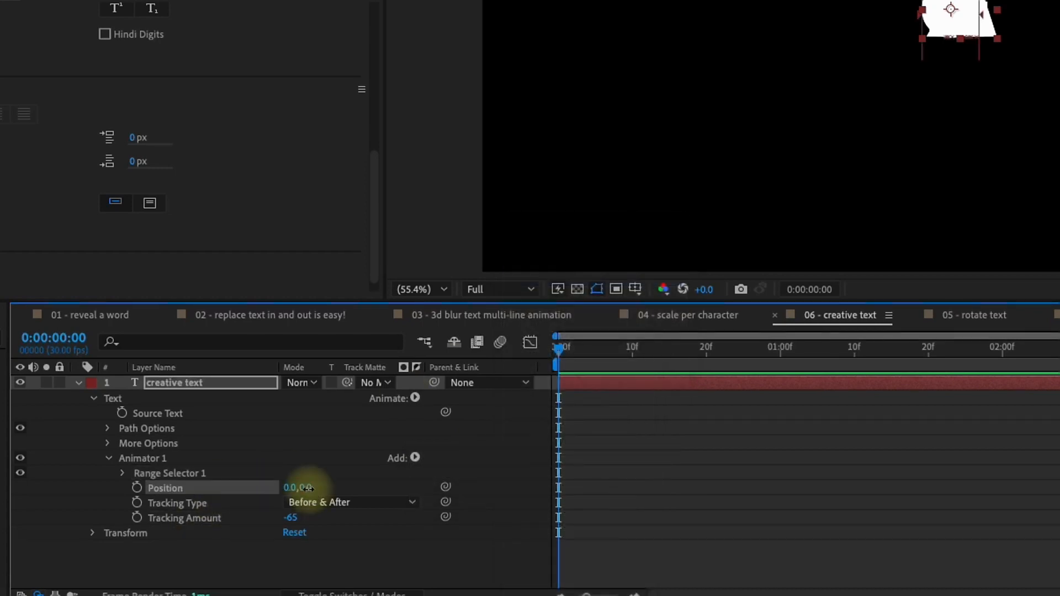
pyautogui.click(415, 457)
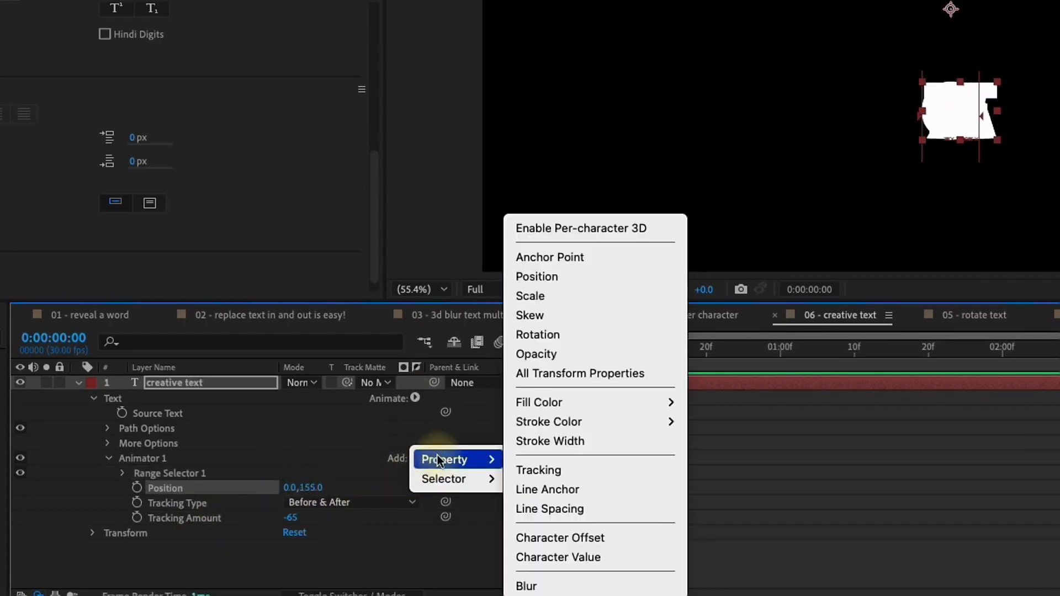
pyautogui.click(537, 354)
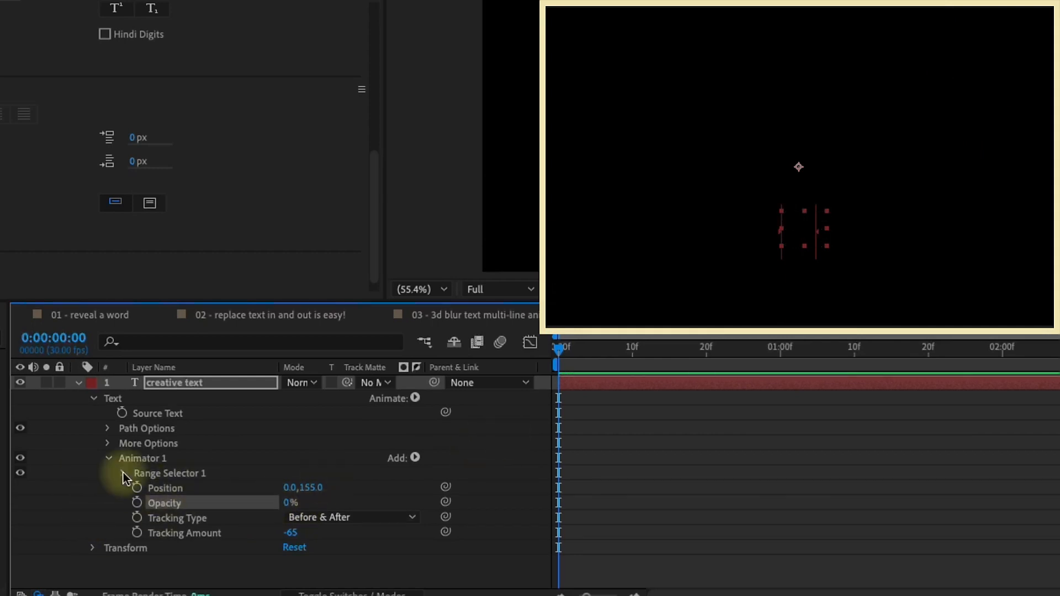
# Step: Keyframe Range Selector 1's Start at 0% on the creative text animator
pyautogui.click(124, 473)
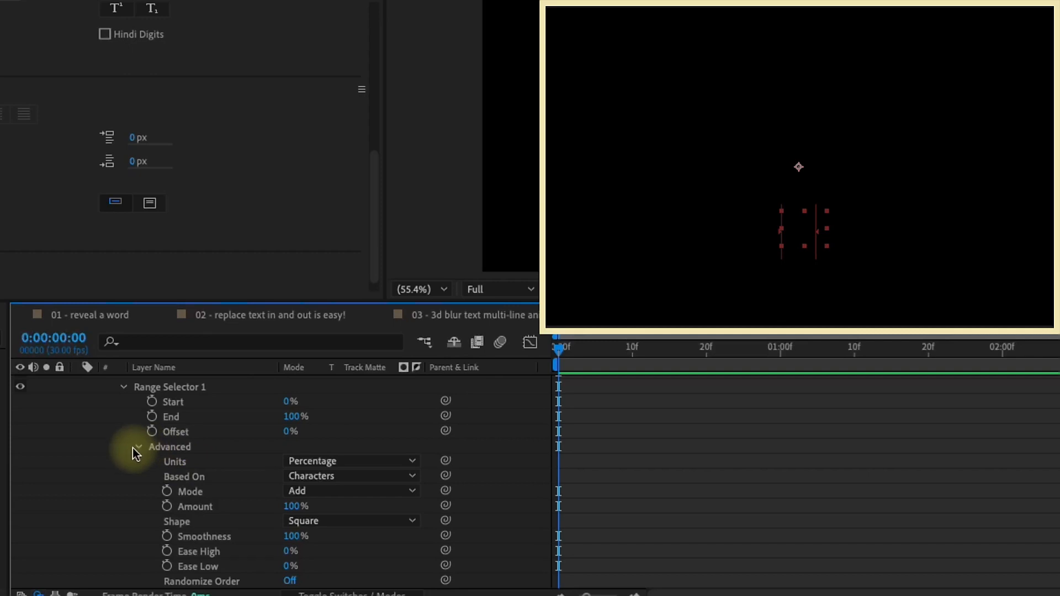
pyautogui.click(126, 446)
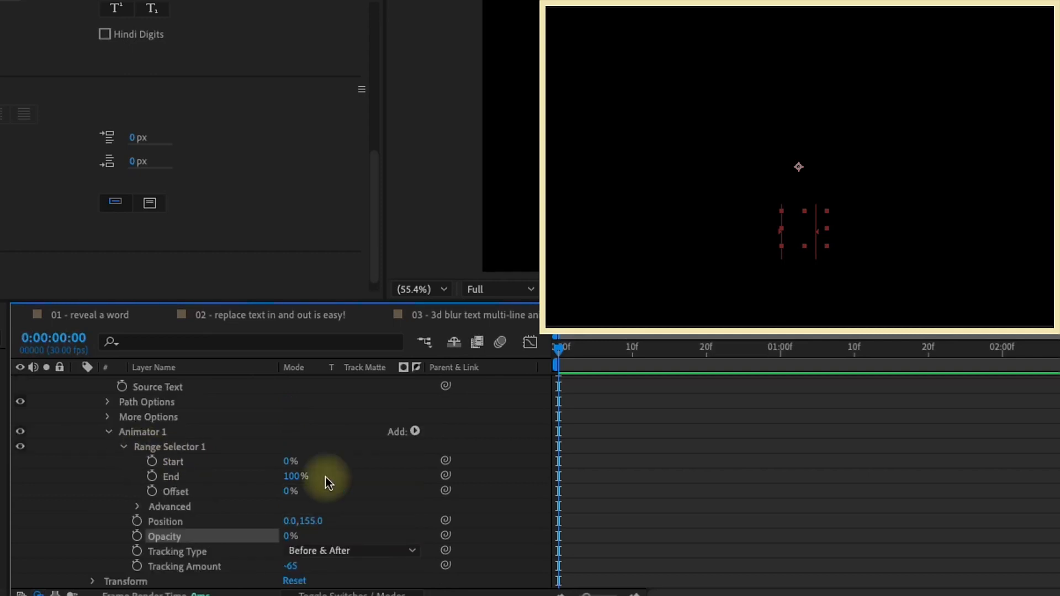
pyautogui.click(150, 462)
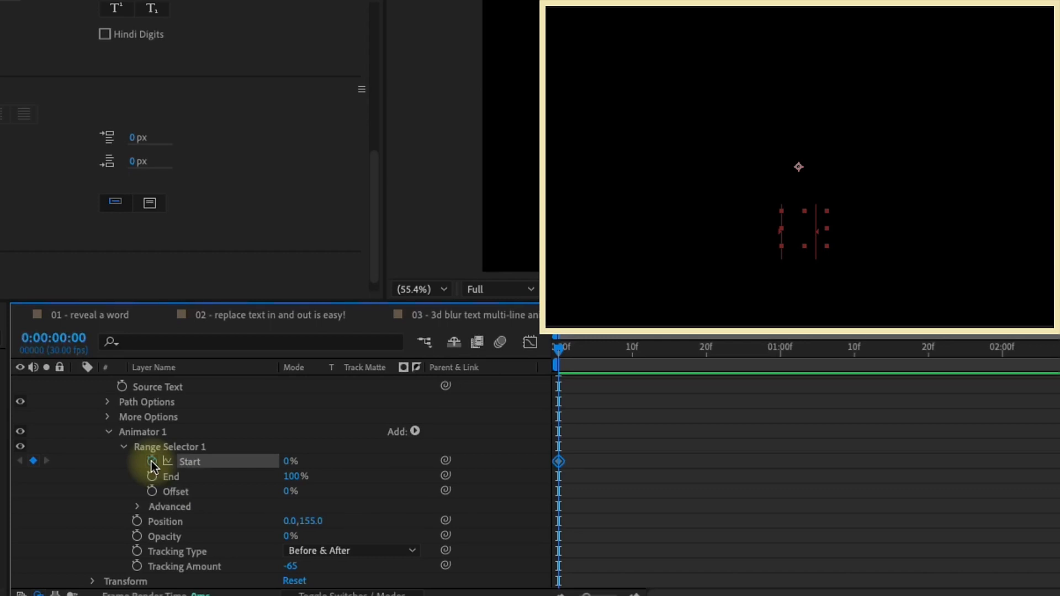
pyautogui.click(706, 349)
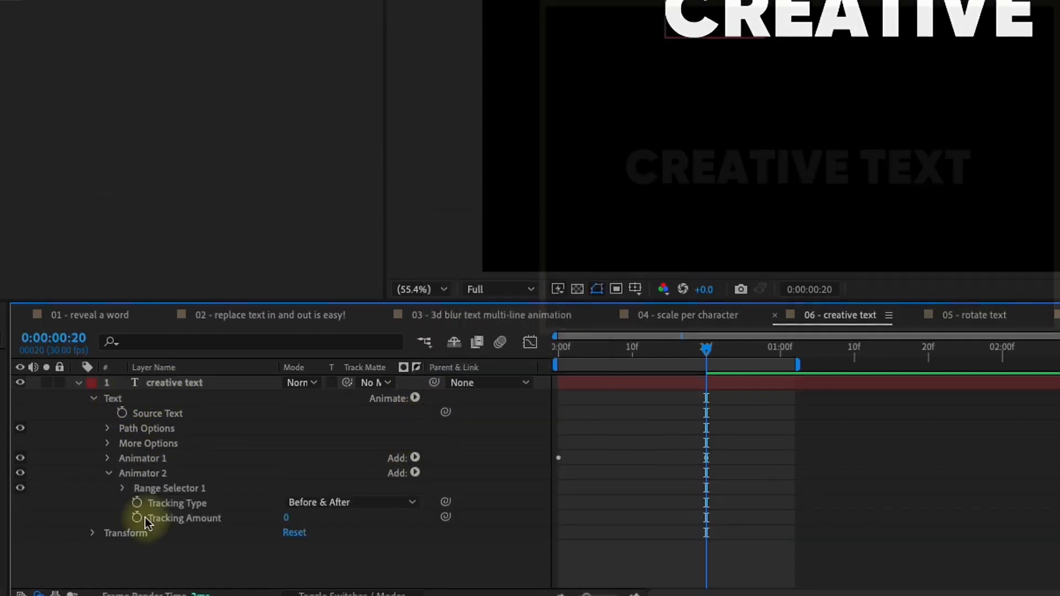
# Step: Keyframe Animator 2's Tracking Amount at frame 20 and Easy Ease the Start and Tracking keyframes
pyautogui.click(137, 517)
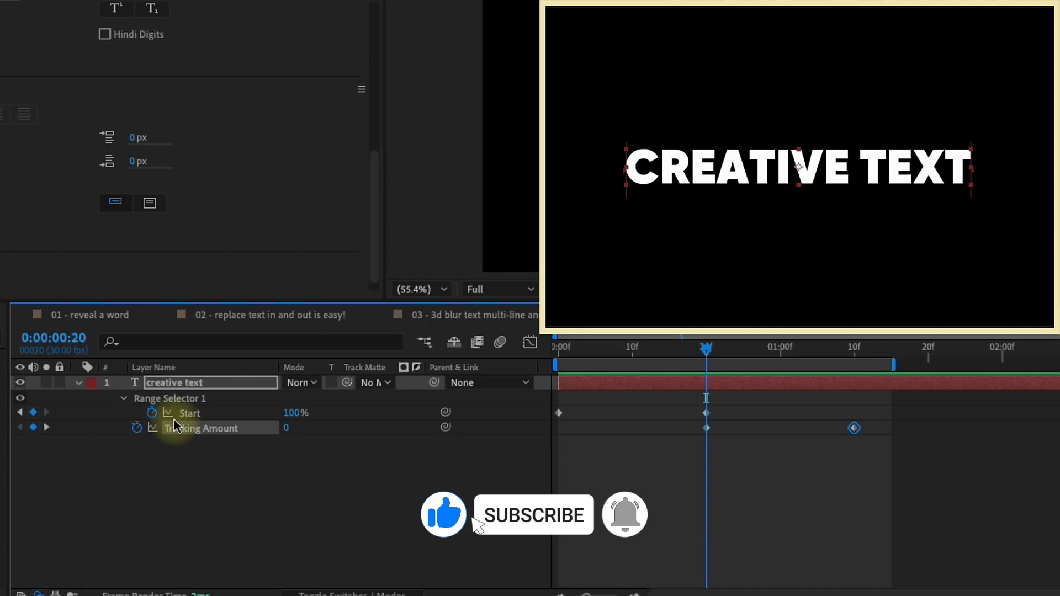
pyautogui.click(534, 515)
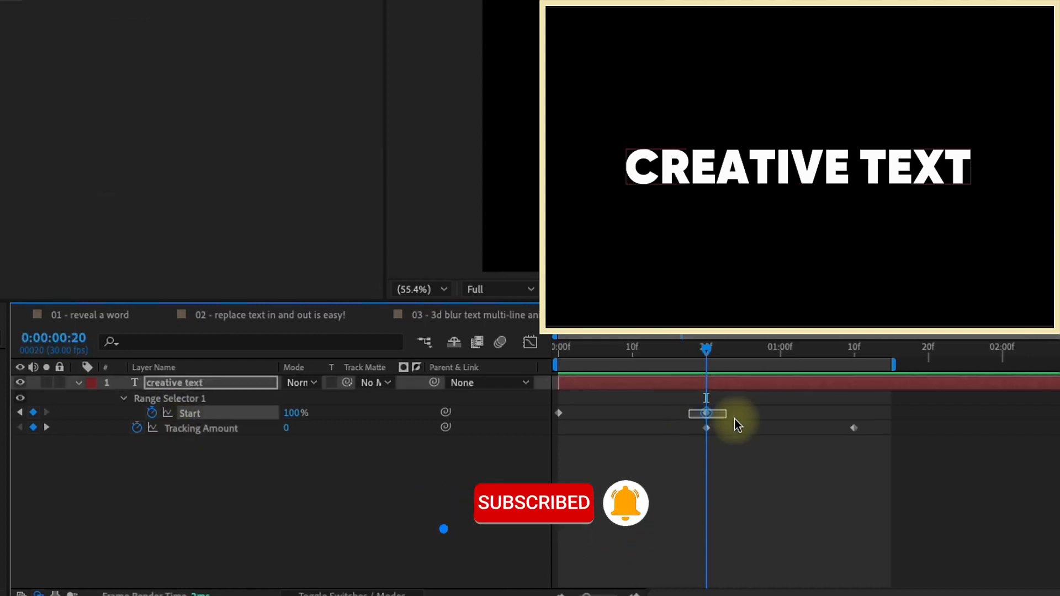
pyautogui.press('F9')
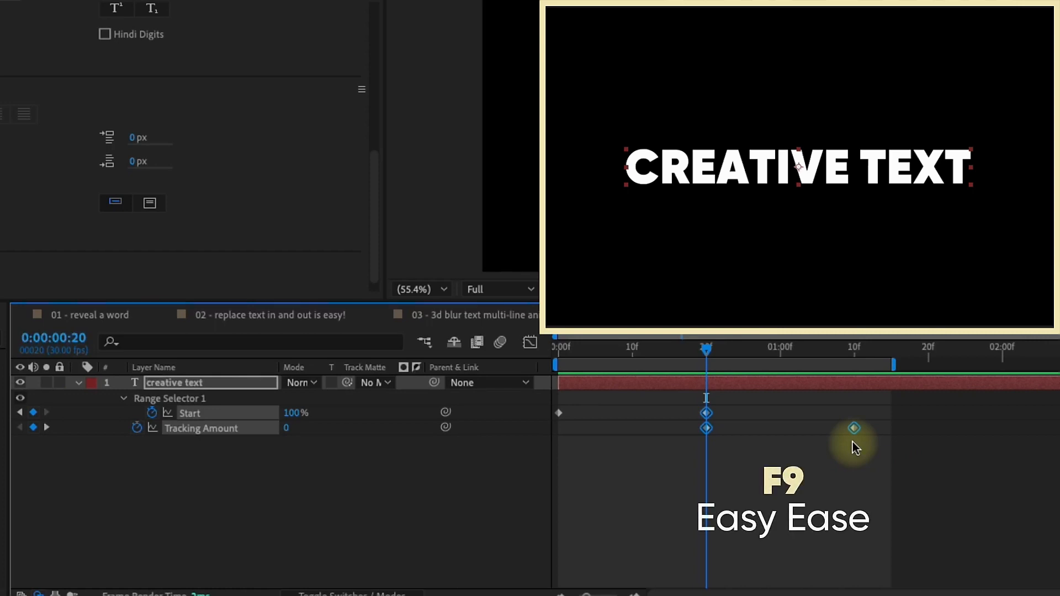
pyautogui.press('F9')
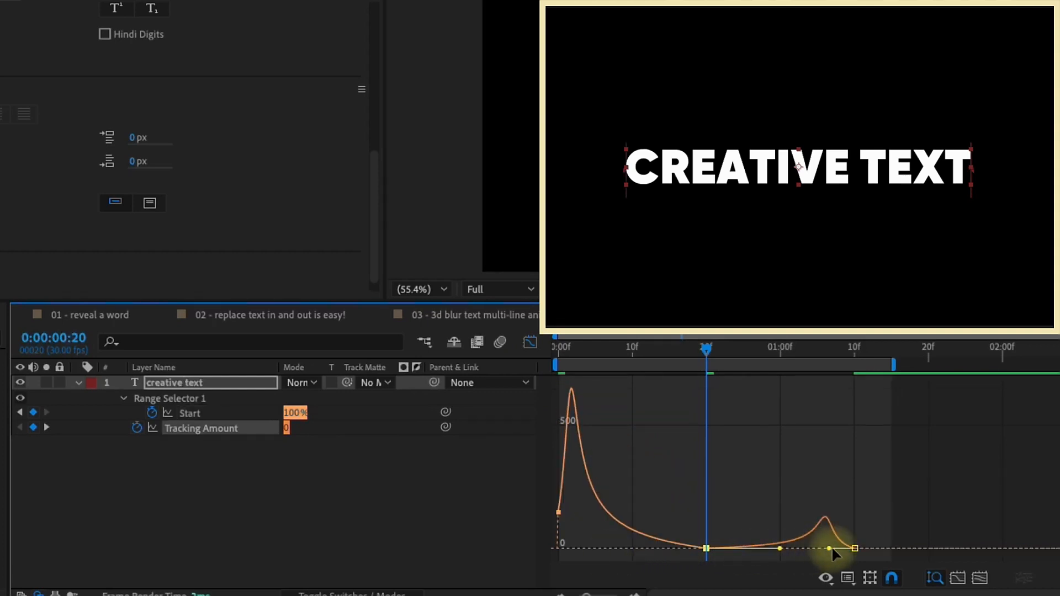
# Step: Raise the final keyframe's ease influence to about 77.79%, then reveal the rotate per character layer's properties
pyautogui.moveTo(838, 548); pyautogui.dragTo(797, 555)
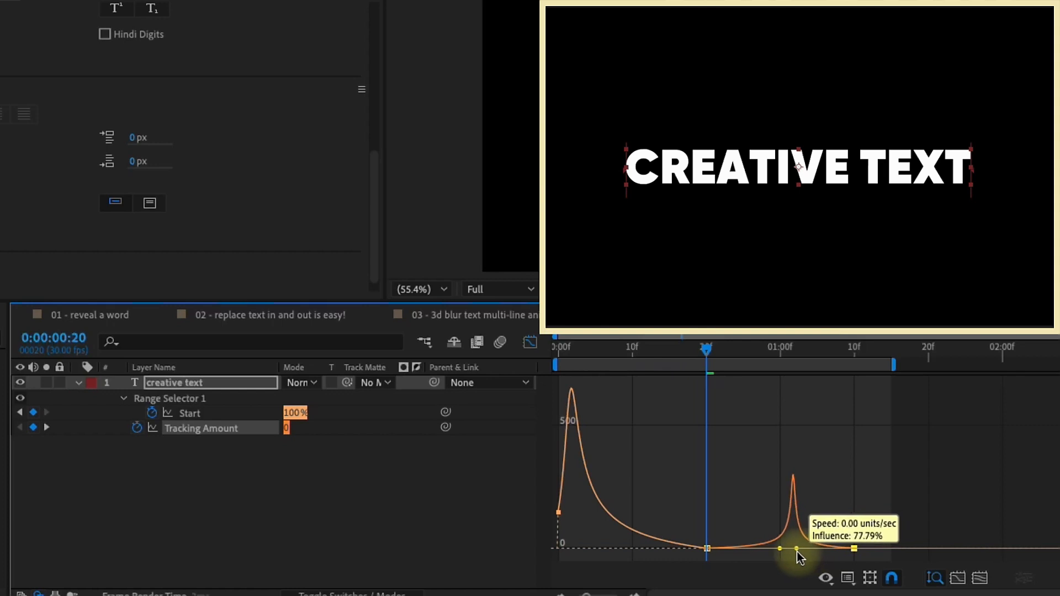
pyautogui.click(527, 343)
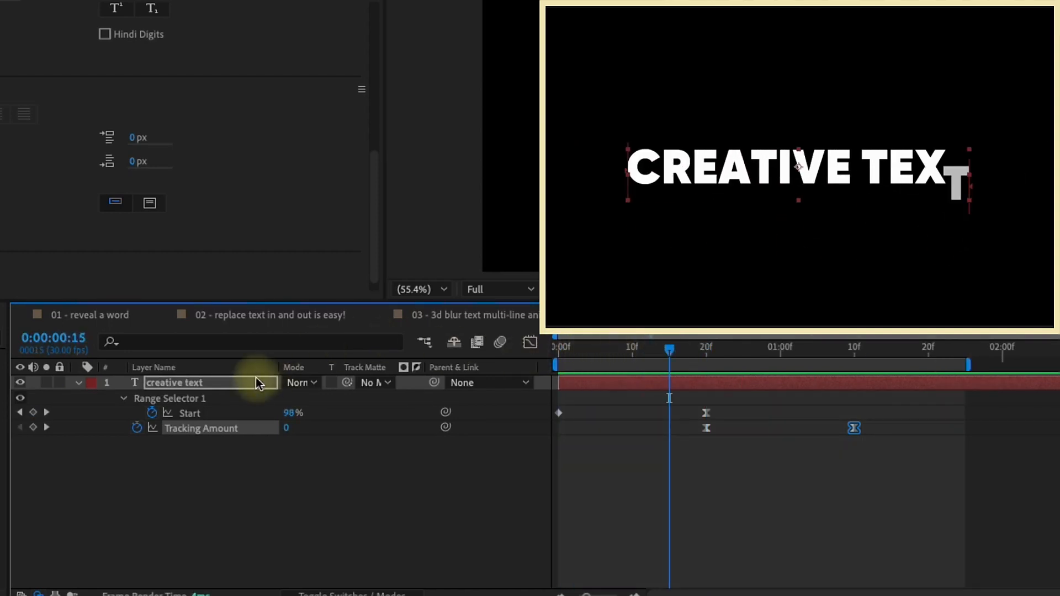
pyautogui.write('pos')
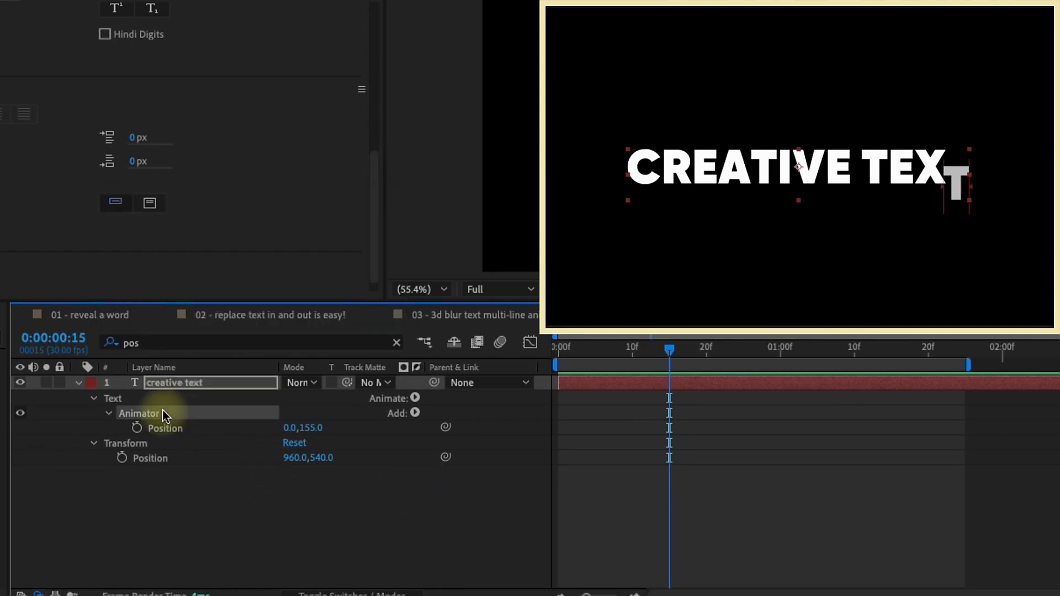
pyautogui.doubleClick(314, 429)
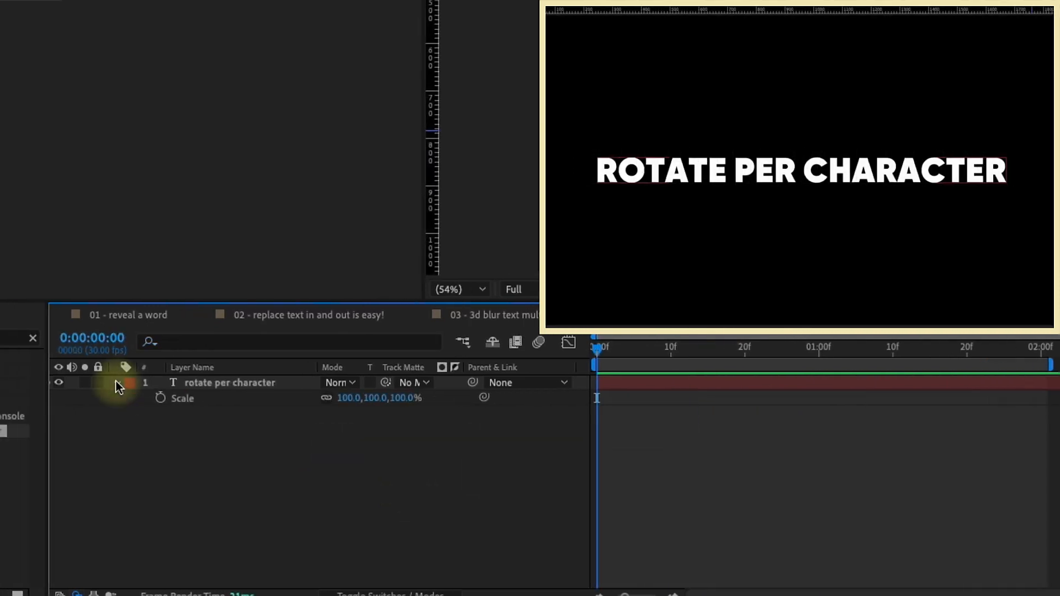
# Step: Give rotate per character a Rotation animator with Y Rotation -90° and an Opacity property
pyautogui.click(454, 398)
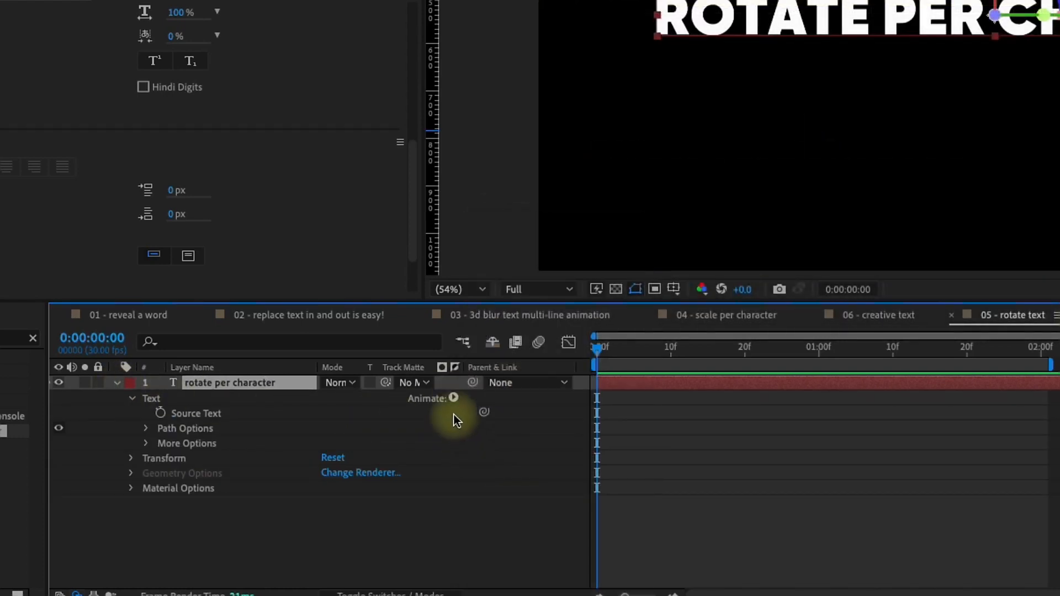
pyautogui.click(453, 398)
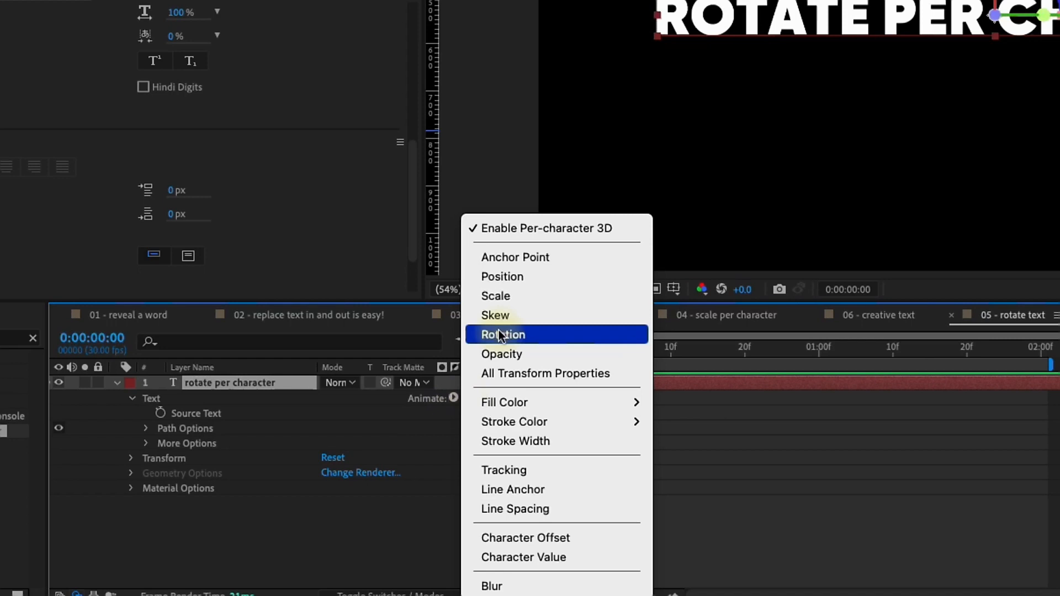
pyautogui.click(504, 334)
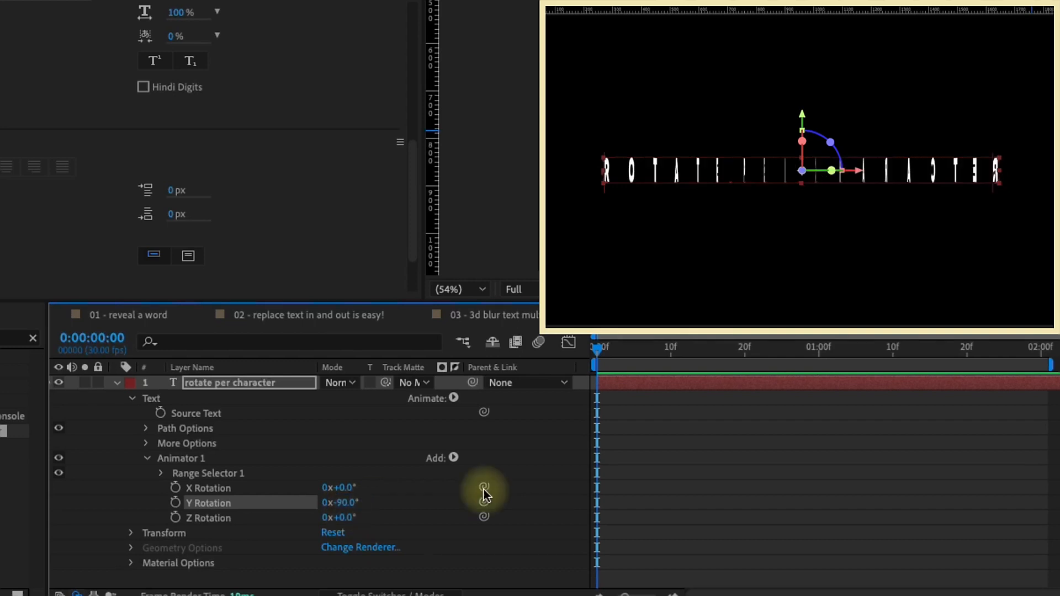
pyautogui.click(453, 457)
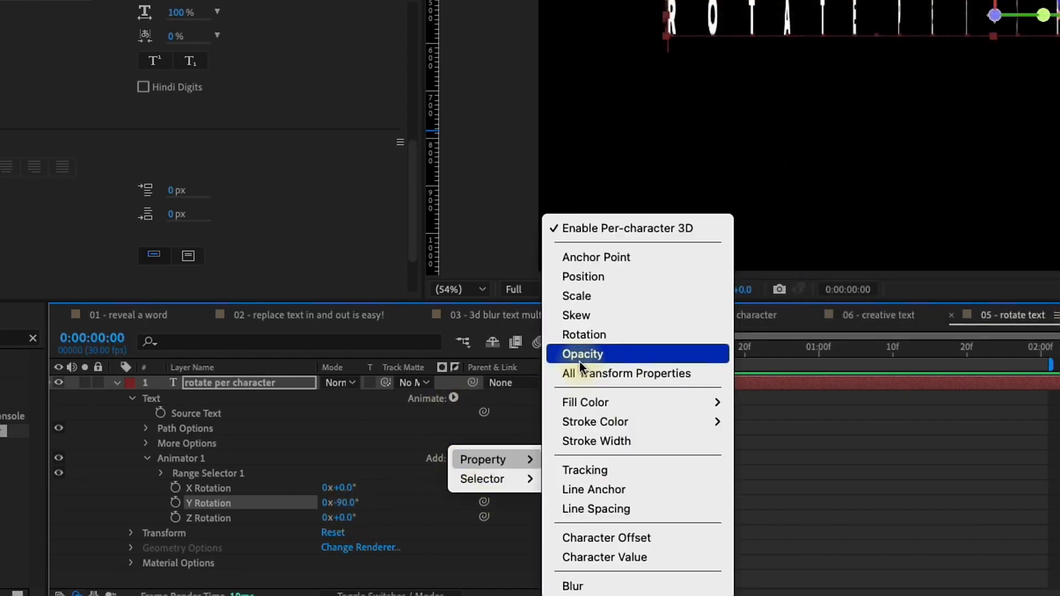
pyautogui.click(583, 353)
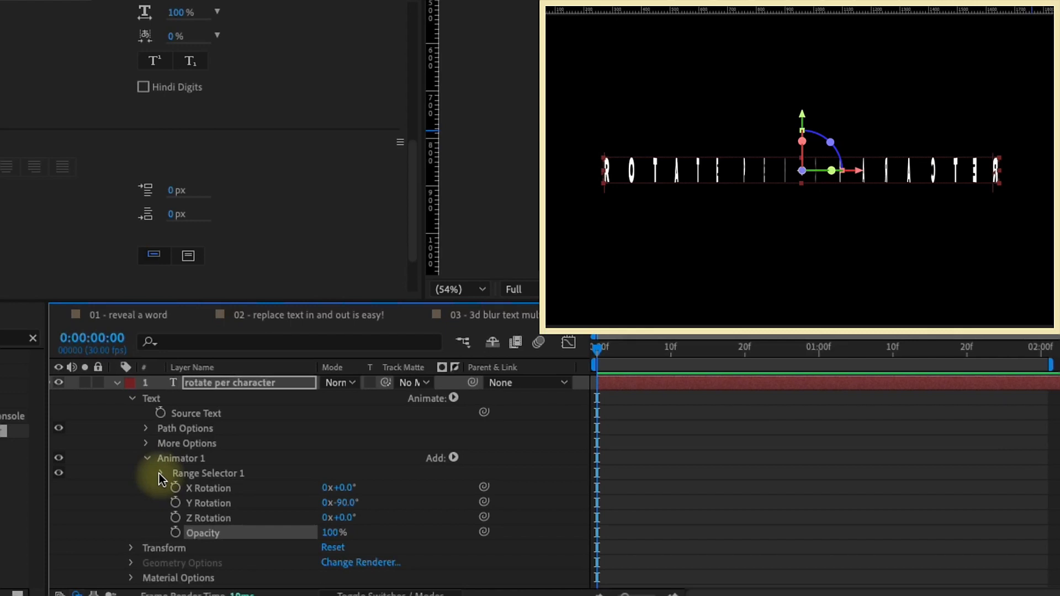
# Step: Keyframe the Range Selector Start at 0%, then switch to the COLOR TEXT comp
pyautogui.click(161, 472)
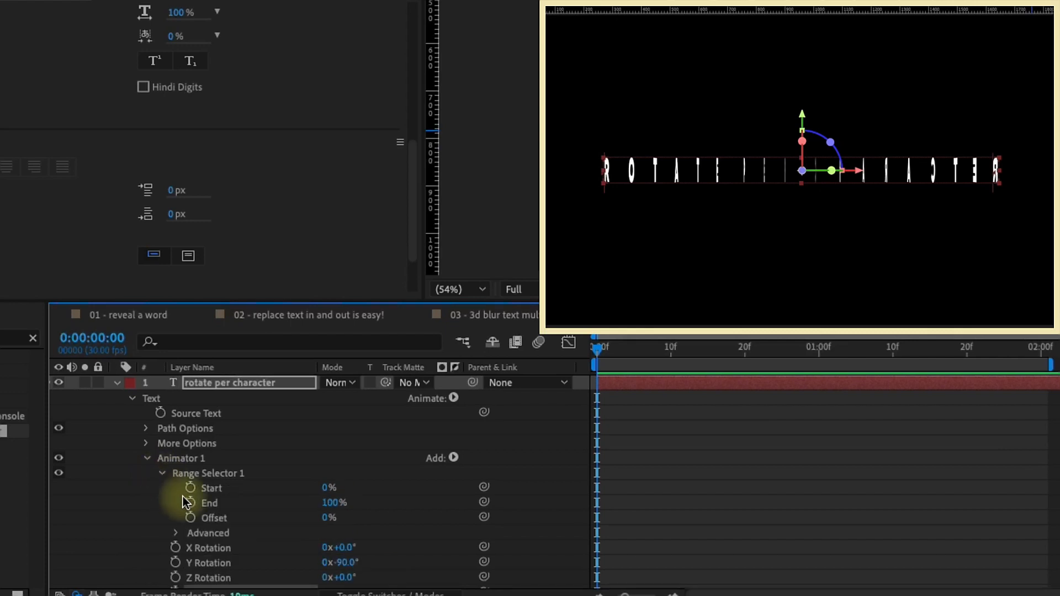
pyautogui.click(191, 488)
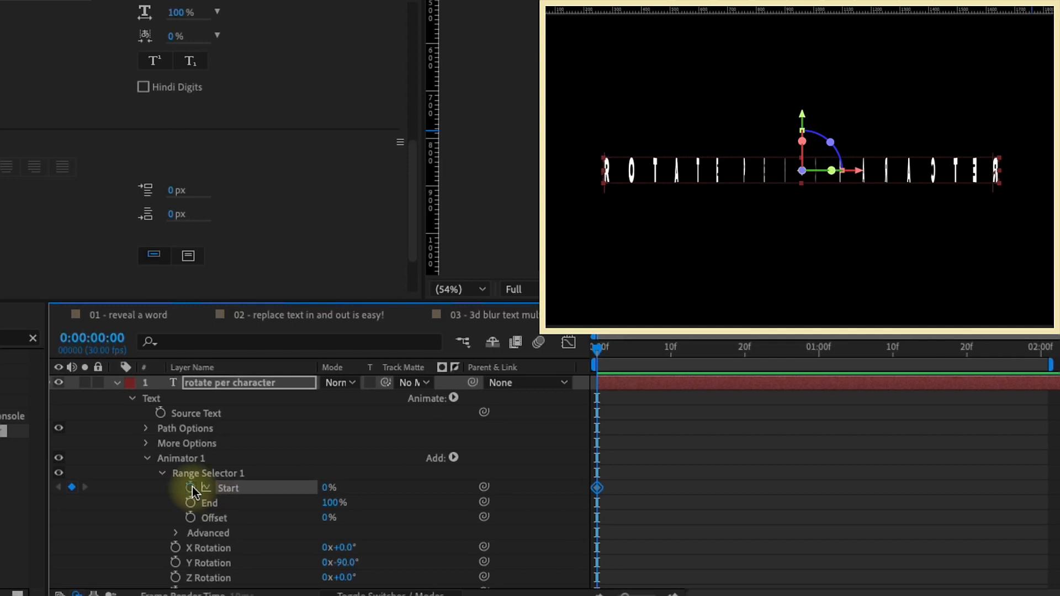
pyautogui.click(671, 347)
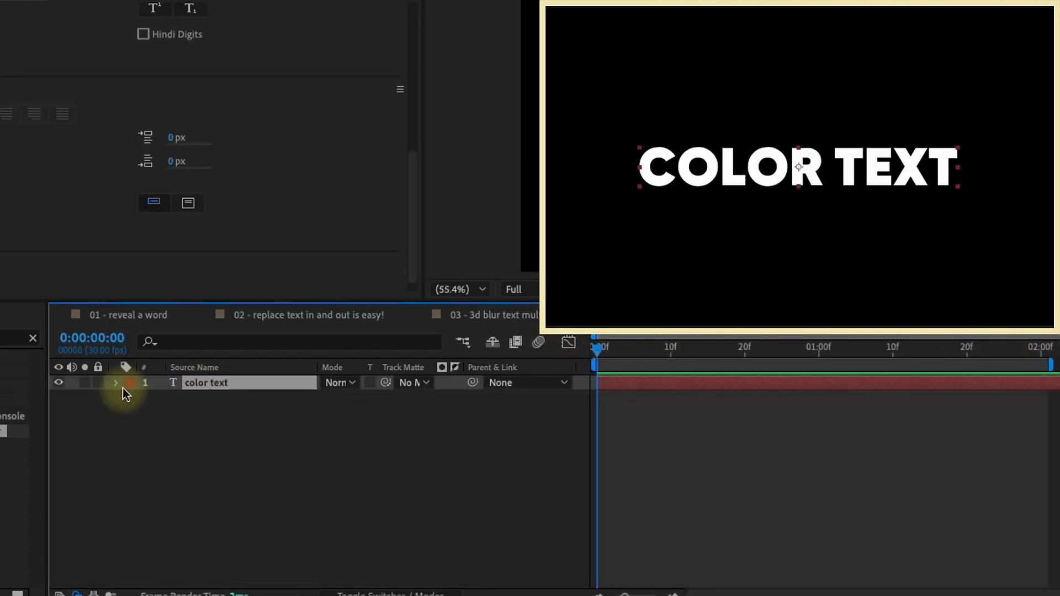
# Step: Give COLOR TEXT a Position animator and add Blur and an RGB Fill Color property to it
pyautogui.click(115, 382)
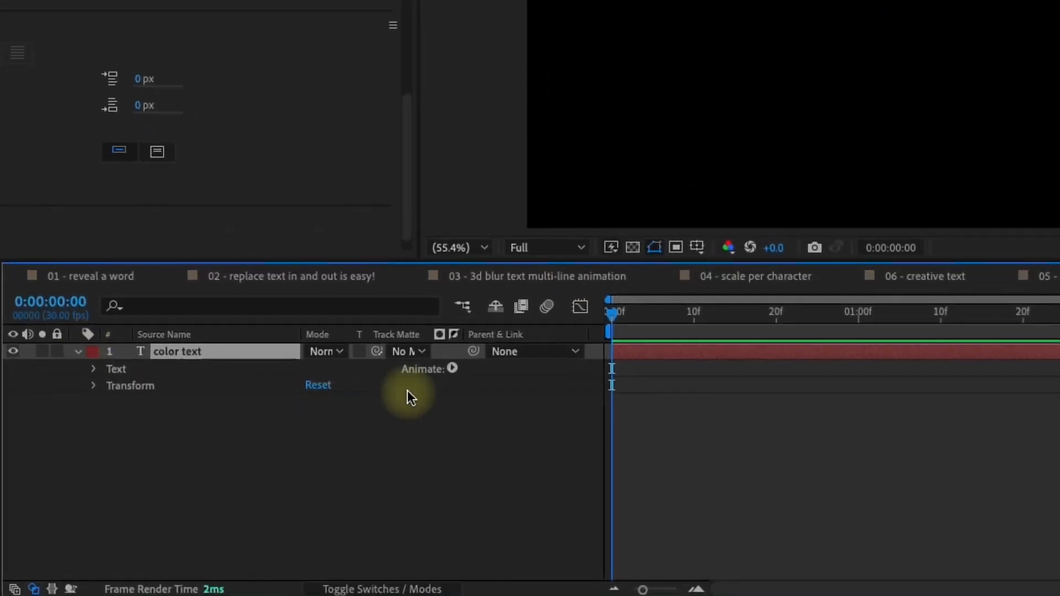
pyautogui.click(452, 368)
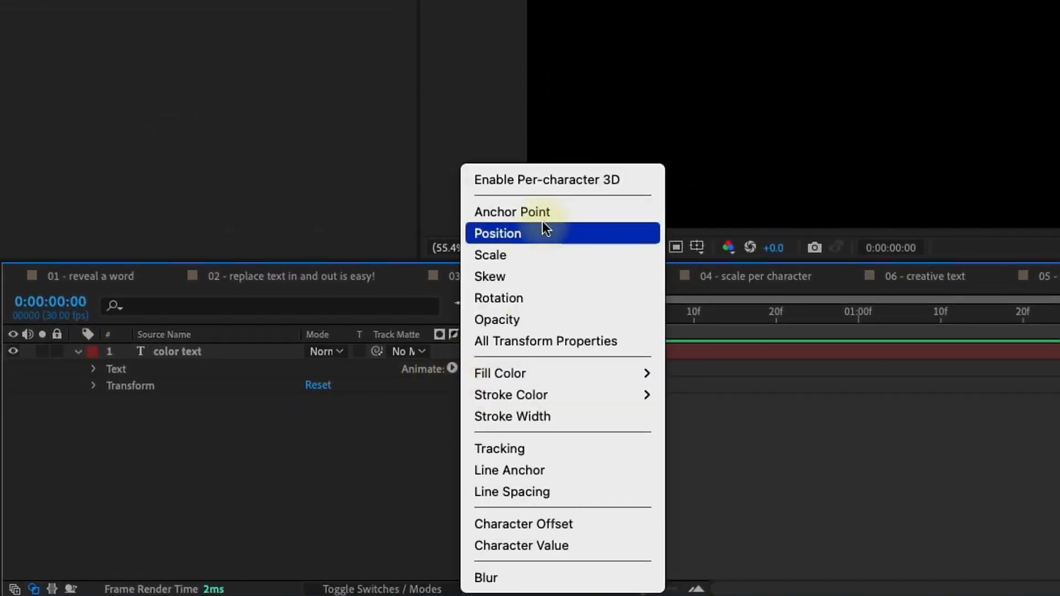
pyautogui.click(497, 233)
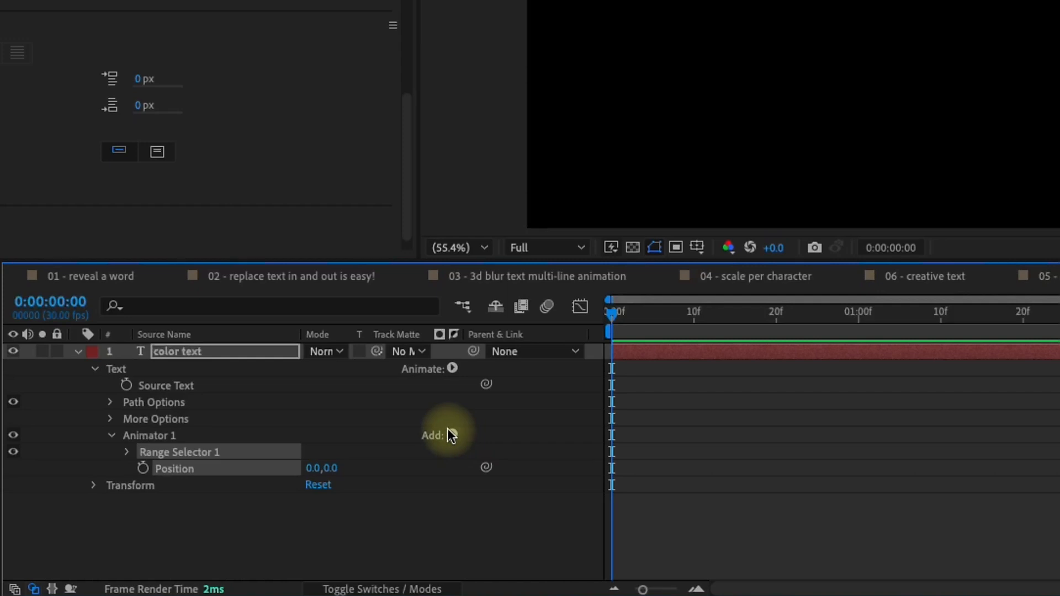
pyautogui.click(450, 436)
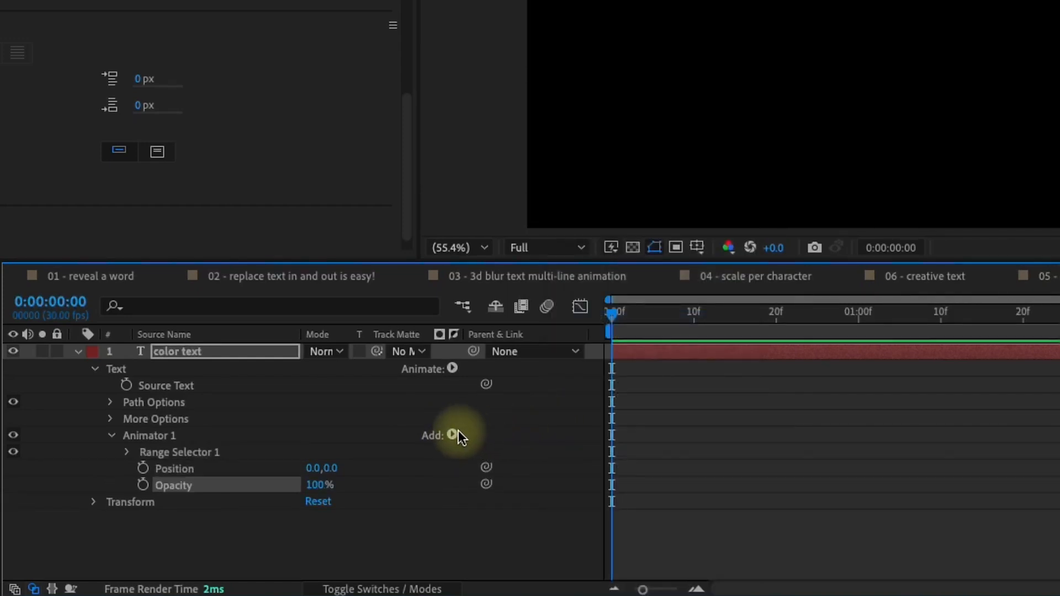
pyautogui.click(452, 435)
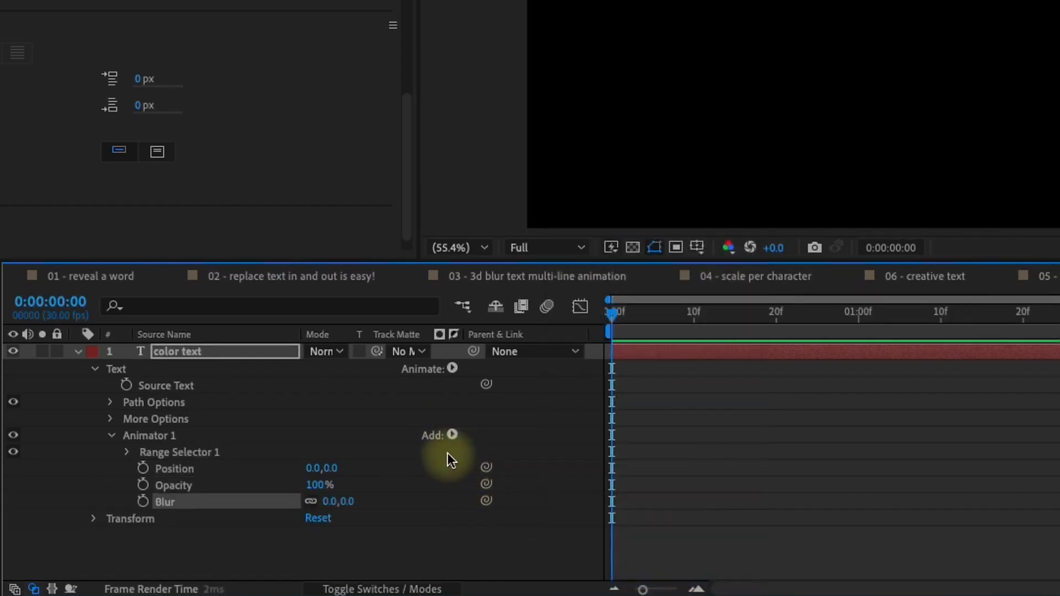
pyautogui.click(453, 435)
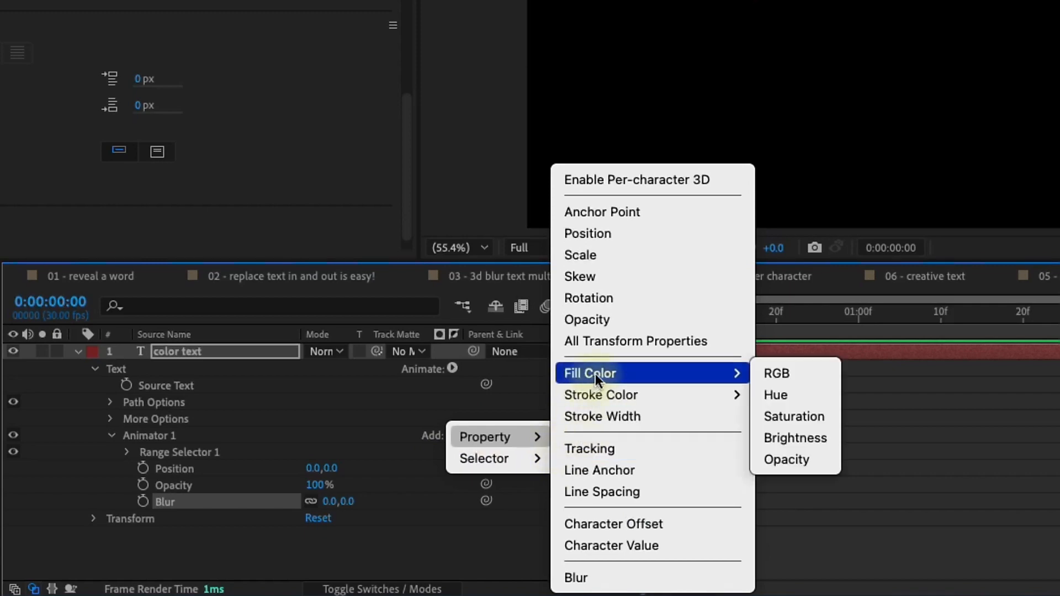
pyautogui.click(776, 373)
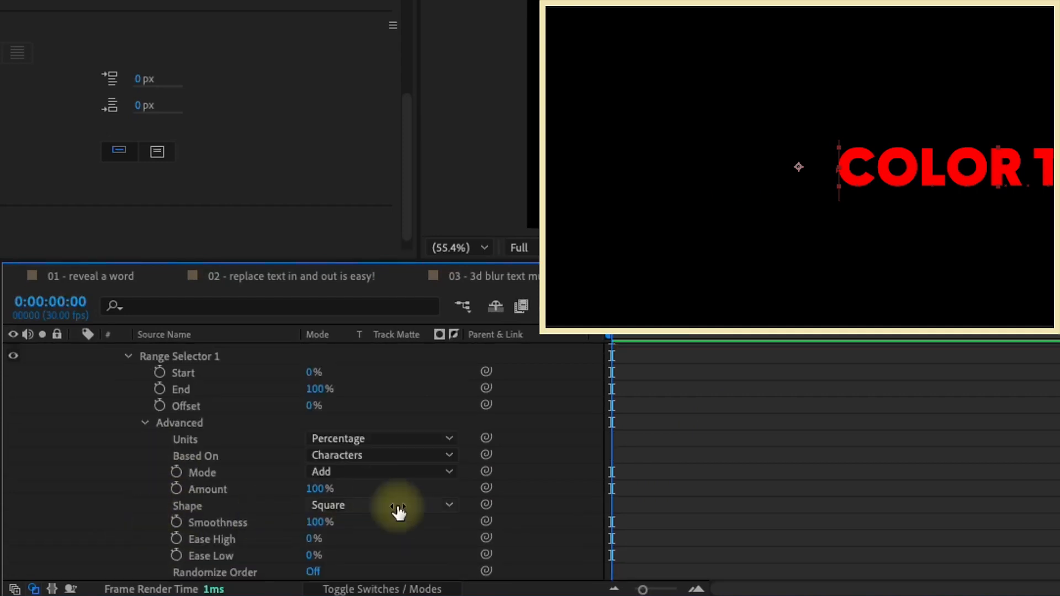
# Step: Set the Range Selector Shape to Ramp Up and enter the offset, position, opacity and colour values
pyautogui.click(395, 505)
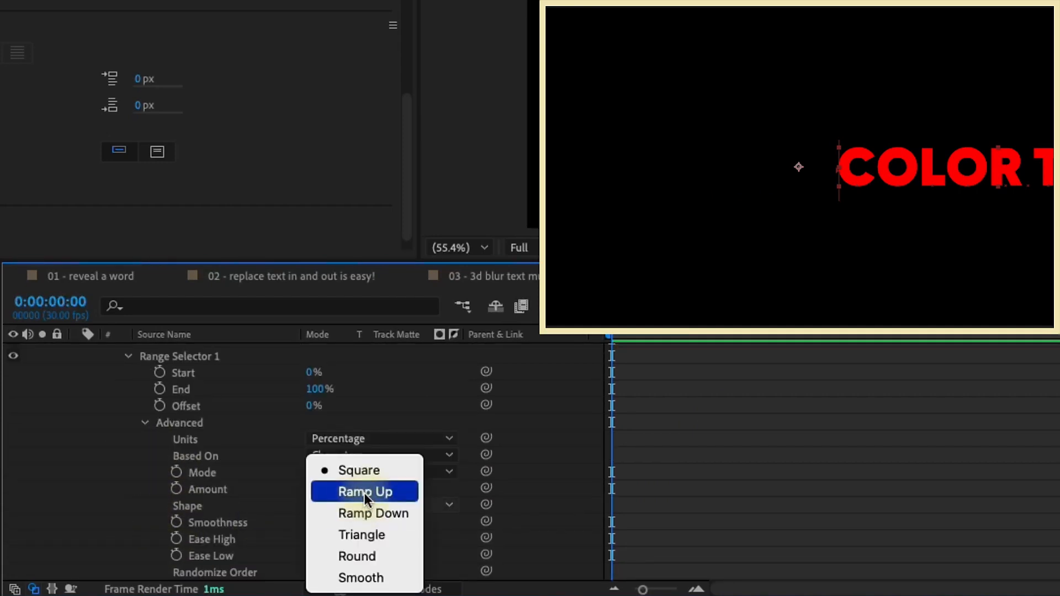
pyautogui.click(364, 492)
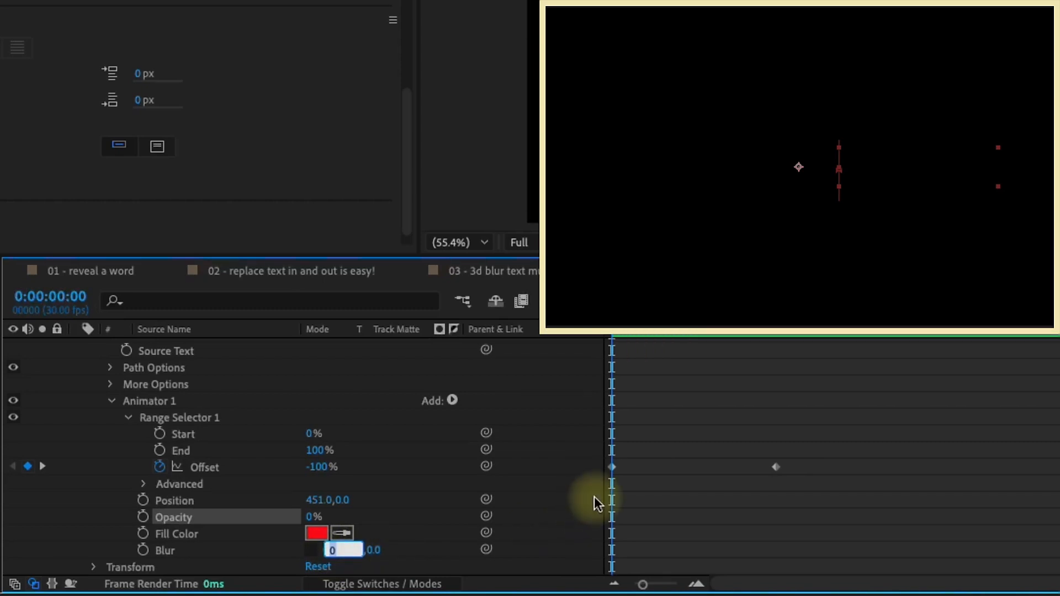
pyautogui.write('1')
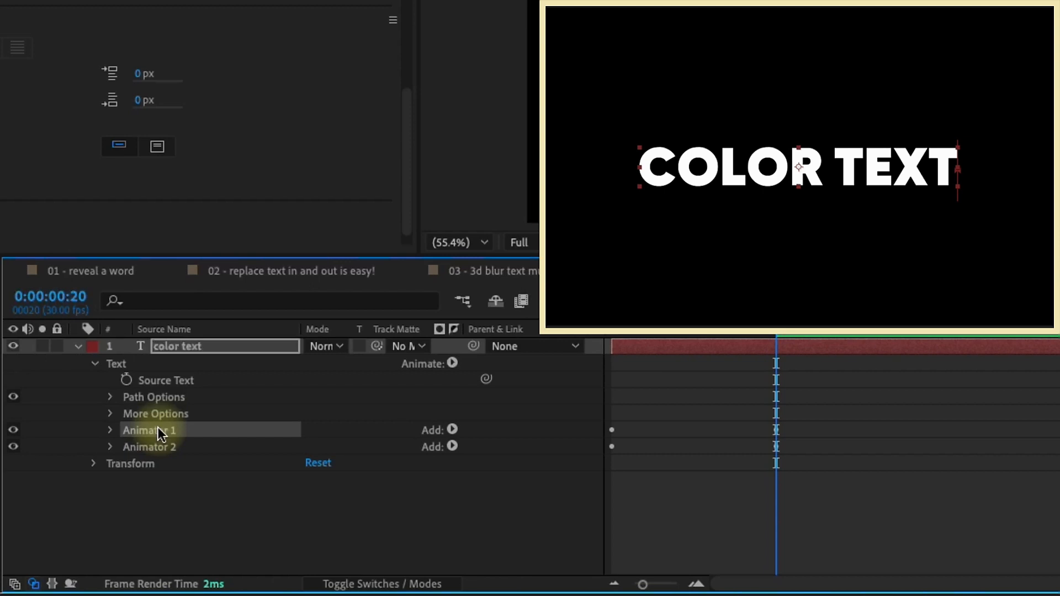
# Step: Rename the duplicated animators pos and color and reveal their Offset keyframes
pyautogui.write('pos')
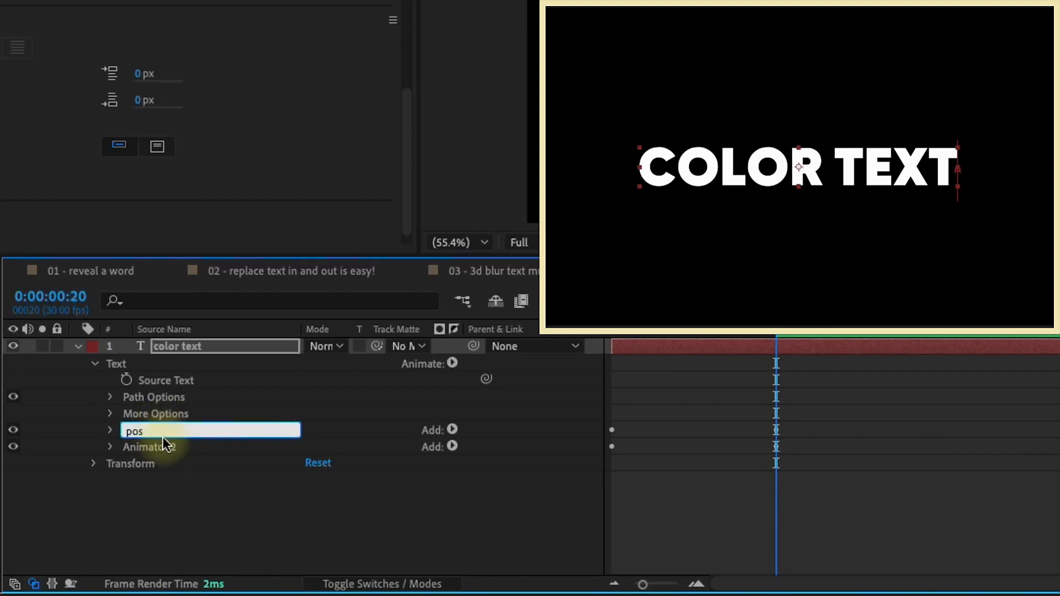
pyautogui.write('color')
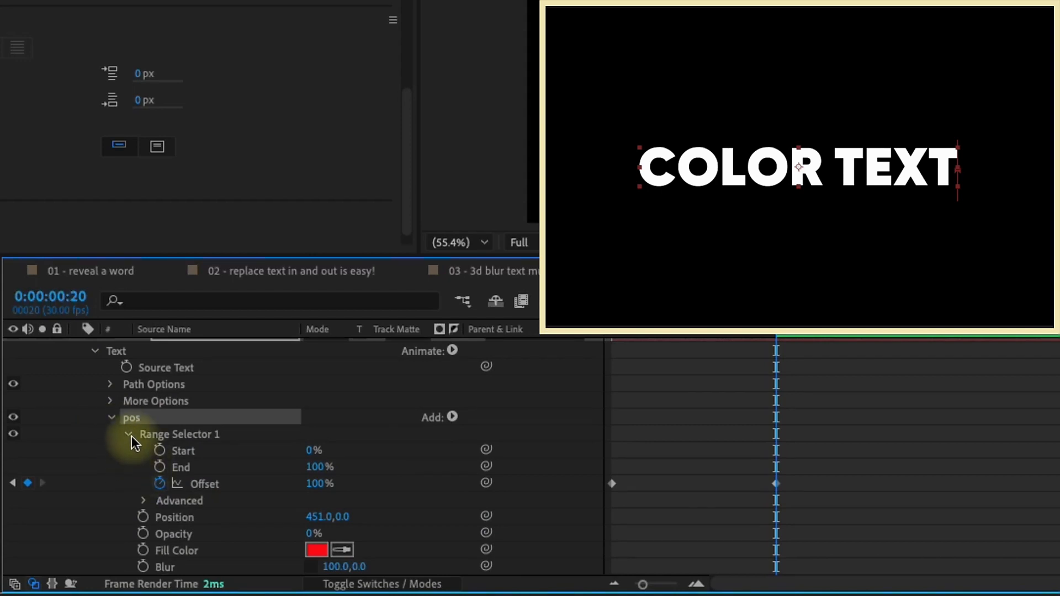
pyautogui.moveTo(196, 552)
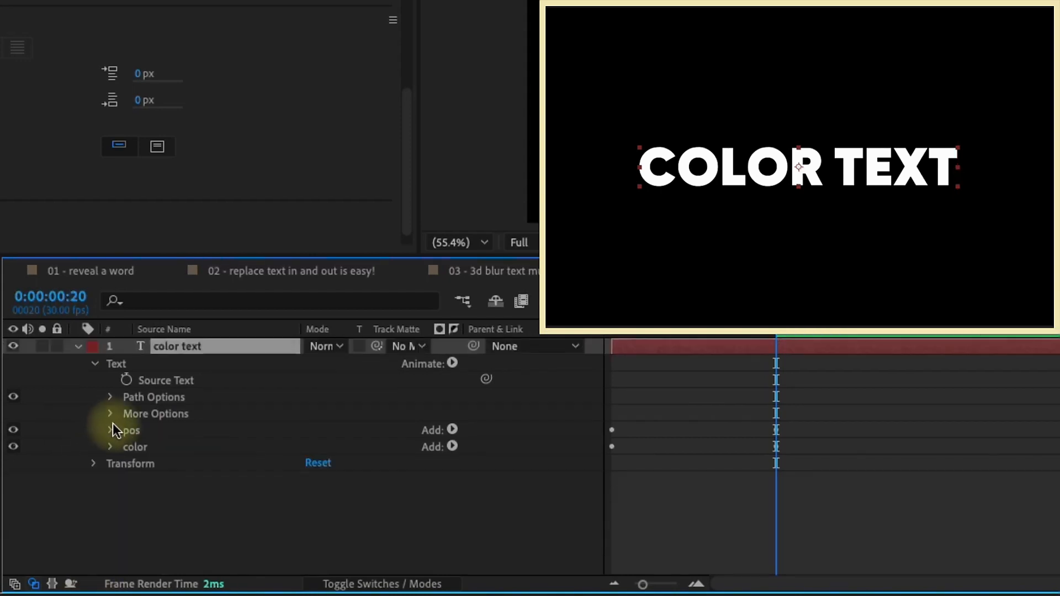
pyautogui.click(110, 446)
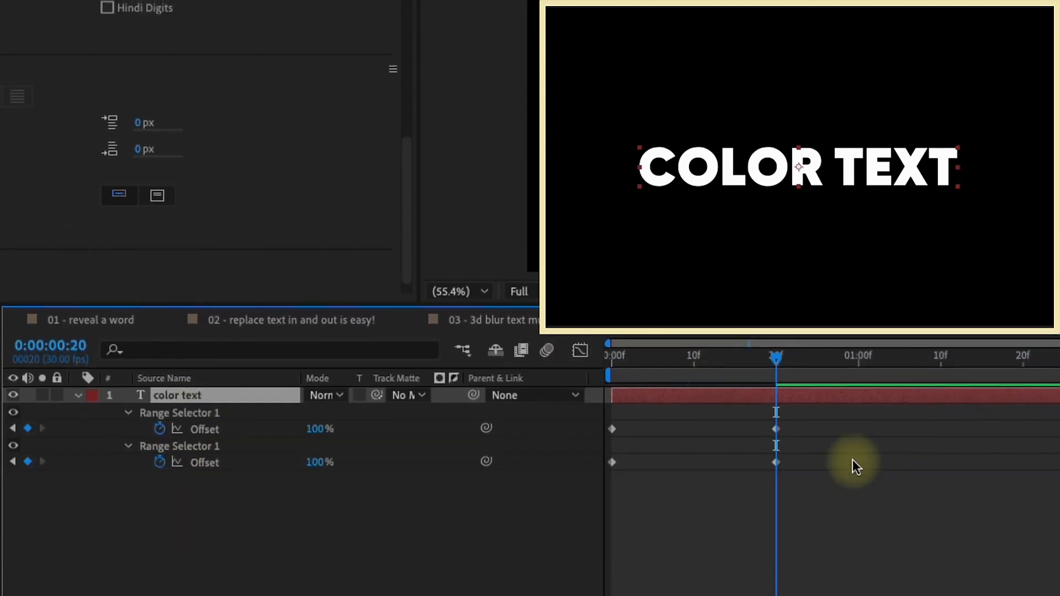
pyautogui.click(612, 462)
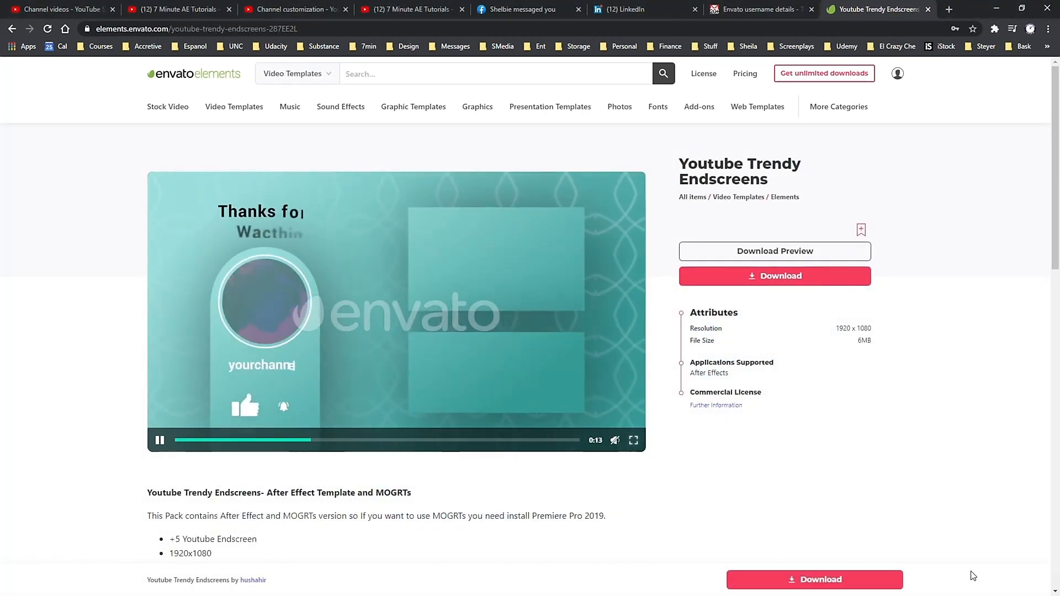
# Step: Preview the endscreen template full screen, then browse on to the Music category
pyautogui.click(634, 440)
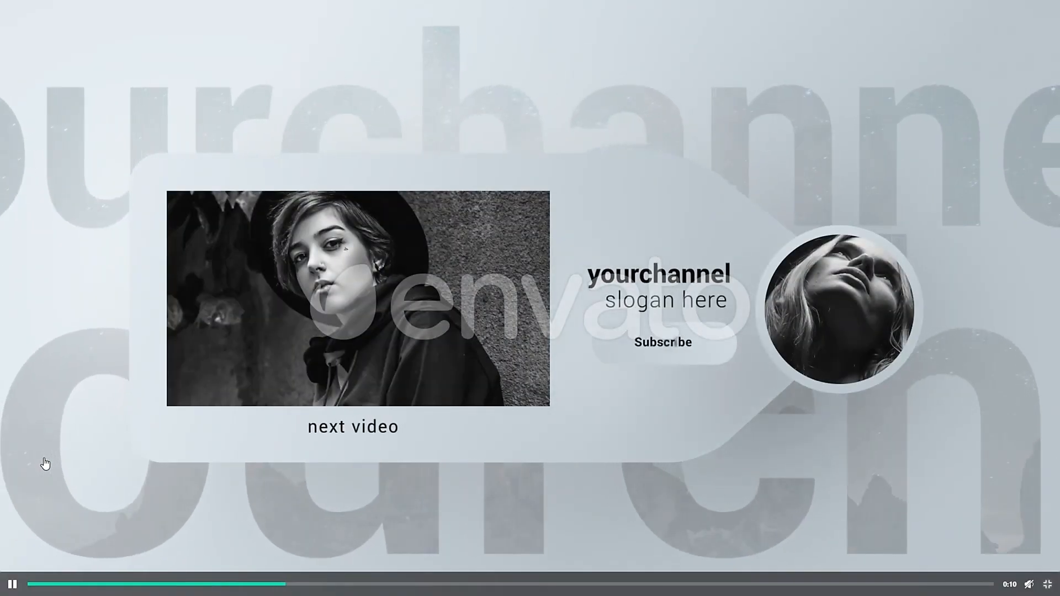
pyautogui.click(879, 10)
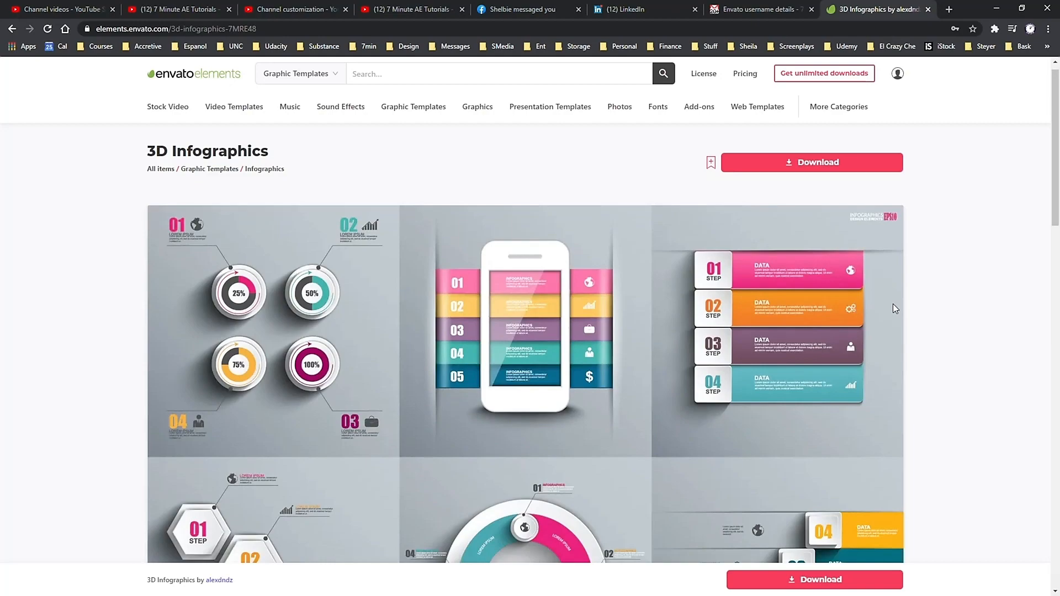
pyautogui.scroll(-3)
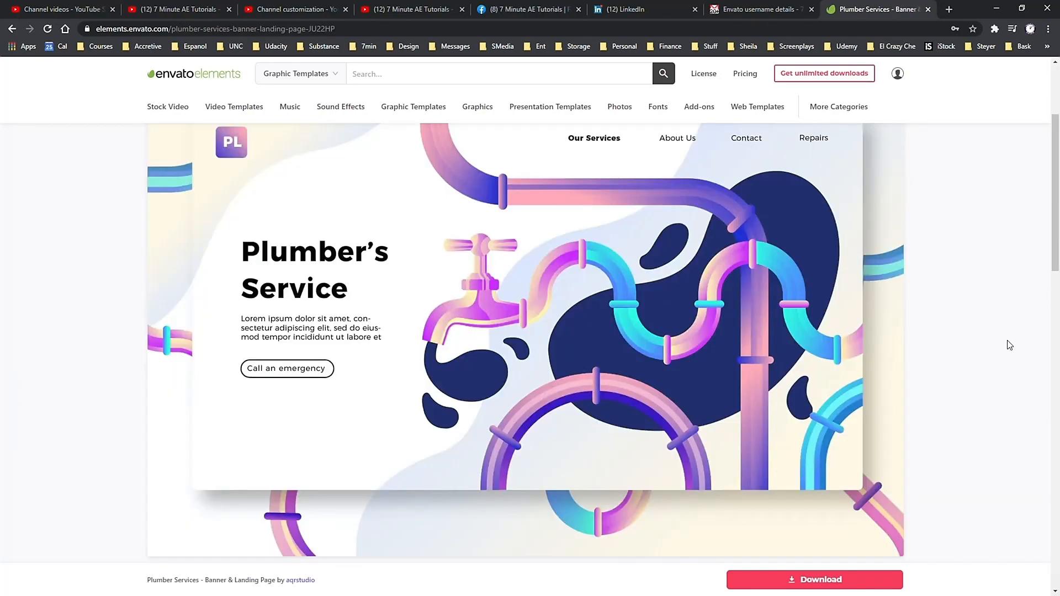
pyautogui.click(167, 107)
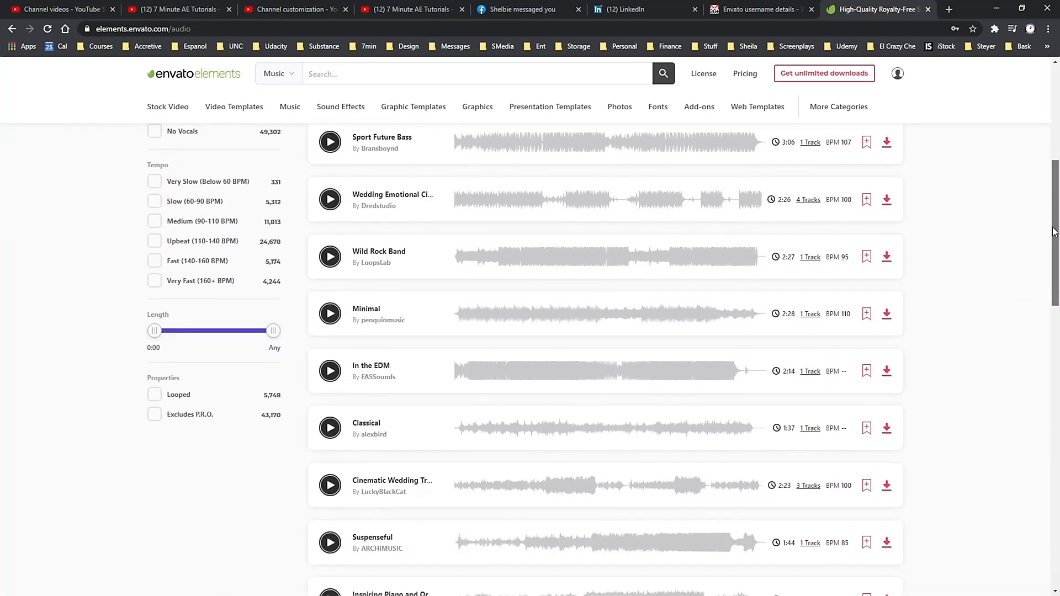
# Step: Browse to the Sound Effects catalogue and preview the Ice Skating Spins 3 clip
pyautogui.scroll(-3)
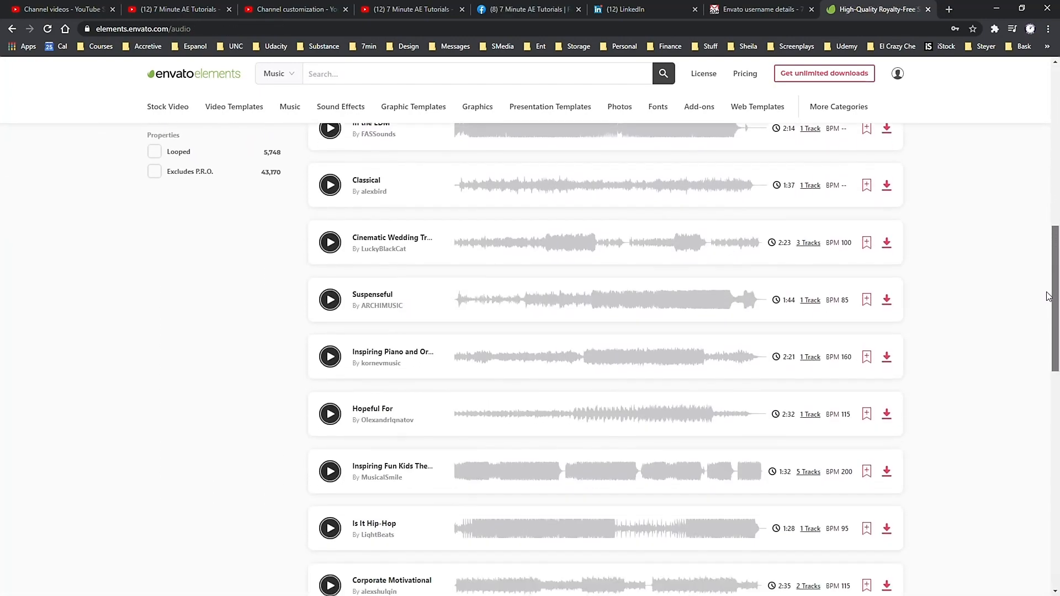
pyautogui.scroll(-3)
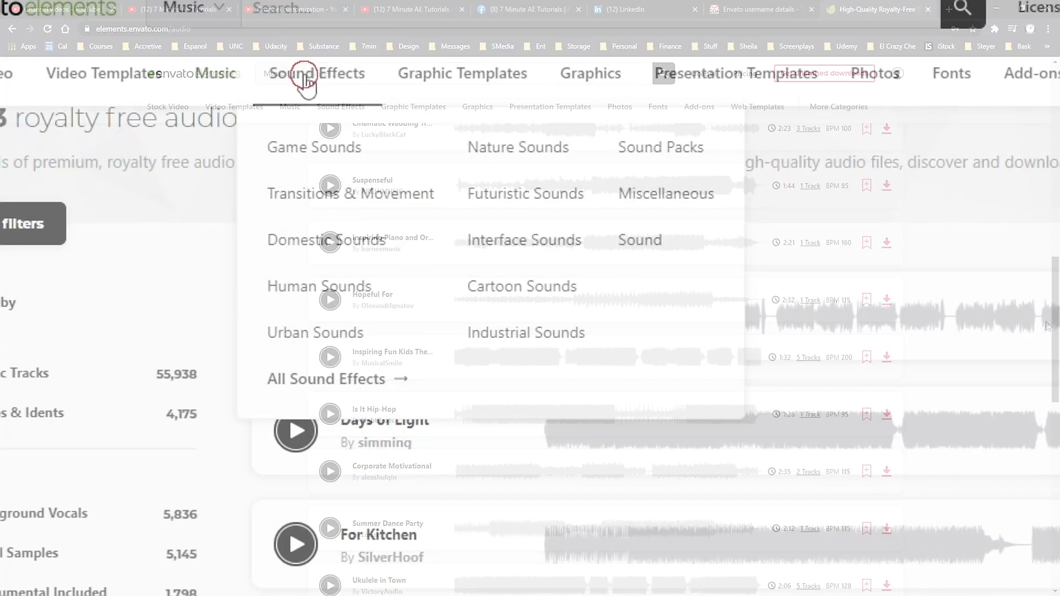
pyautogui.click(307, 80)
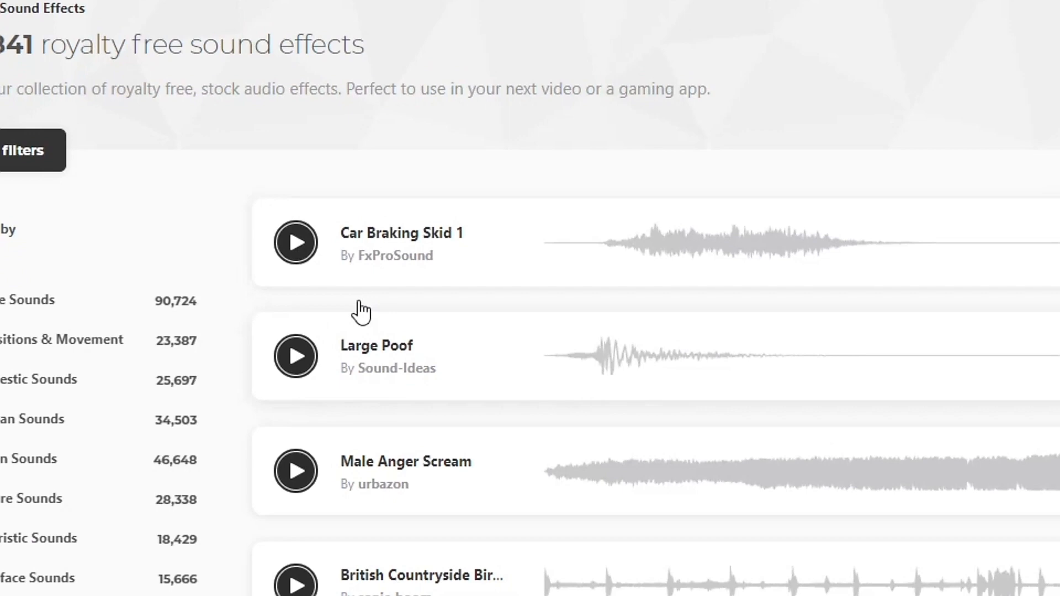
pyautogui.scroll(-3)
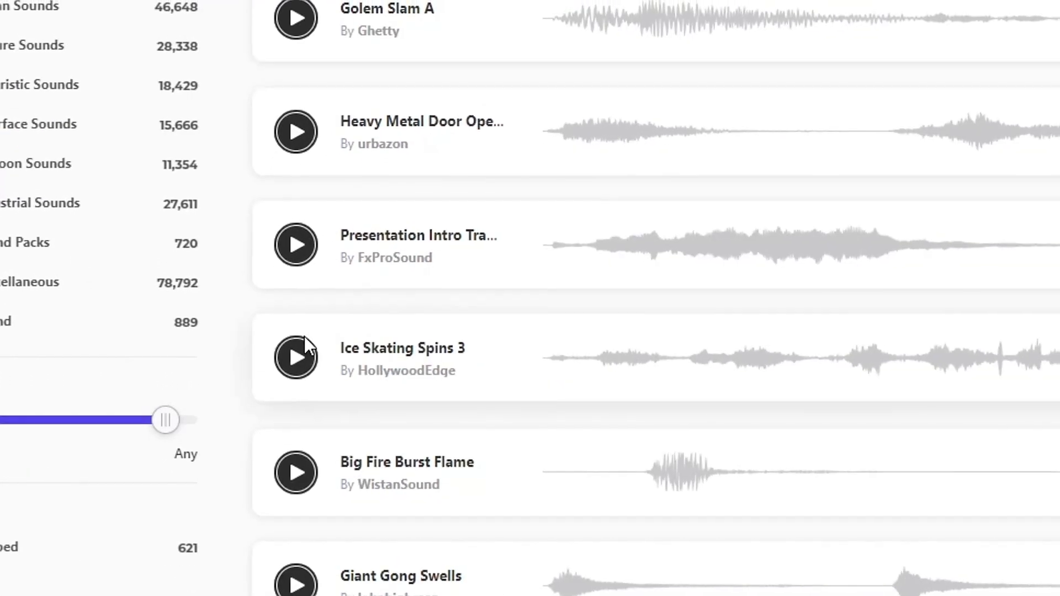
pyautogui.click(296, 361)
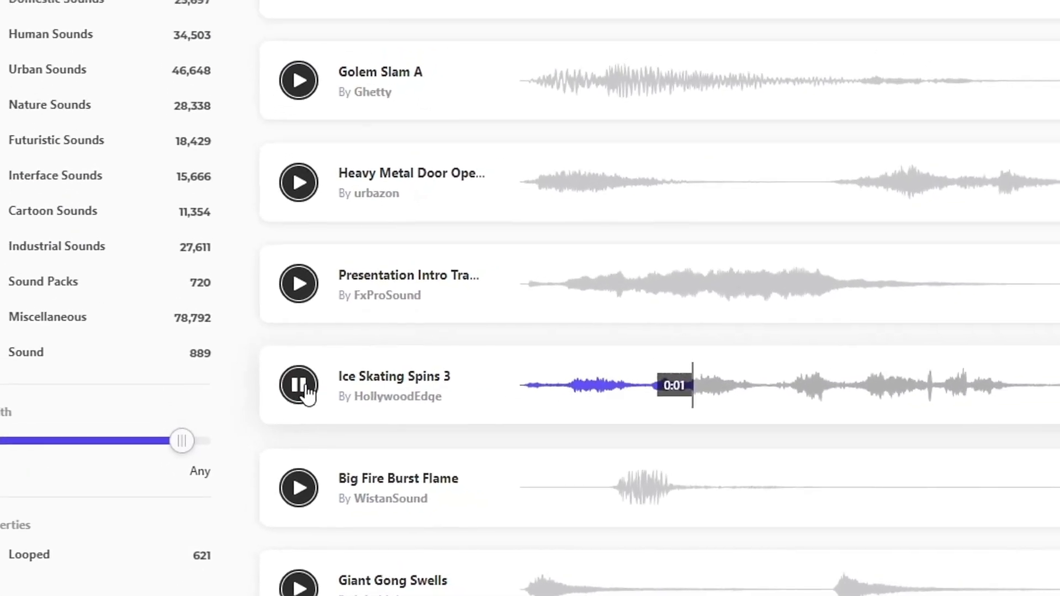
pyautogui.click(55, 86)
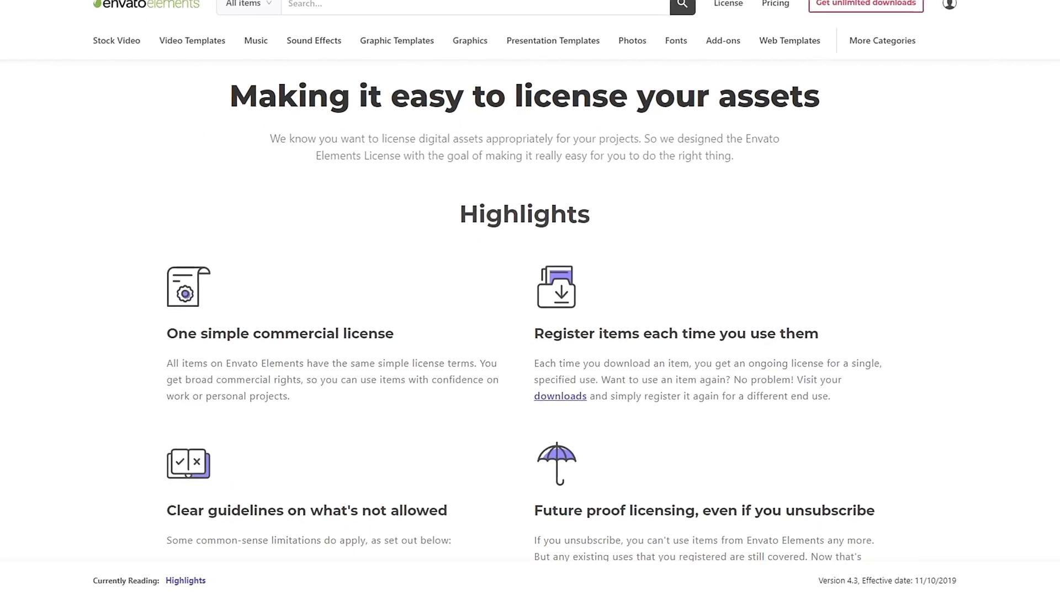
# Step: Browse the Envato Elements license highlights and go to the Action Elements | After Effects template page
pyautogui.scroll(-3)
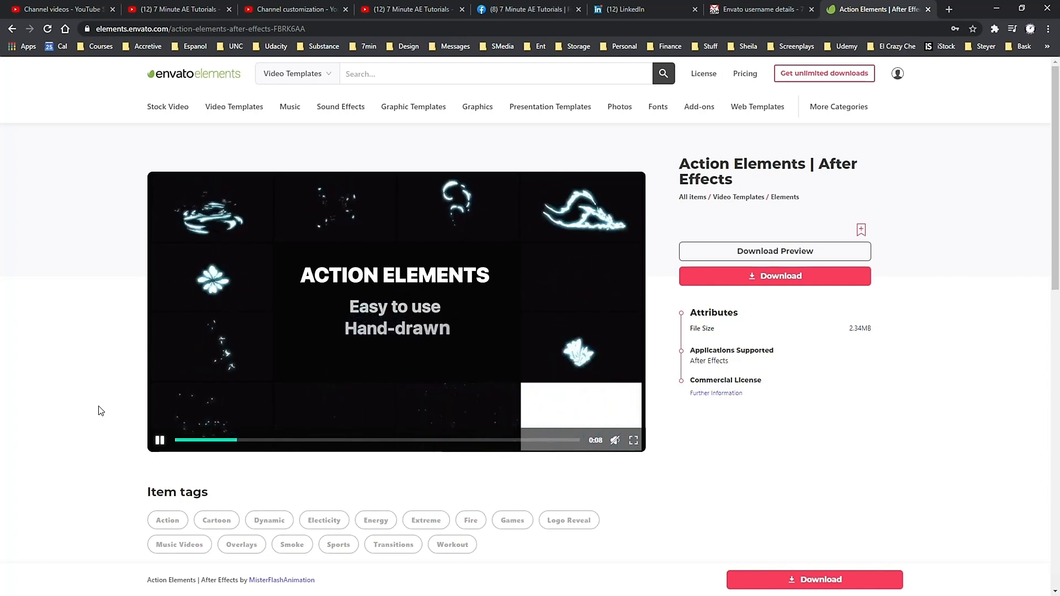
pyautogui.click(634, 440)
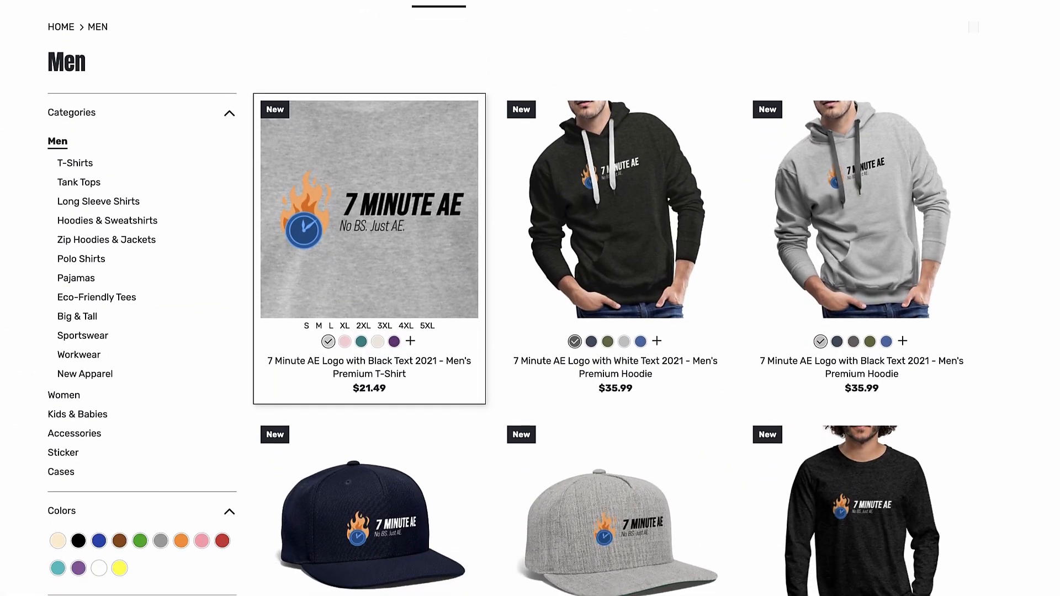
# Step: Scroll the men's category grid of 7 Minute AE logo shirts, hoodies and caps
pyautogui.scroll(-3)
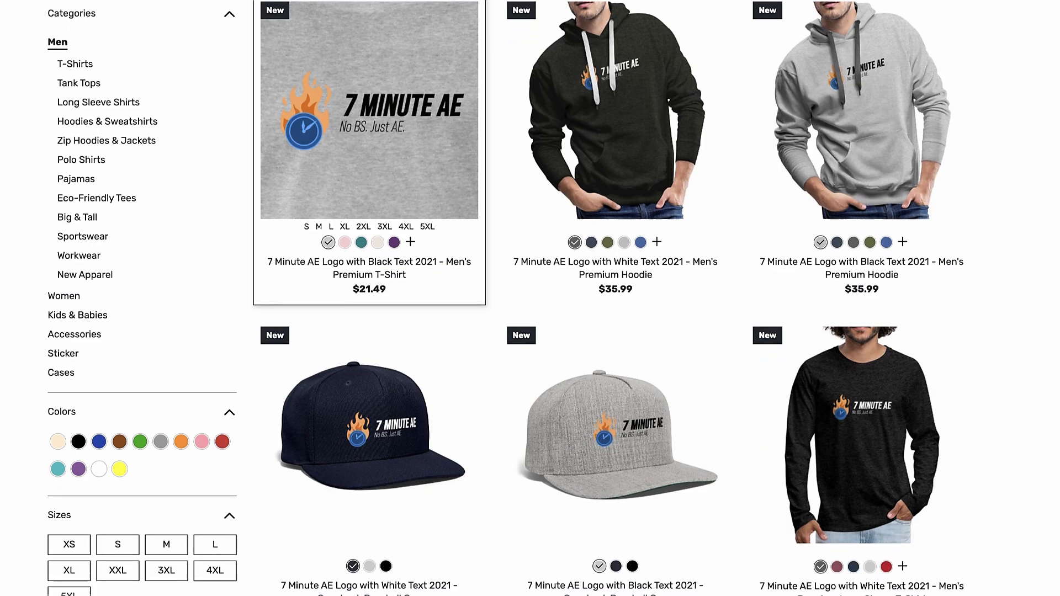